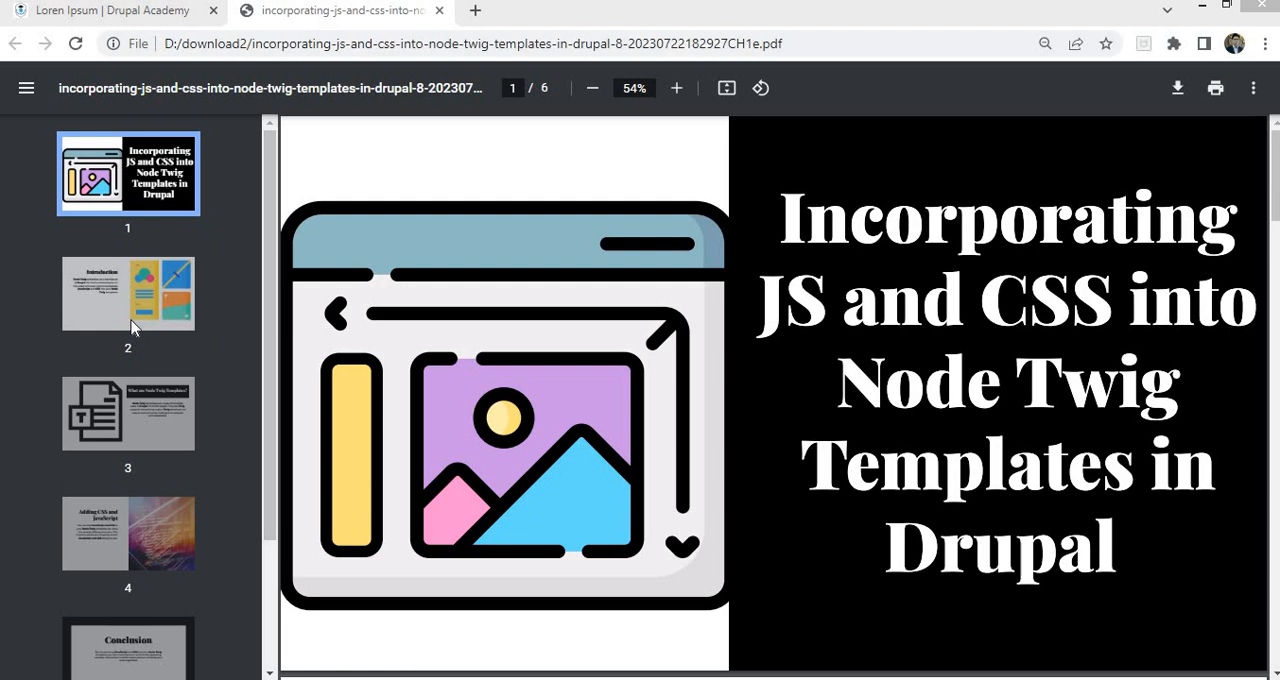
# Jump to the Introduction slide on Node Twig templates in the course PDF
pyautogui.click(127, 293)
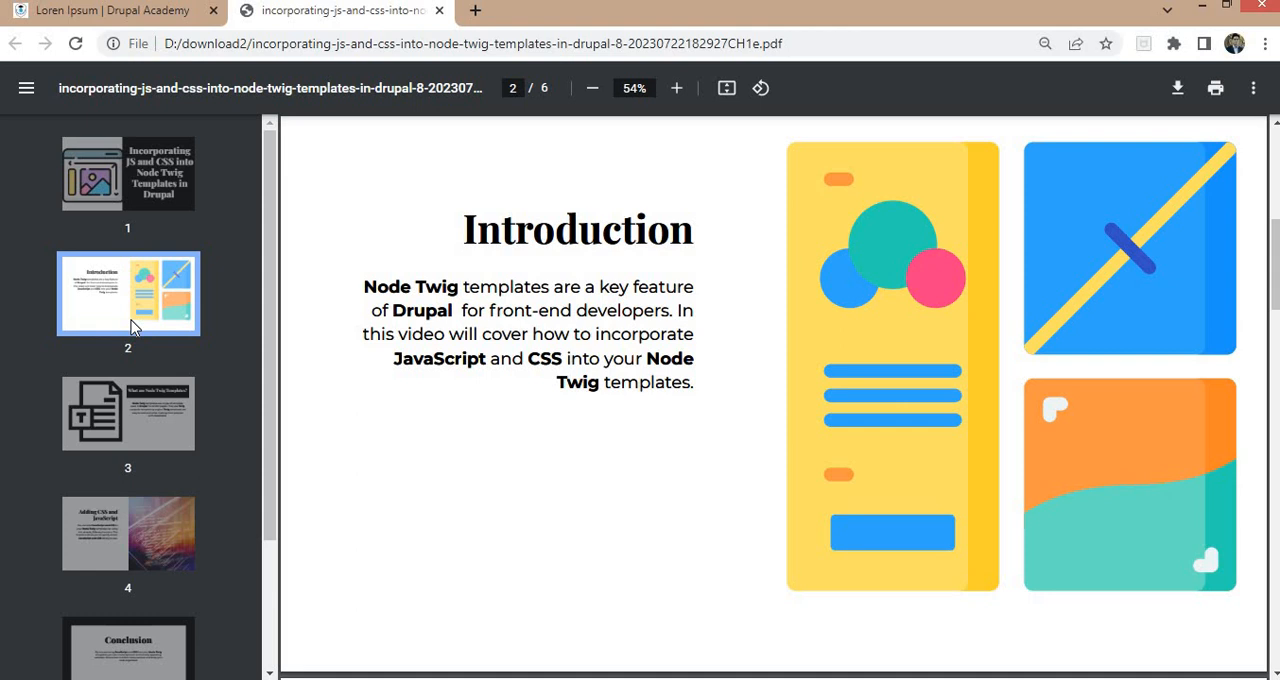
pyautogui.moveTo(113, 298)
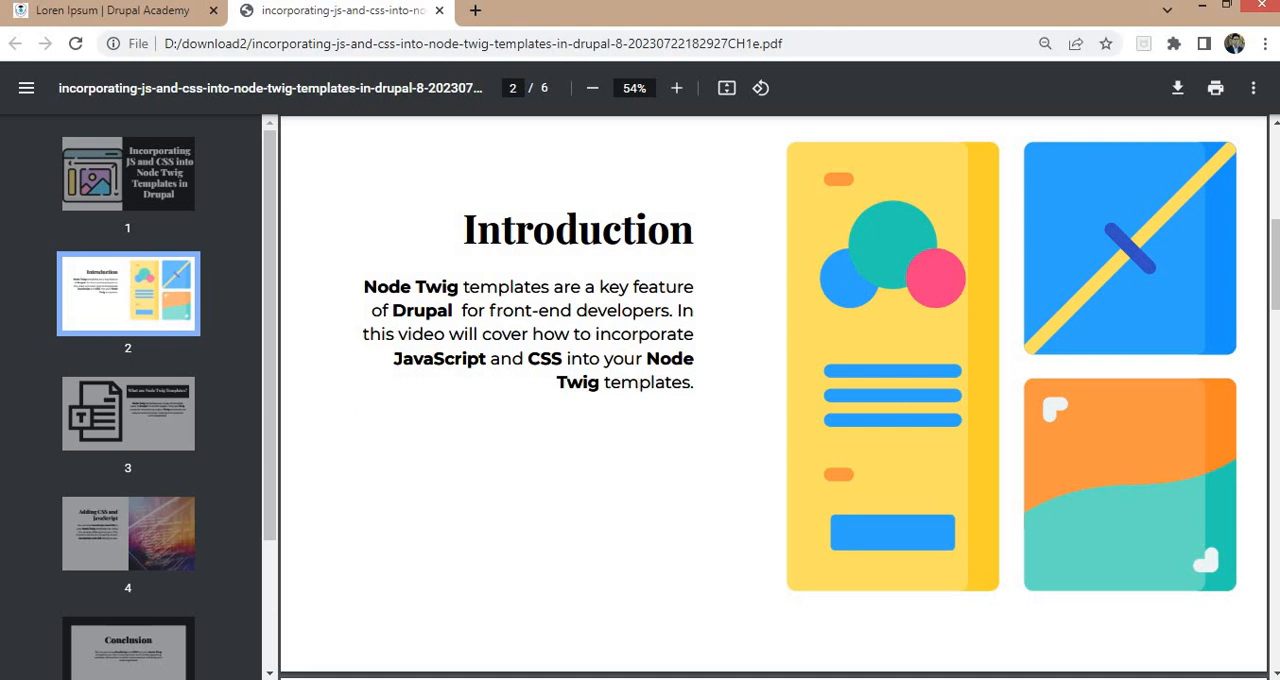
pyautogui.moveTo(115, 295)
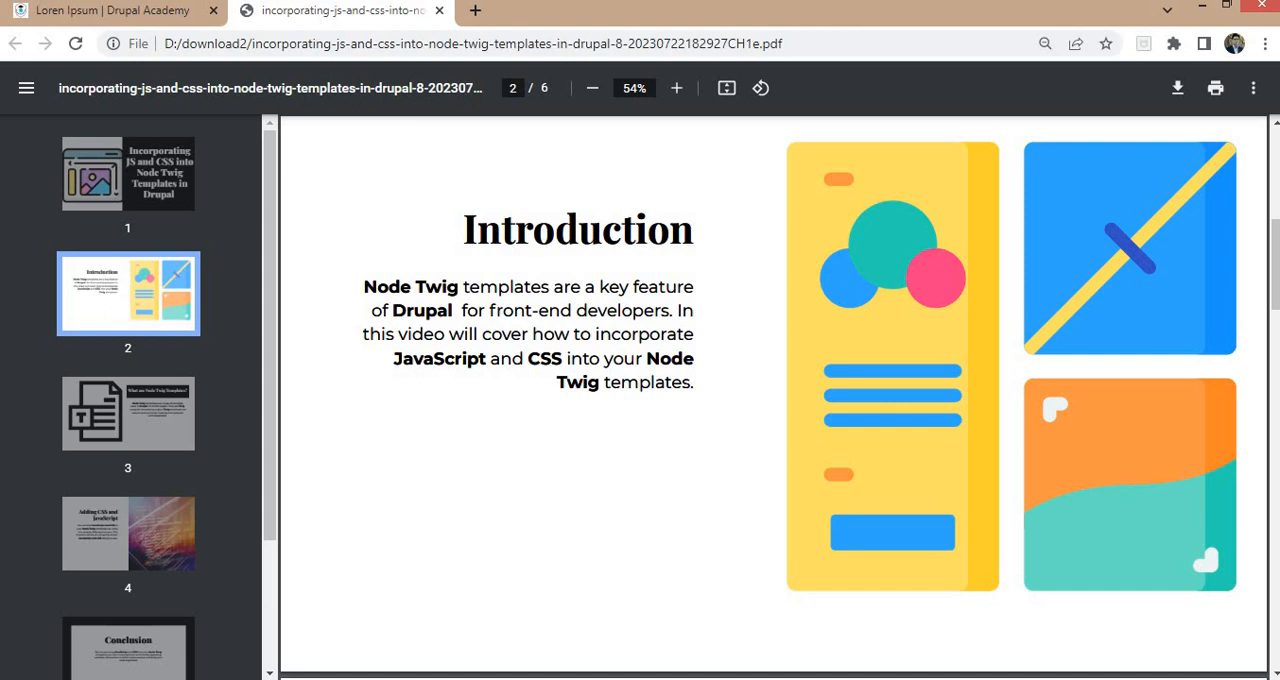
pyautogui.moveTo(115, 297)
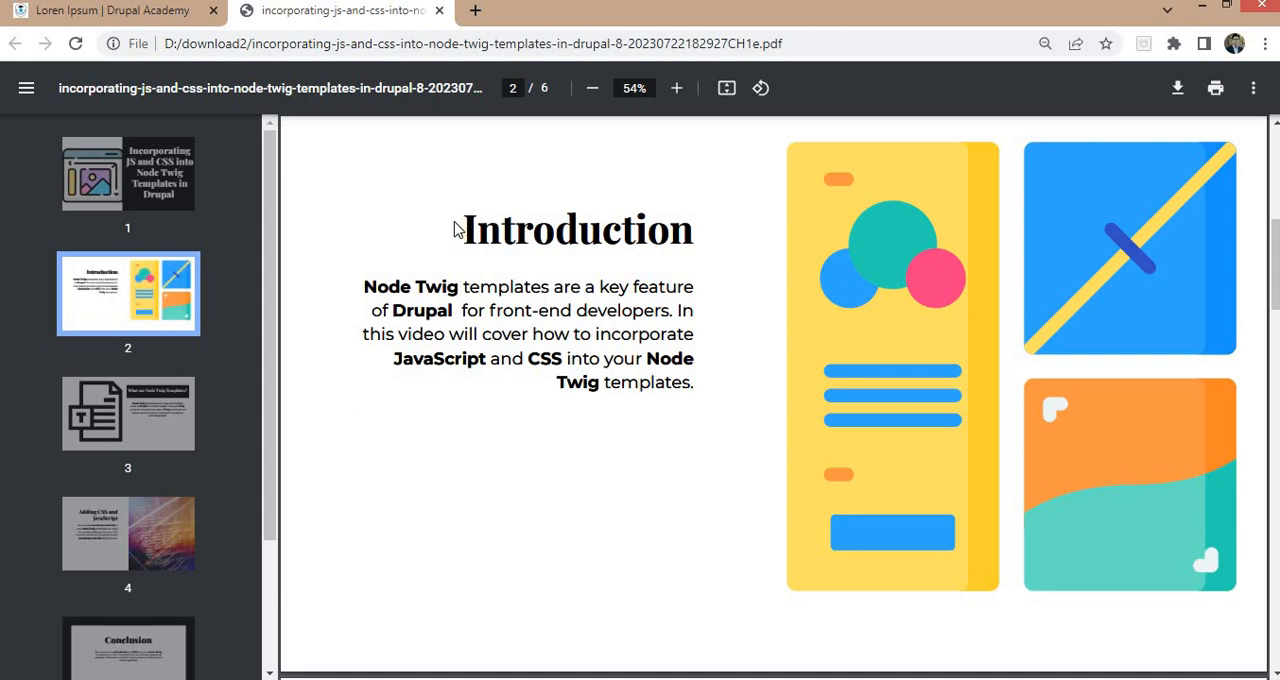
pyautogui.moveTo(367, 254)
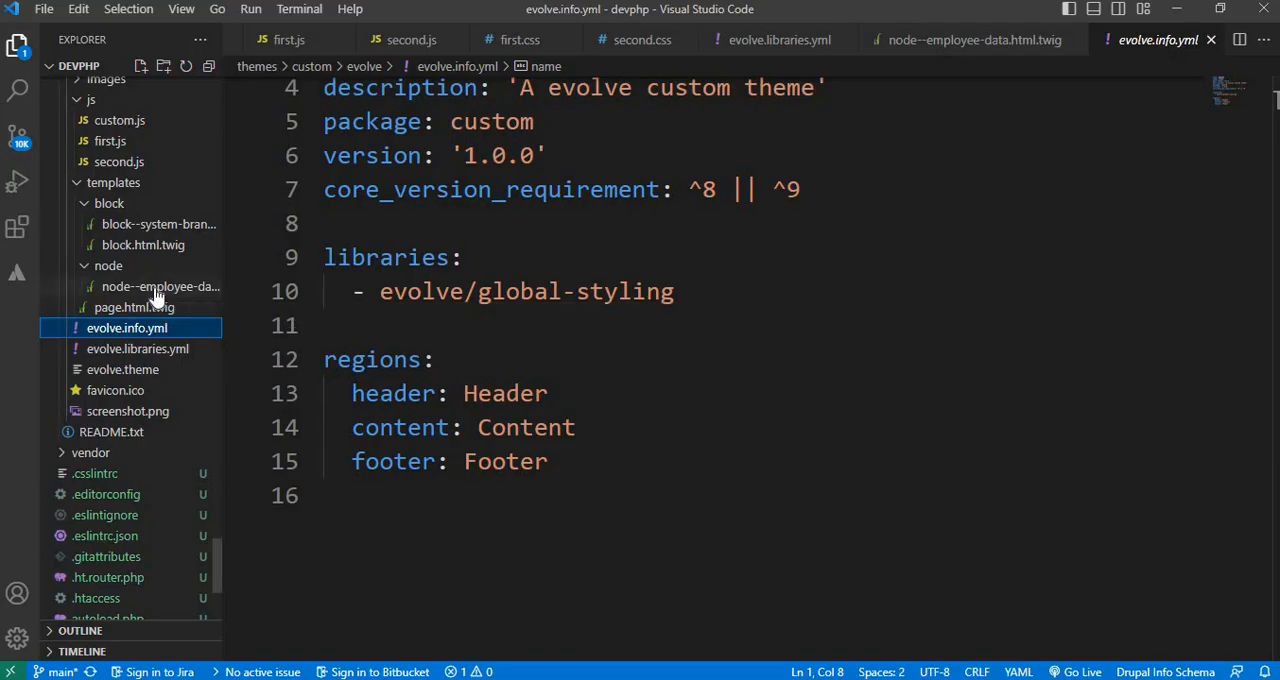
# Open node--employee-data.html.twig and reload the employee node page in Chrome
pyautogui.click(160, 286)
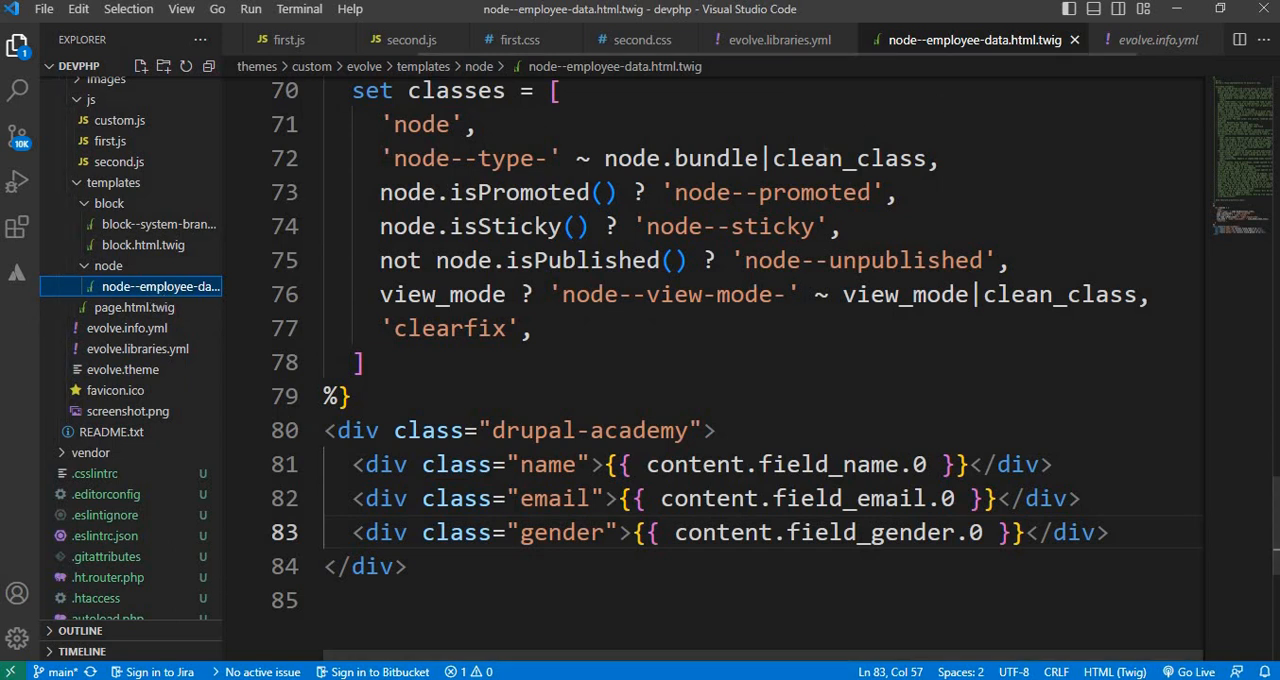
pyautogui.moveTo(983, 87)
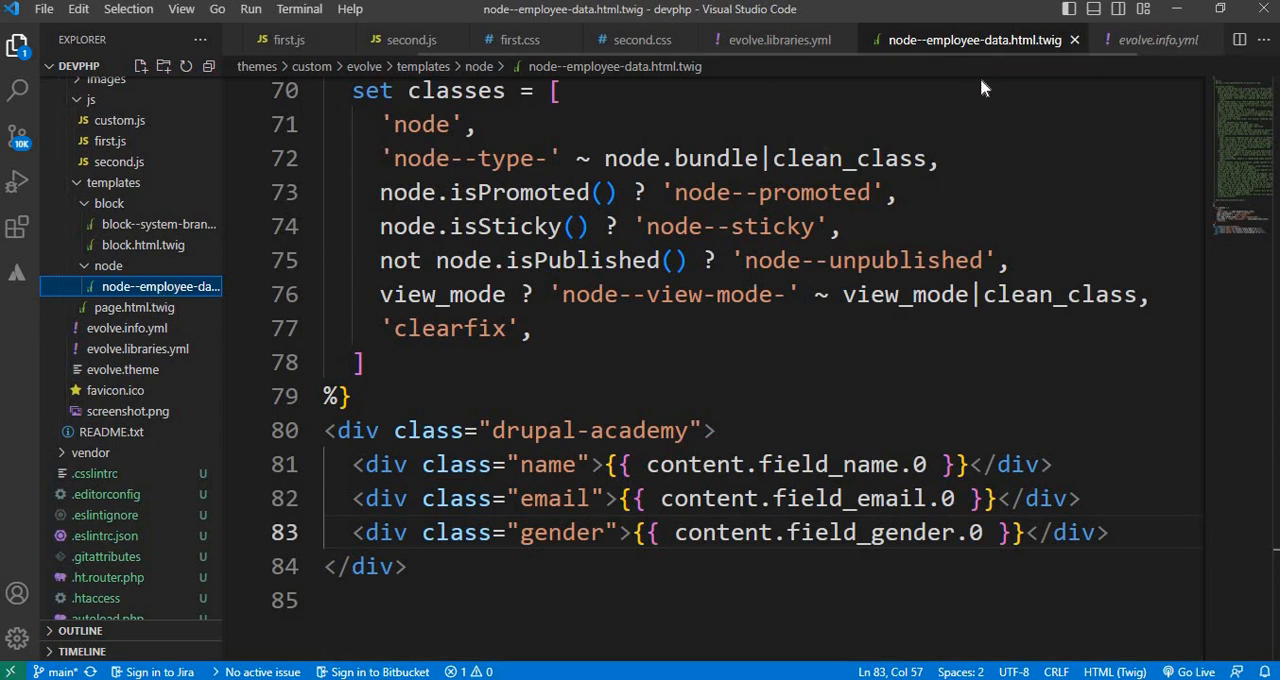
pyautogui.scroll(3)
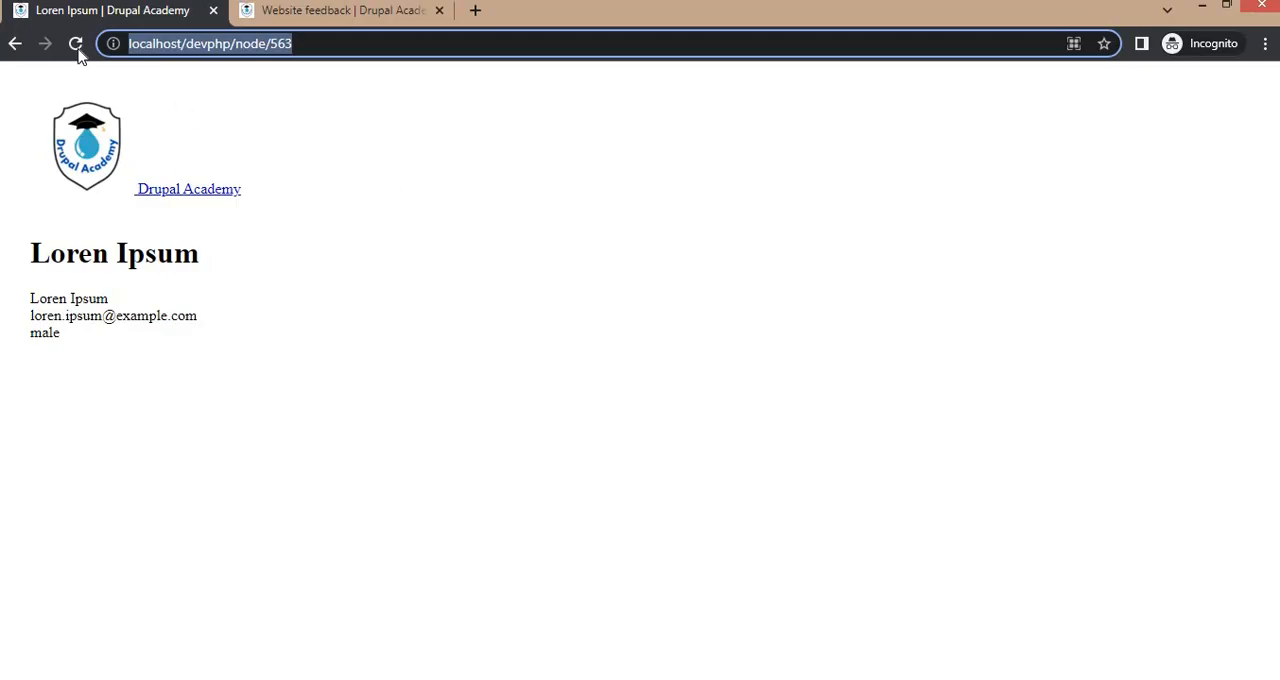
pyautogui.click(76, 43)
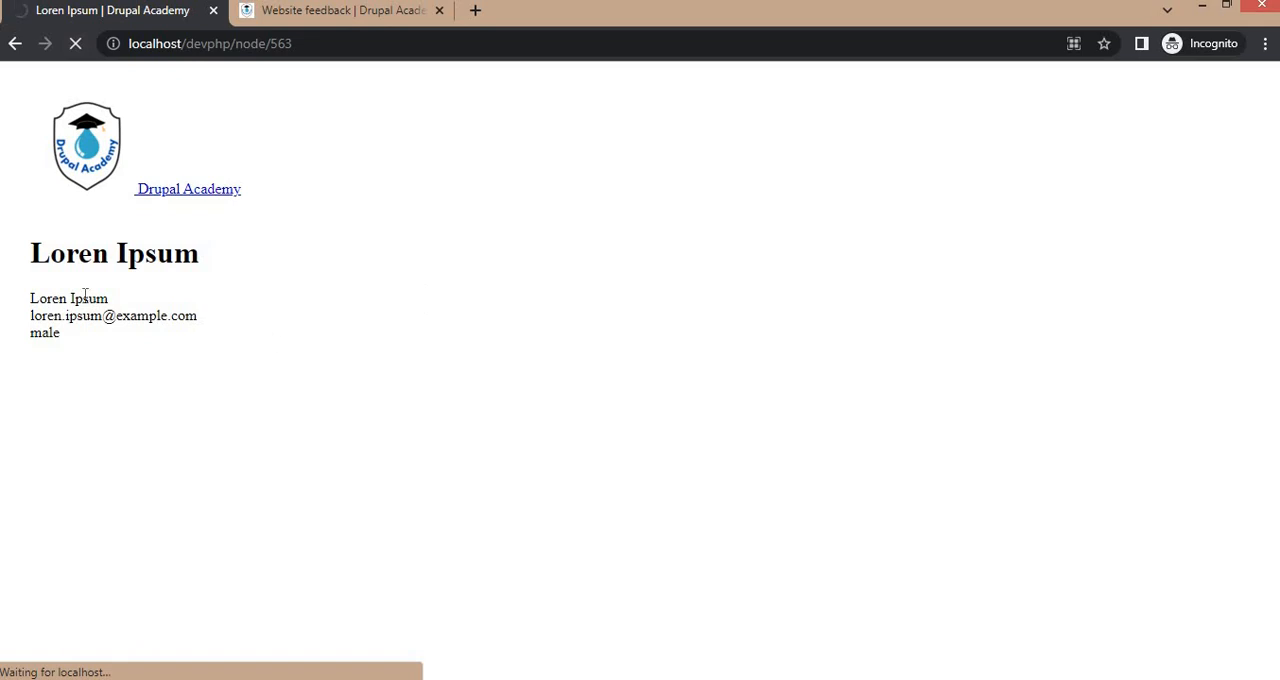
pyautogui.doubleClick(55, 298)
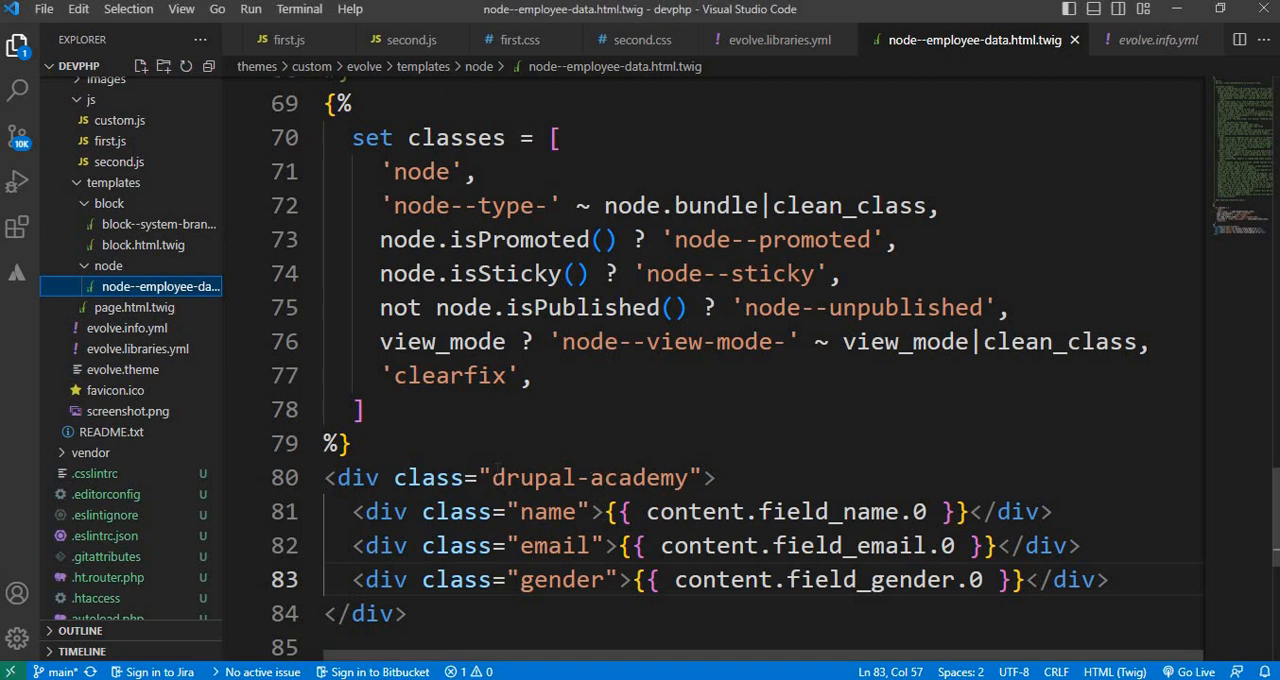
# Review the drupal-academy div with its name, email and gender field lines
pyautogui.scroll(-3)
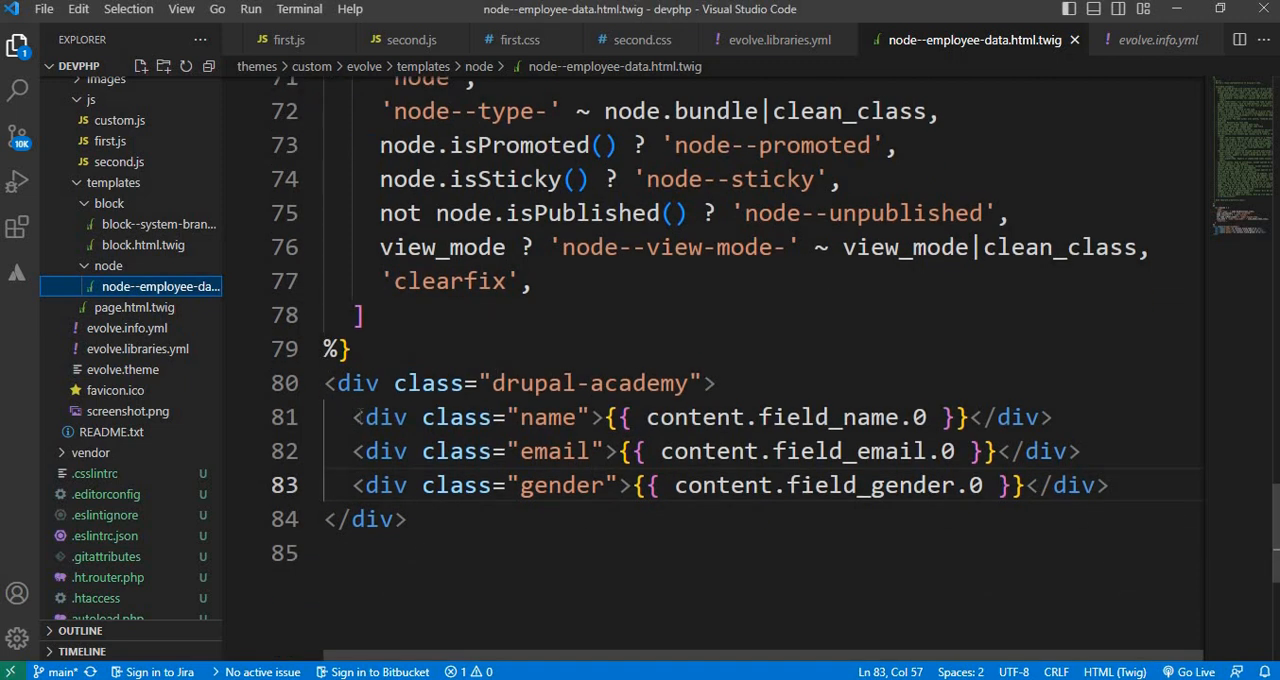
pyautogui.moveTo(351, 417); pyautogui.dragTo(1095, 485)
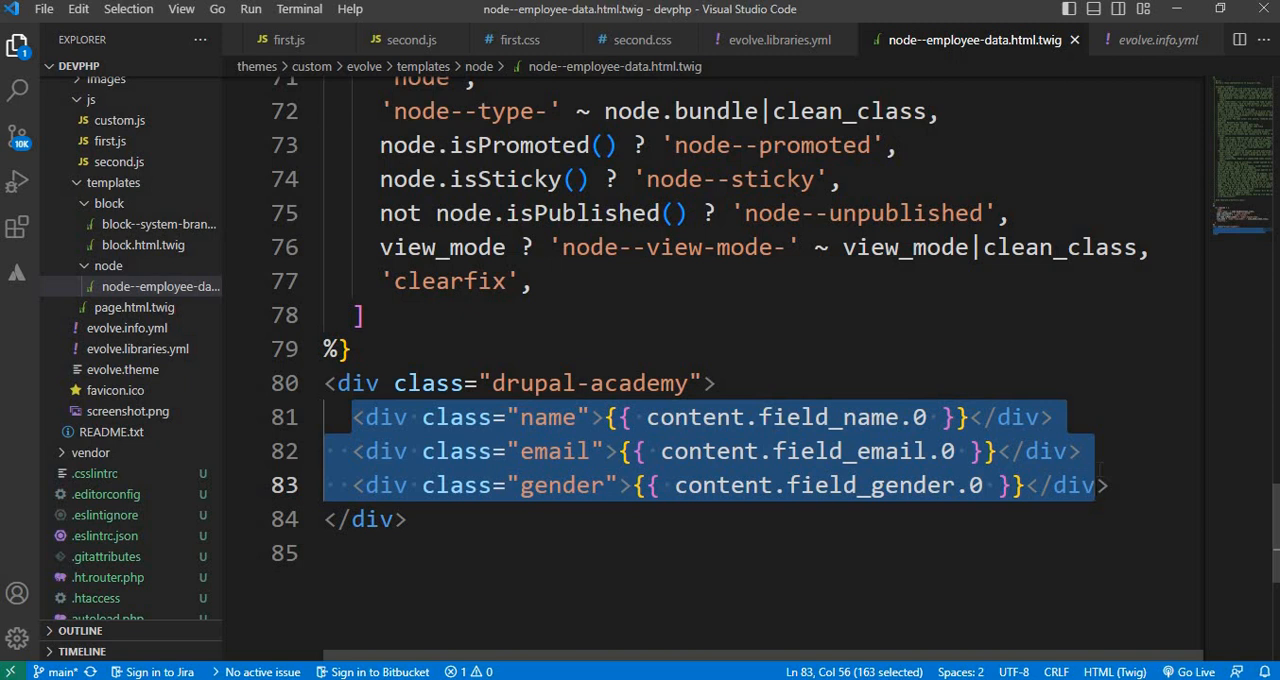
pyautogui.click(716, 383)
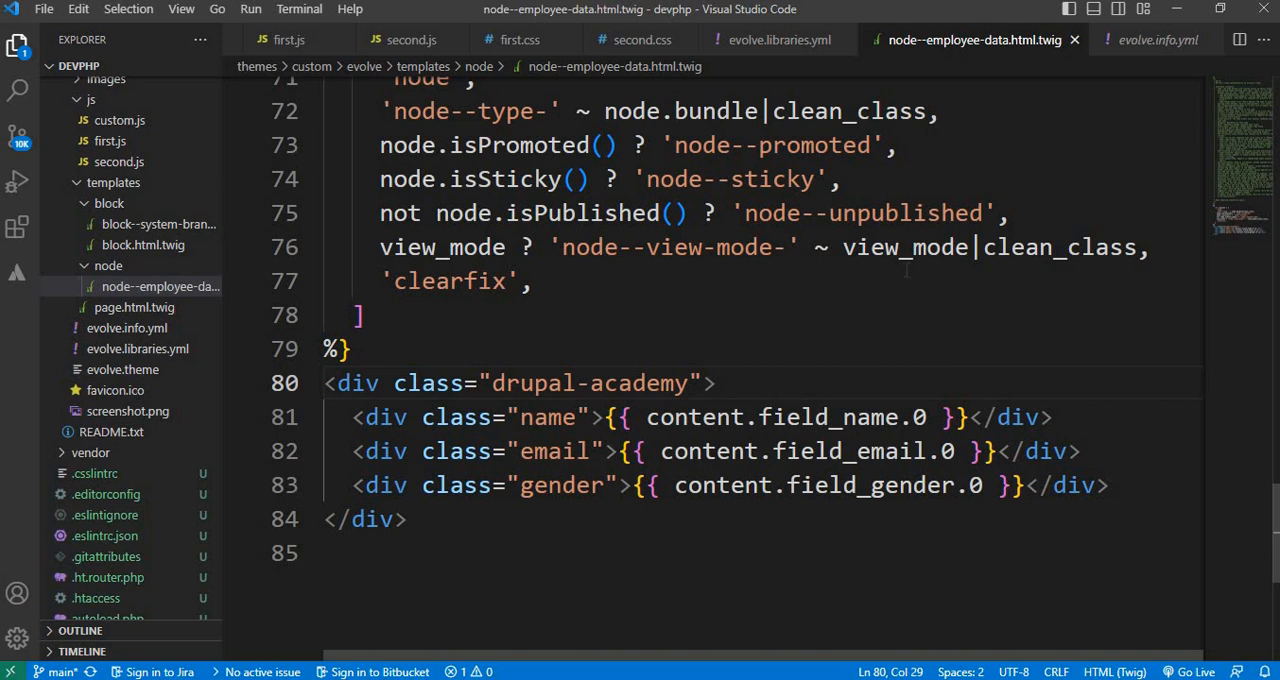
pyautogui.click(712, 383)
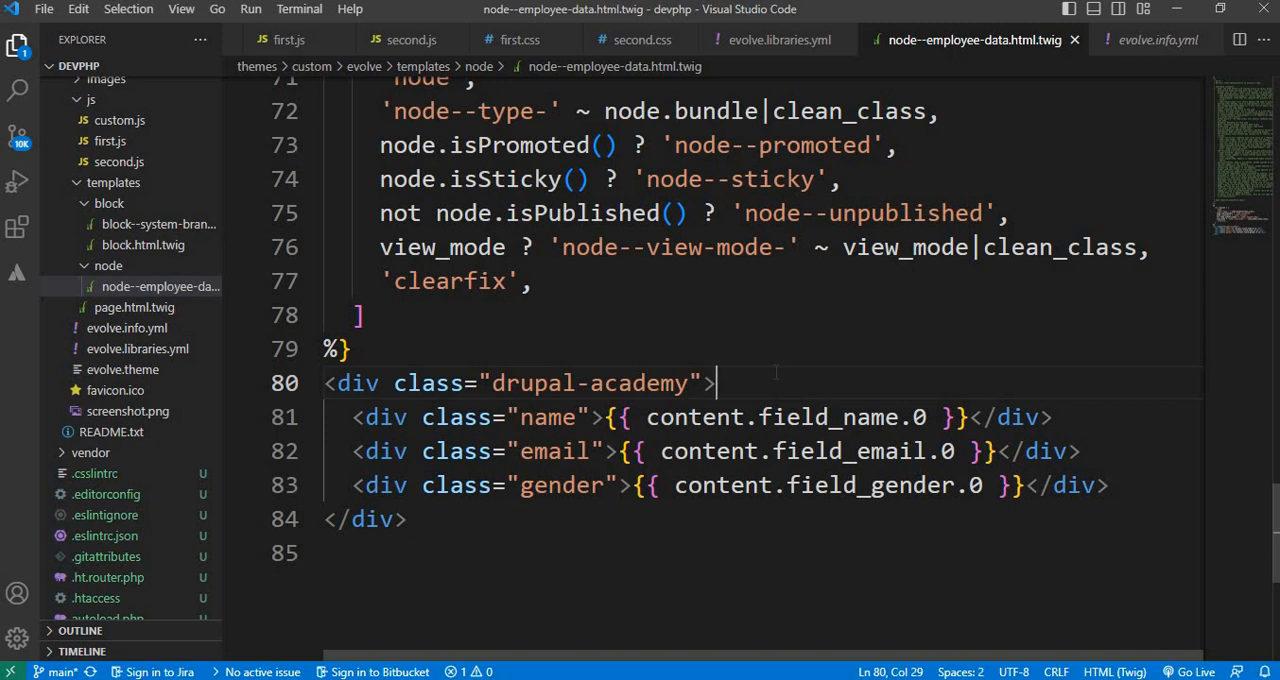
pyautogui.moveTo(1072, 52)
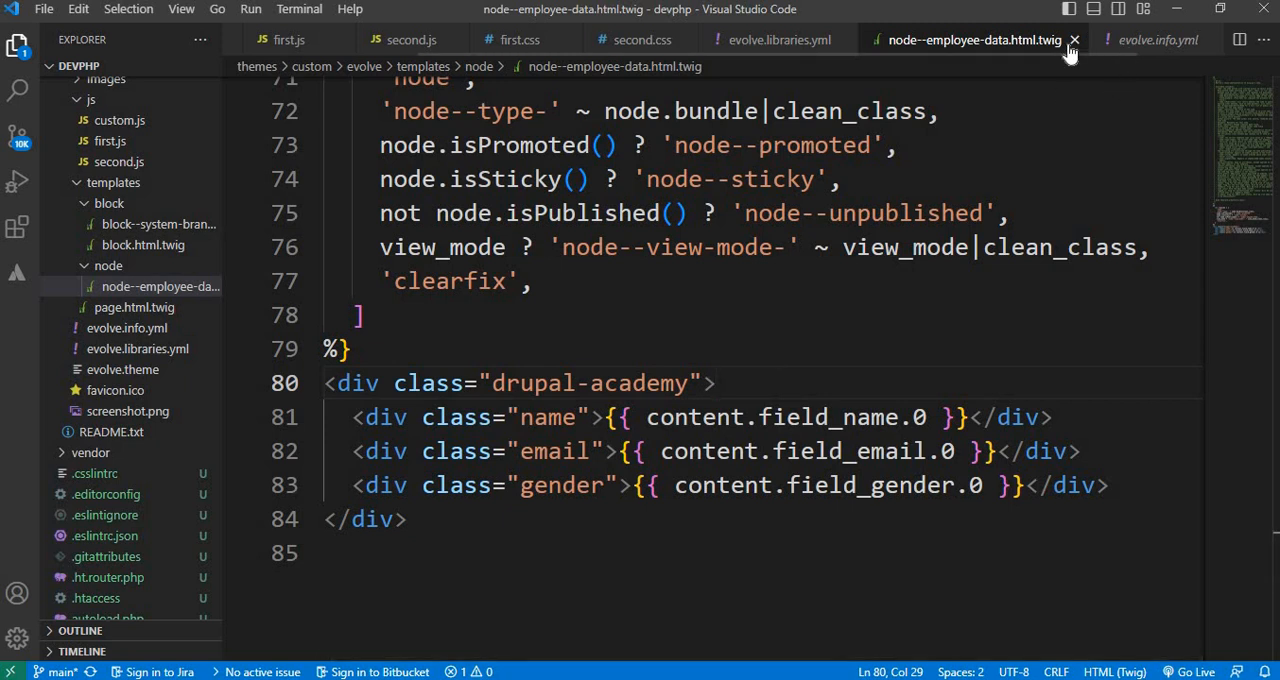
pyautogui.scroll(3)
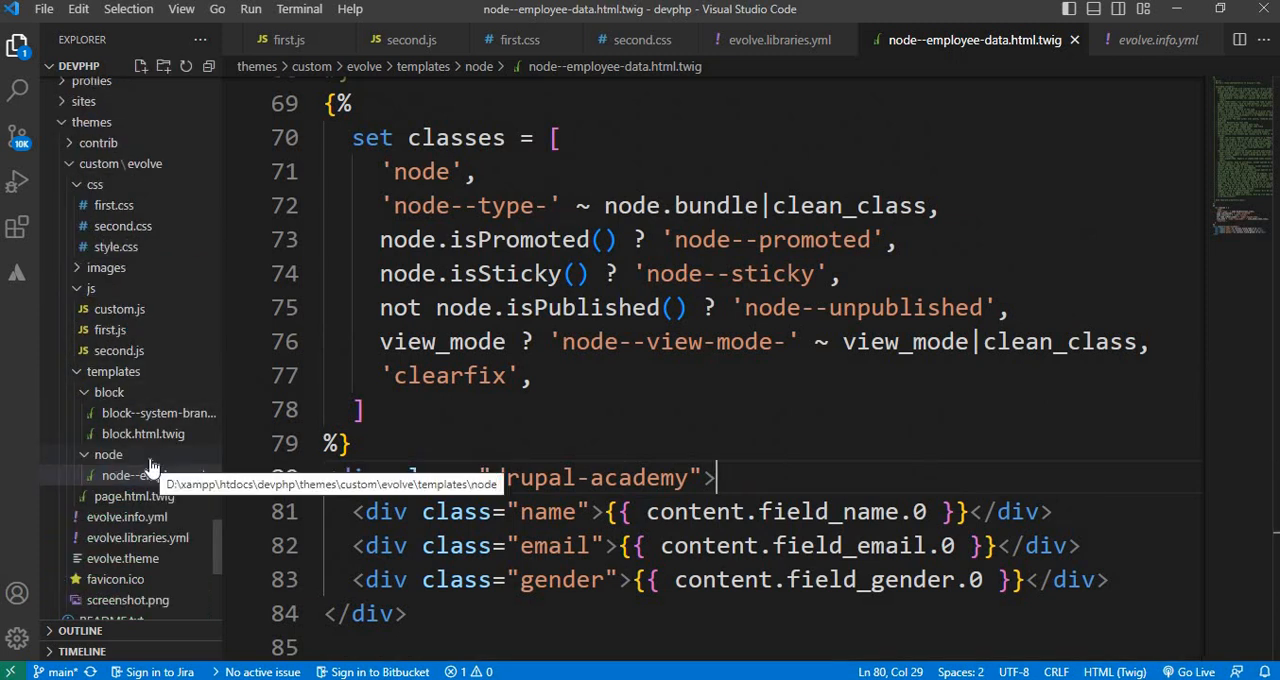
pyautogui.moveTo(172, 187)
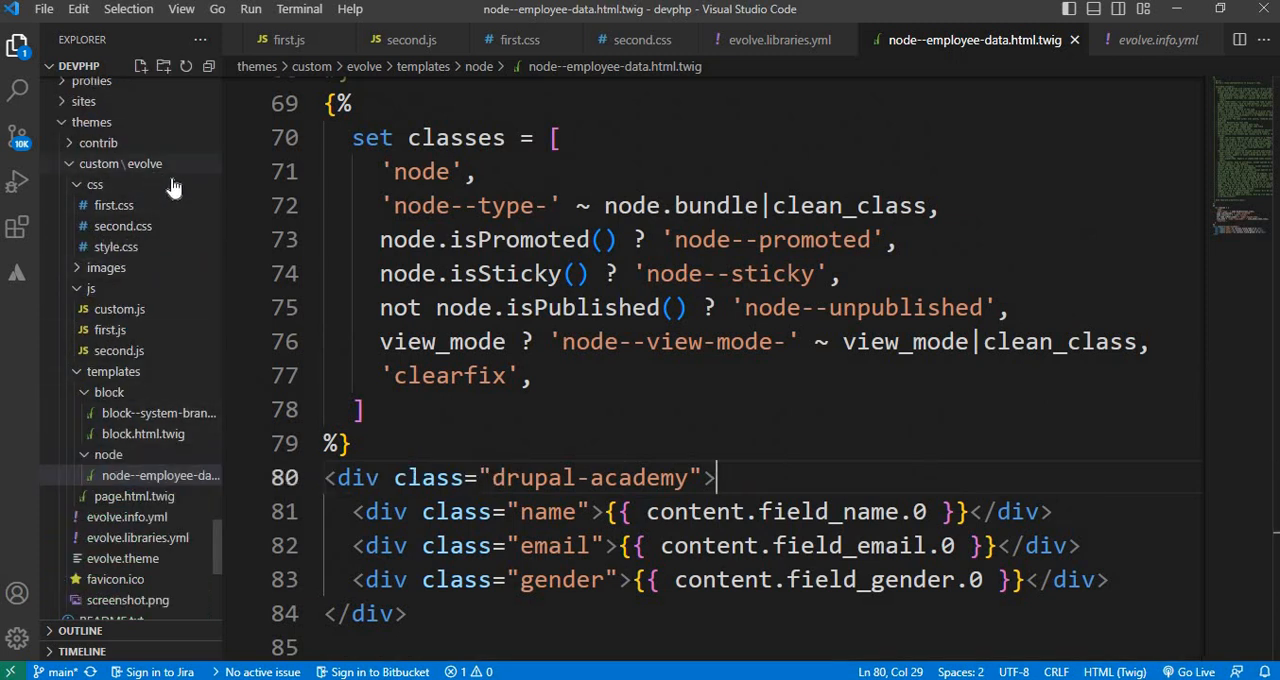
pyautogui.moveTo(155, 170)
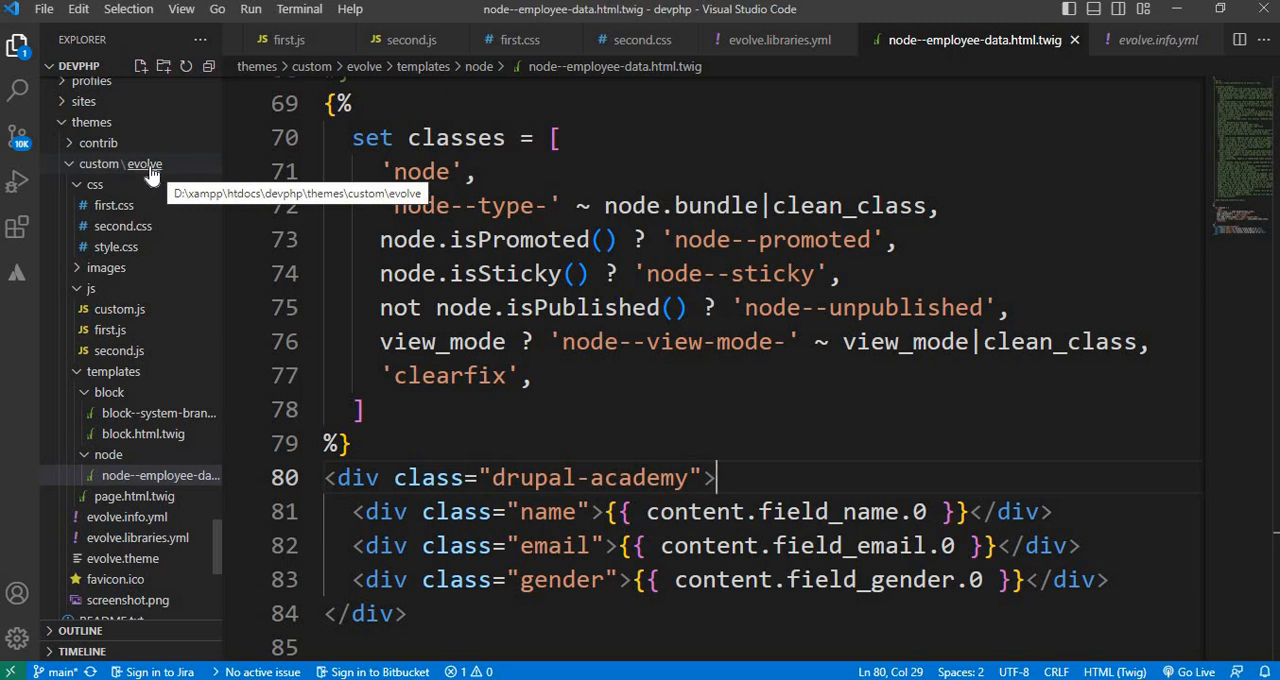
pyautogui.moveTo(160, 225)
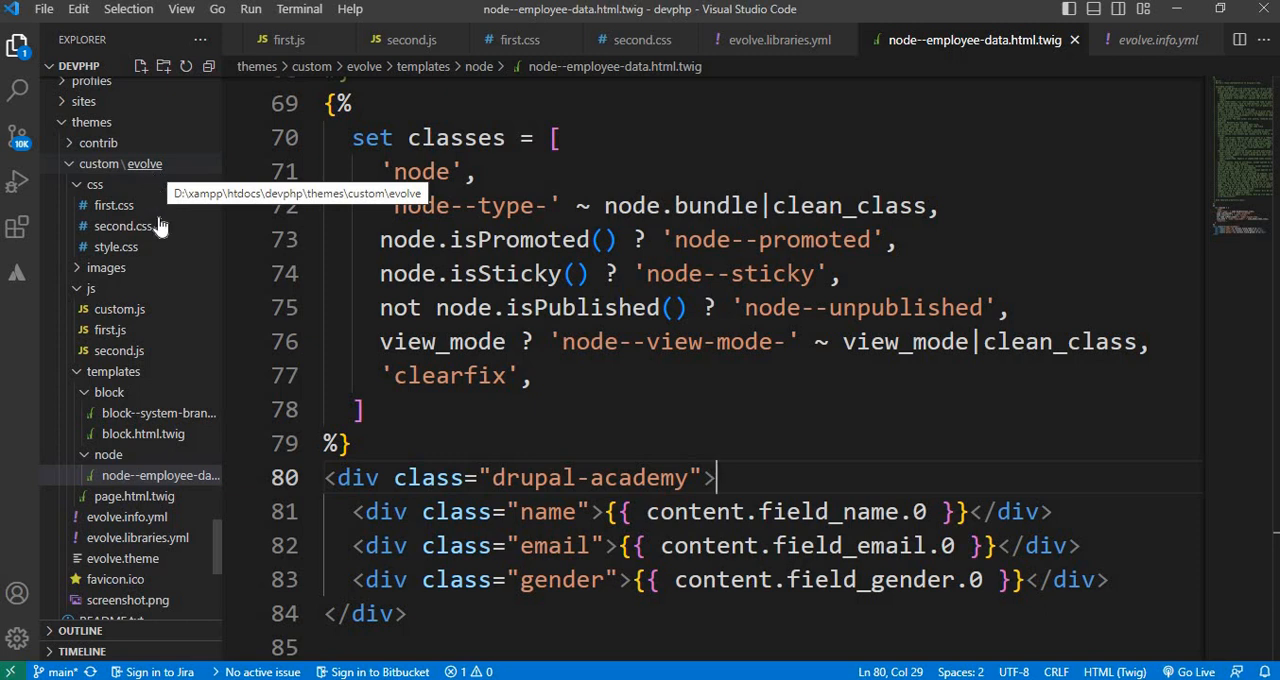
pyautogui.moveTo(113, 371)
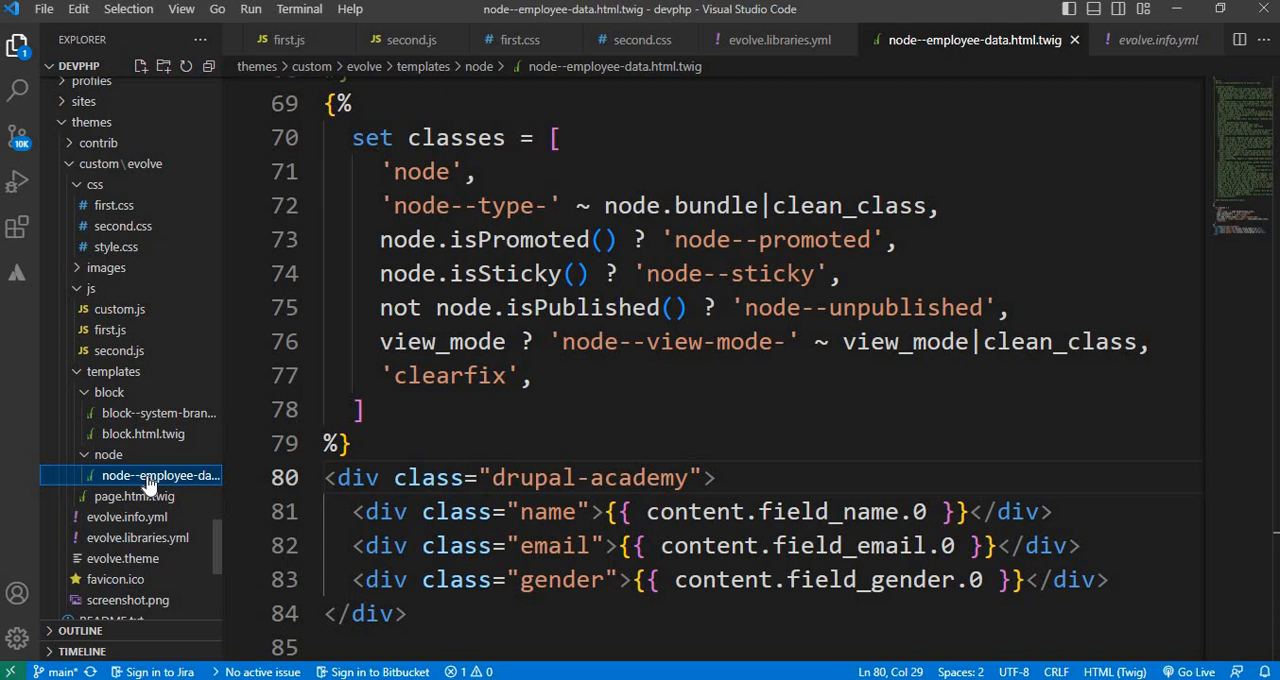
pyautogui.moveTo(205, 489)
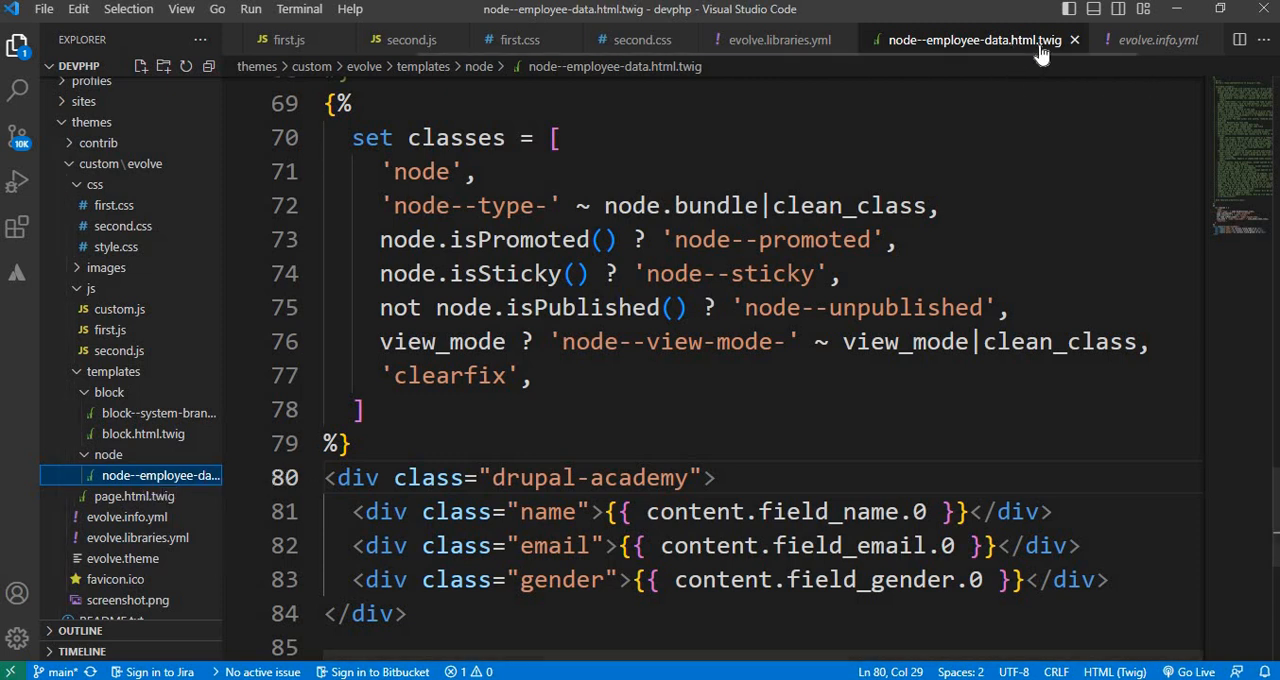
pyautogui.moveTo(958, 61)
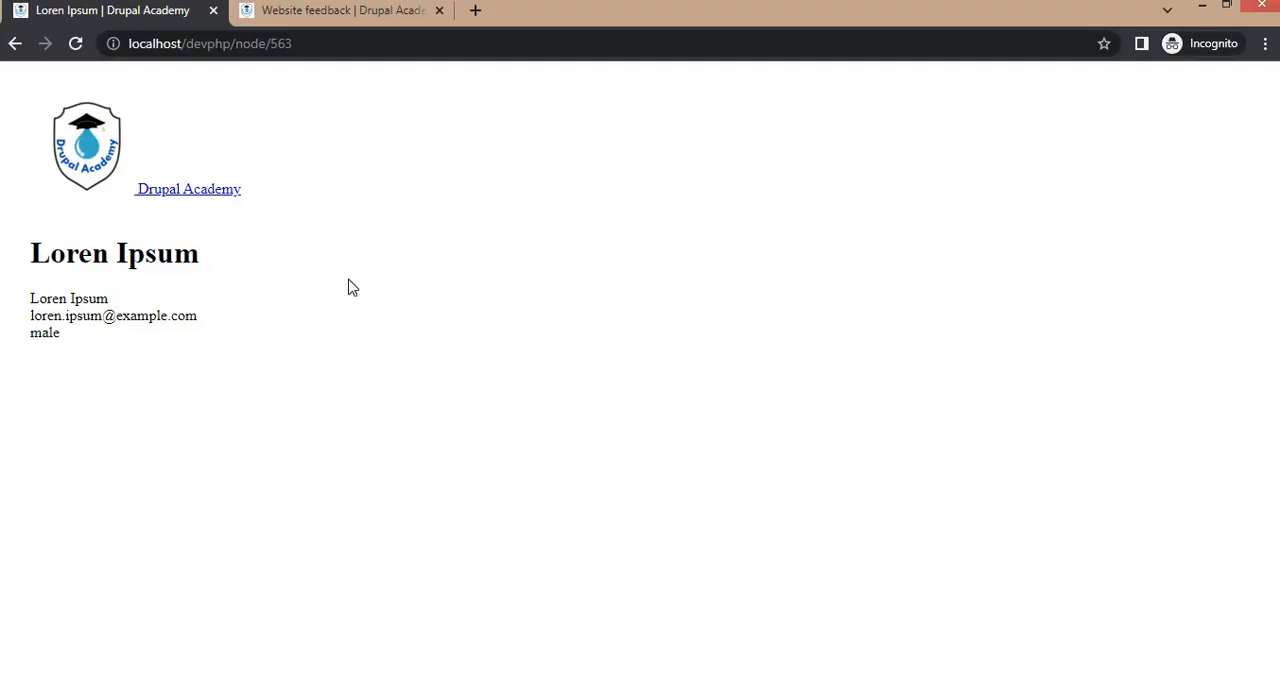
pyautogui.moveTo(349, 369)
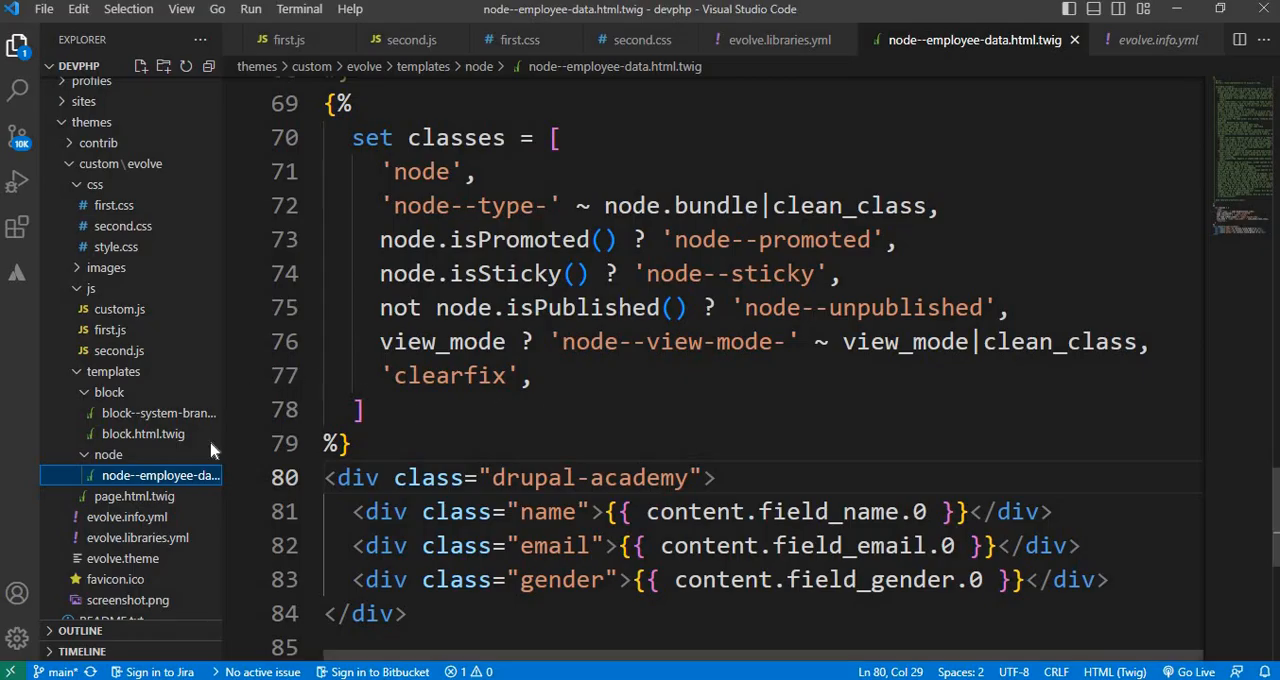
# Open evolve.info.yml and review its global-styling library and header, content, footer regions
pyautogui.click(127, 517)
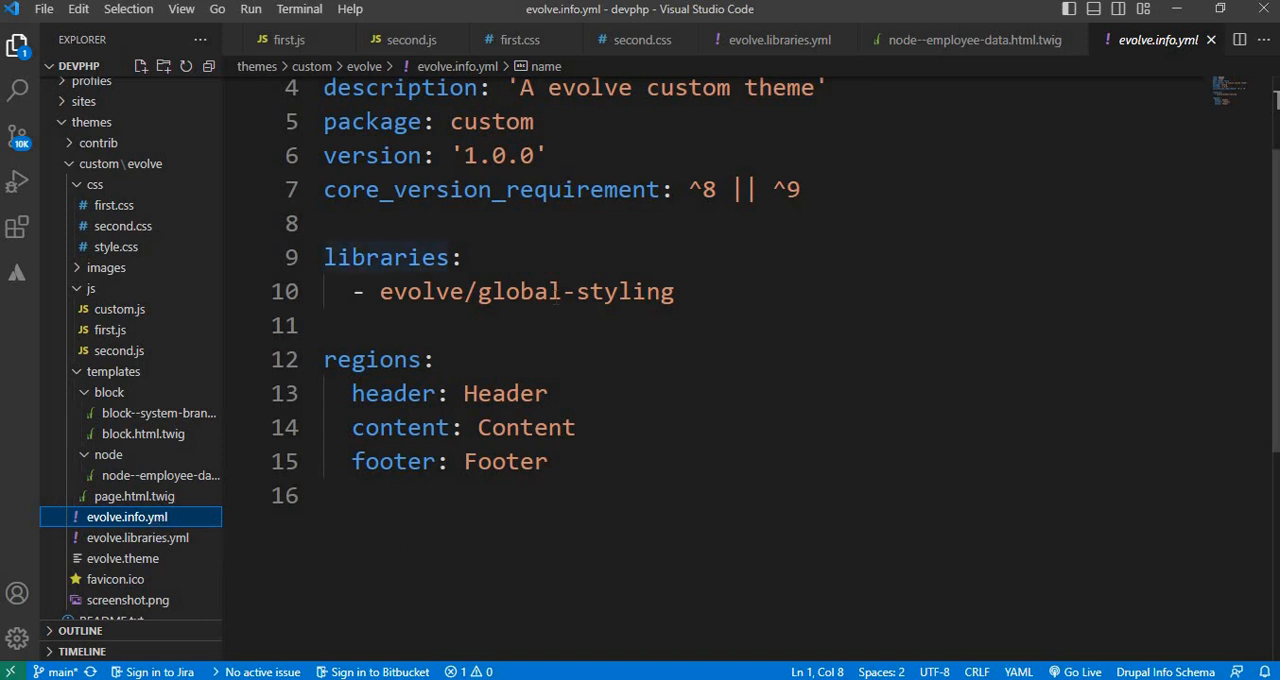
pyautogui.moveTo(386, 257)
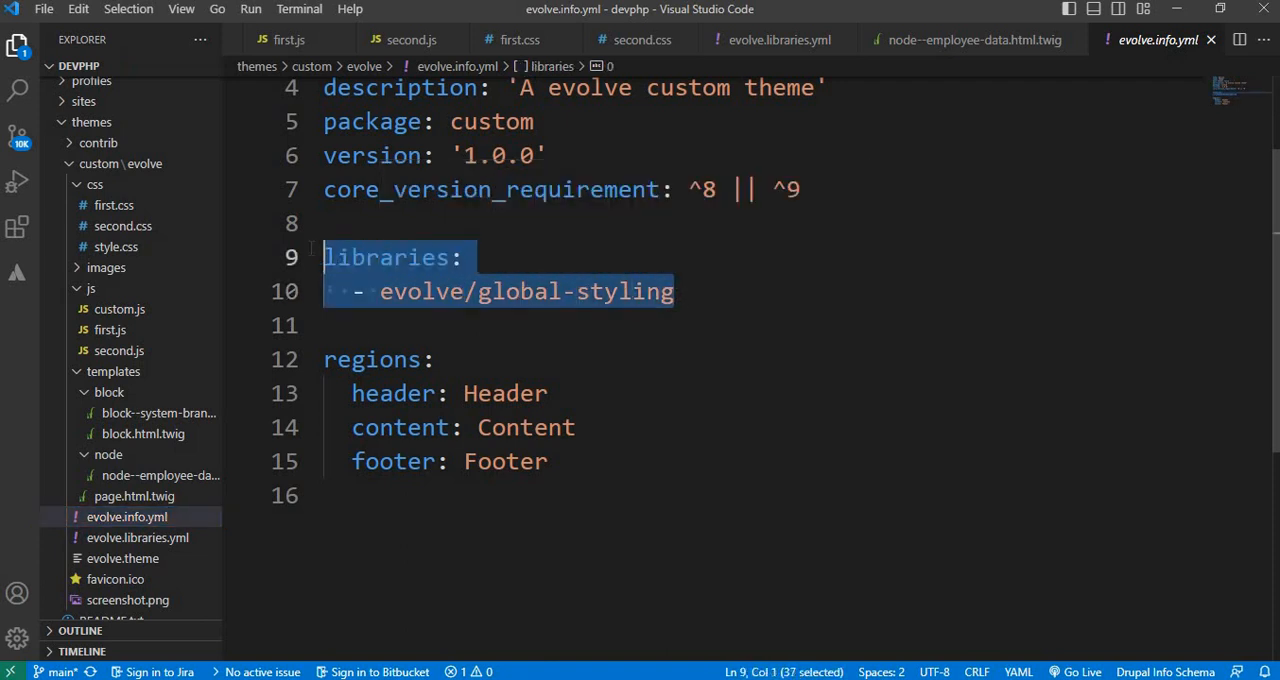
pyautogui.click(340, 325)
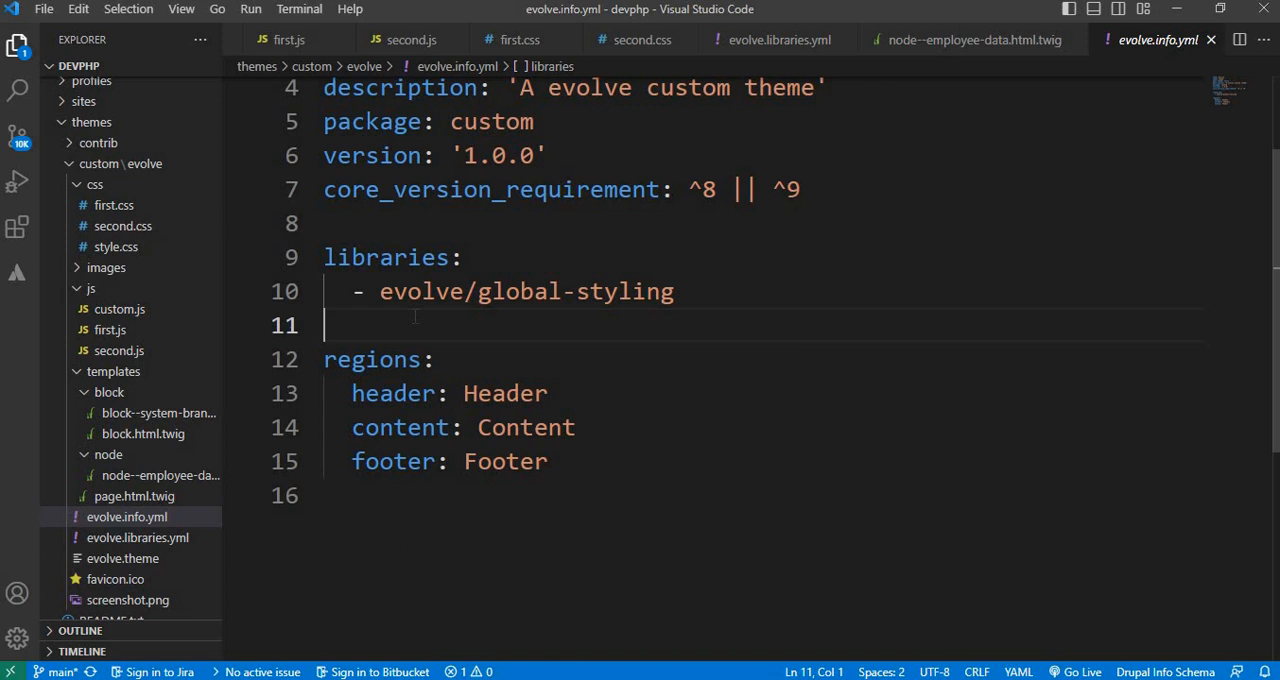
pyautogui.moveTo(970, 40)
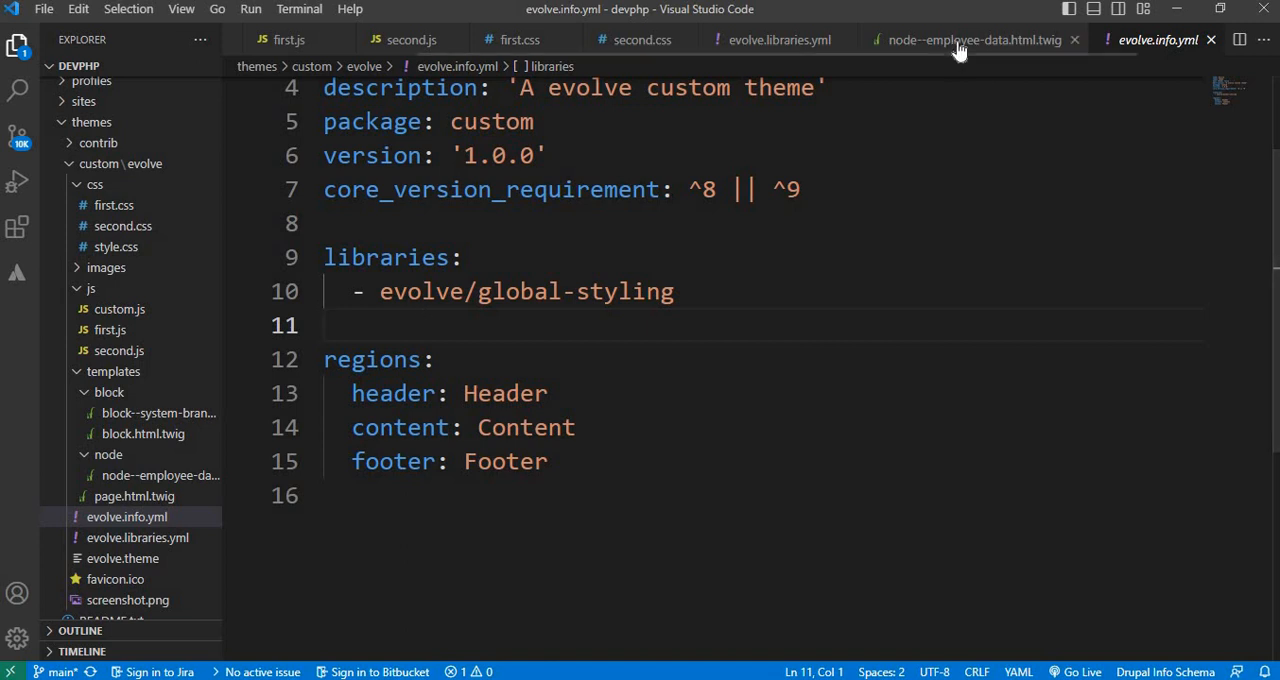
pyautogui.click(965, 40)
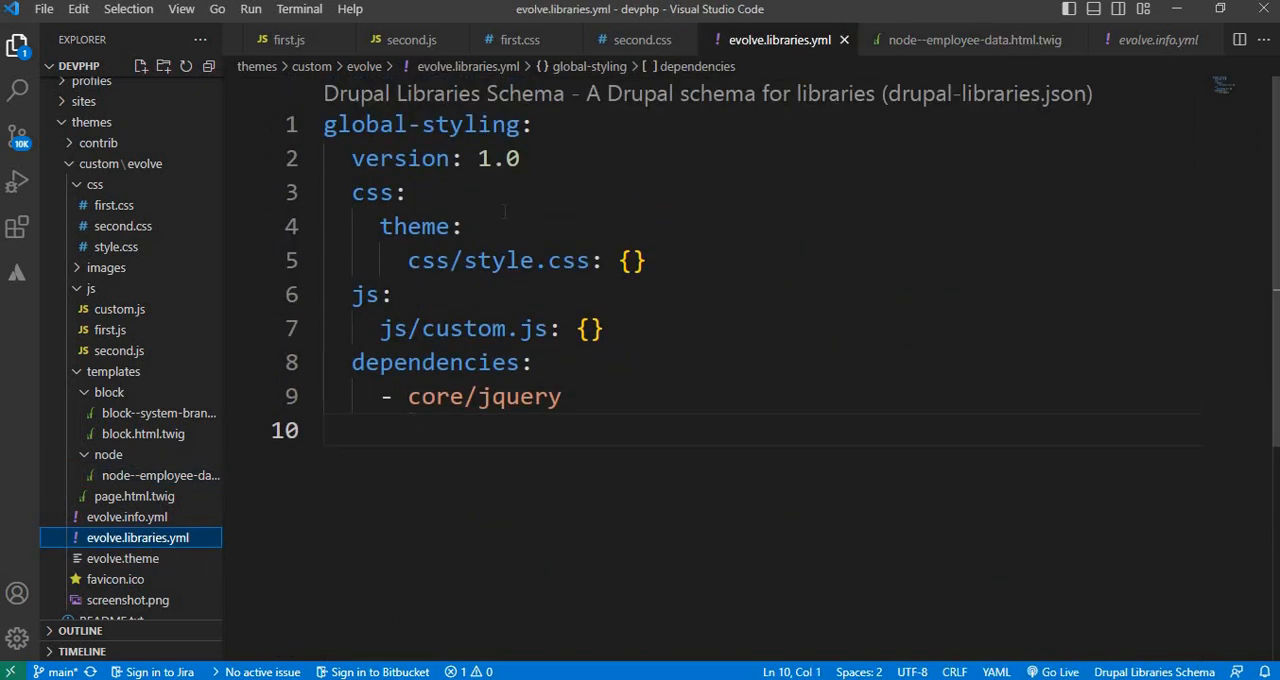
# Duplicate the global-styling block in evolve.libraries.yml and begin renaming the copy to first_library
pyautogui.moveTo(380, 192); pyautogui.dragTo(560, 396)
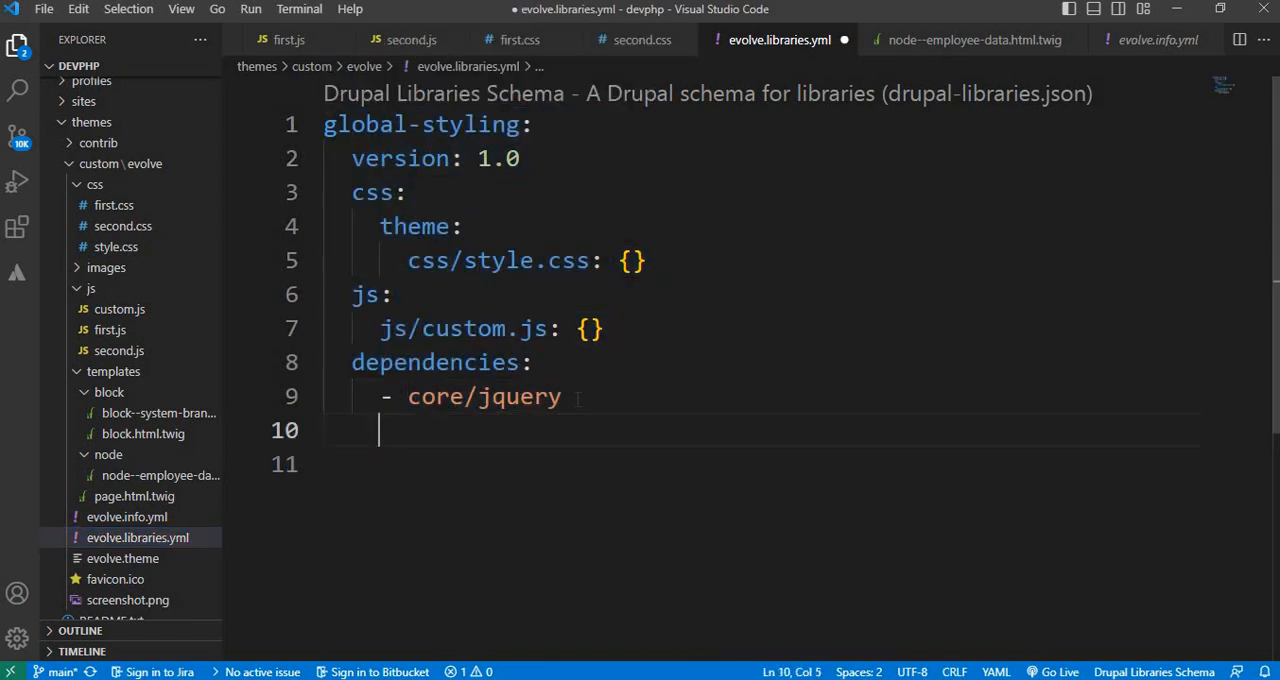
pyautogui.press('Enter')
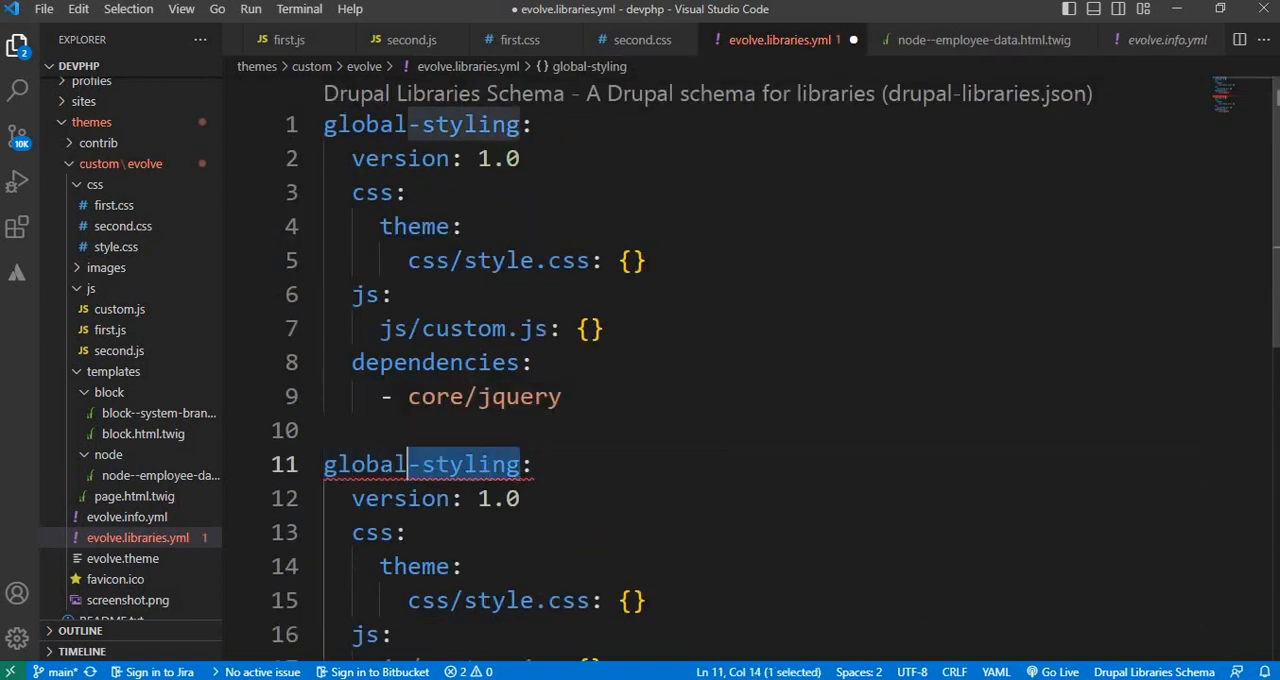
pyautogui.write('first_library:')
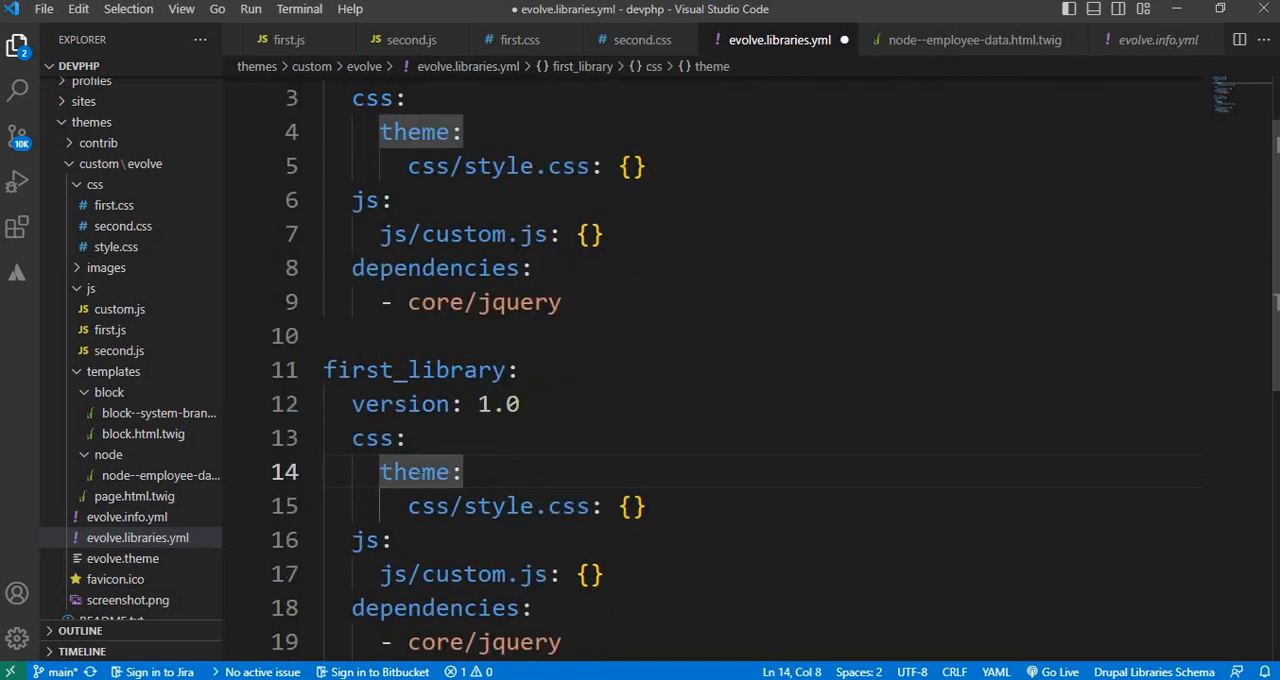
pyautogui.moveTo(152, 337)
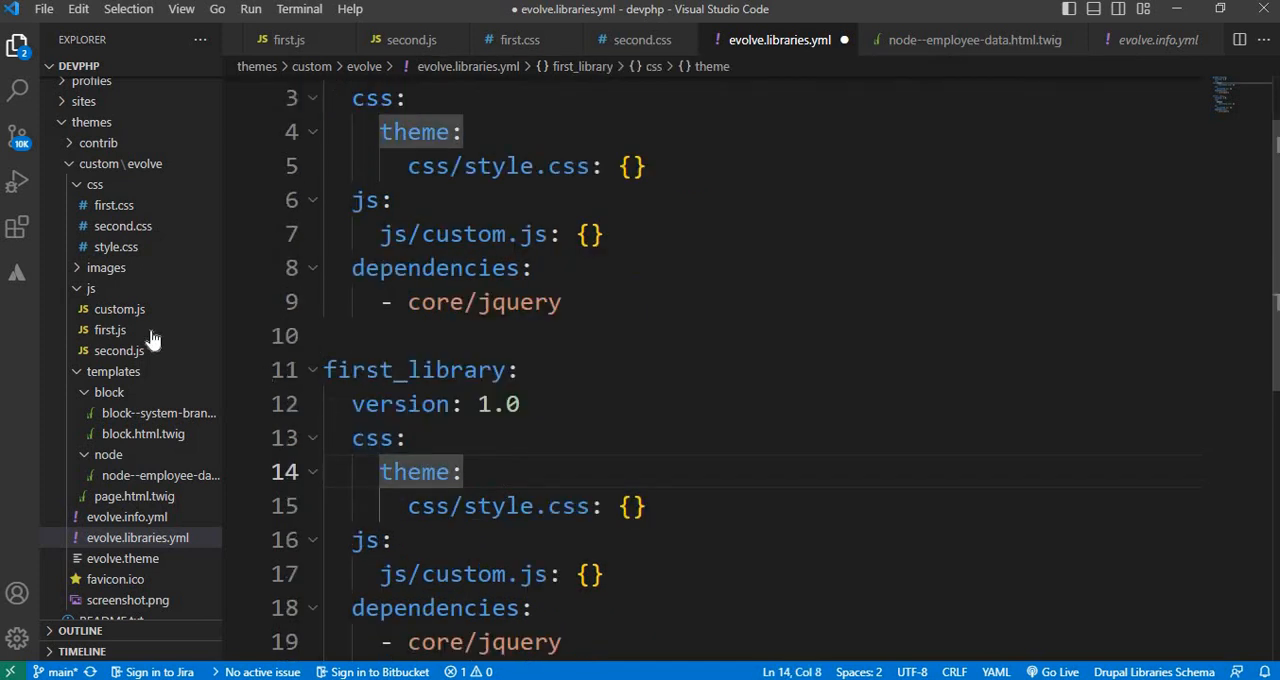
pyautogui.moveTo(113, 205)
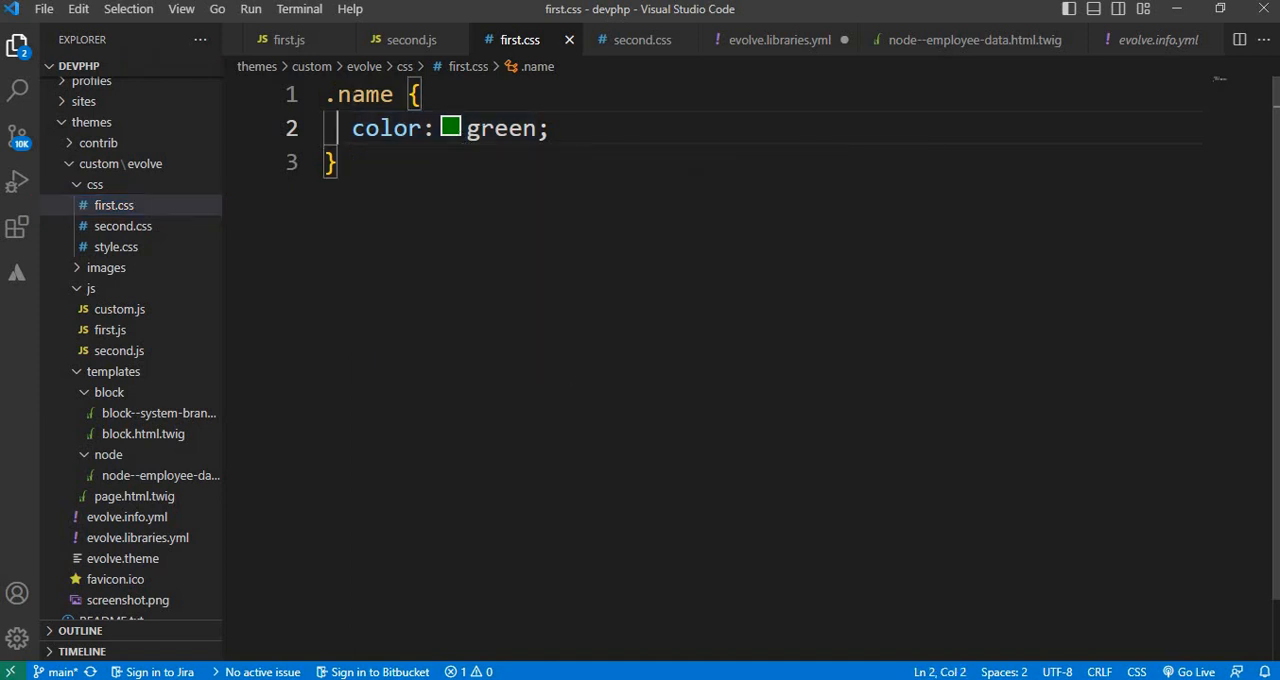
pyautogui.moveTo(362, 94)
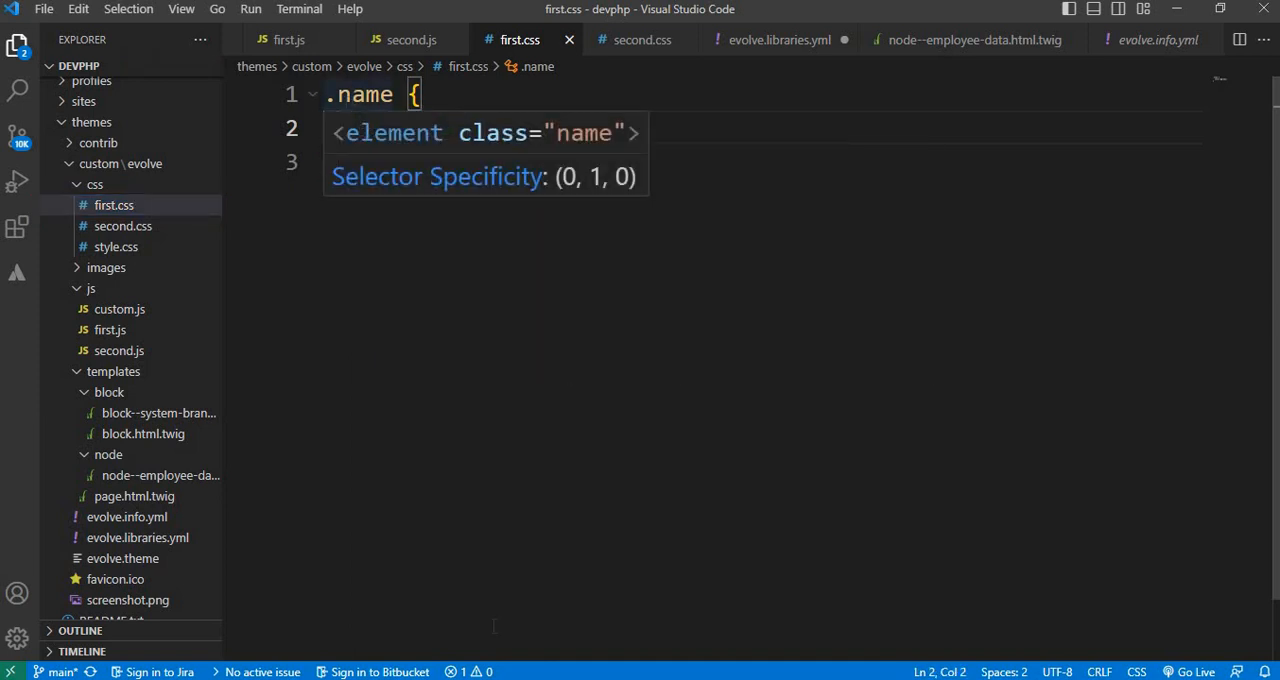
# Review first.css's green .name rule and first.js's 'first' alert, then return to the employee-data template
pyautogui.press('alt+tab')
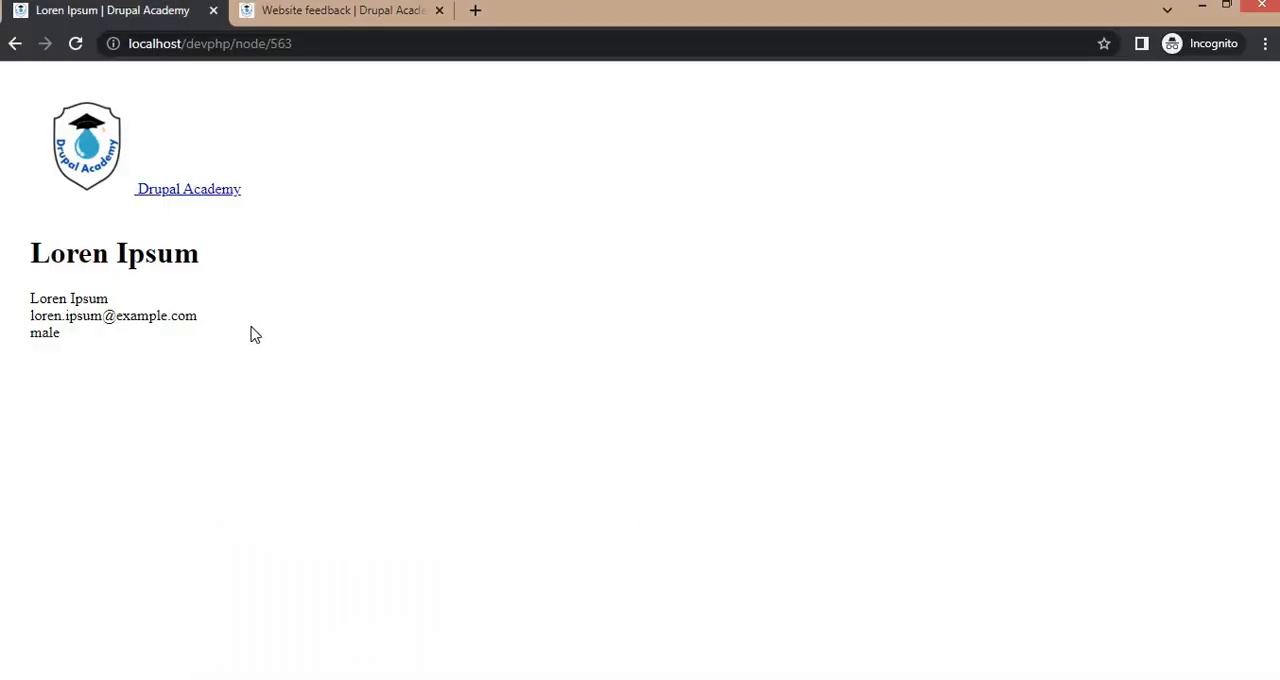
pyautogui.rightClick(255, 335)
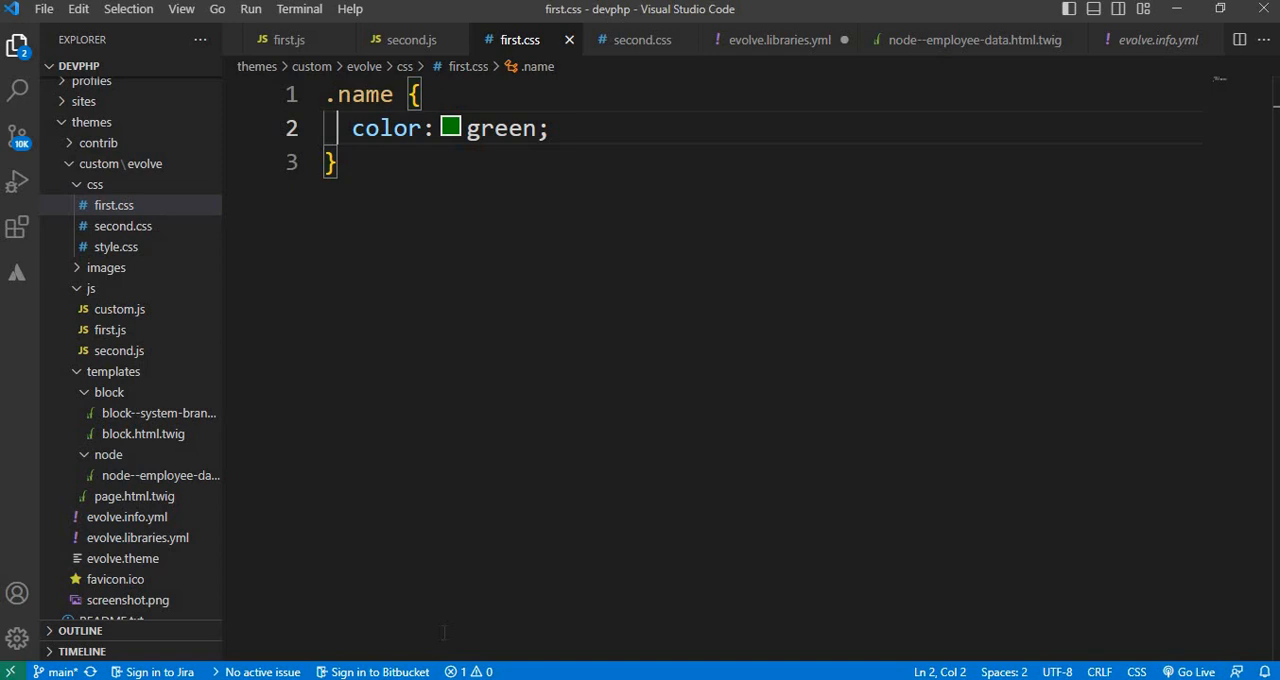
pyautogui.moveTo(110, 330)
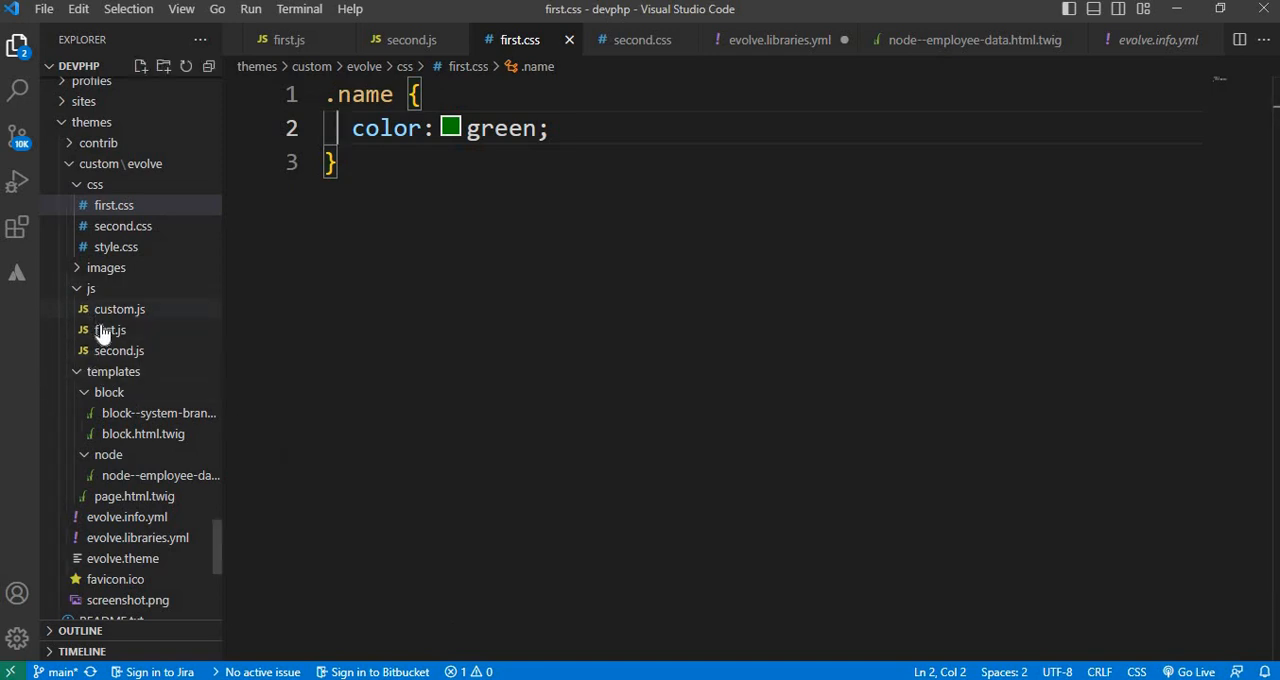
pyautogui.moveTo(110, 330)
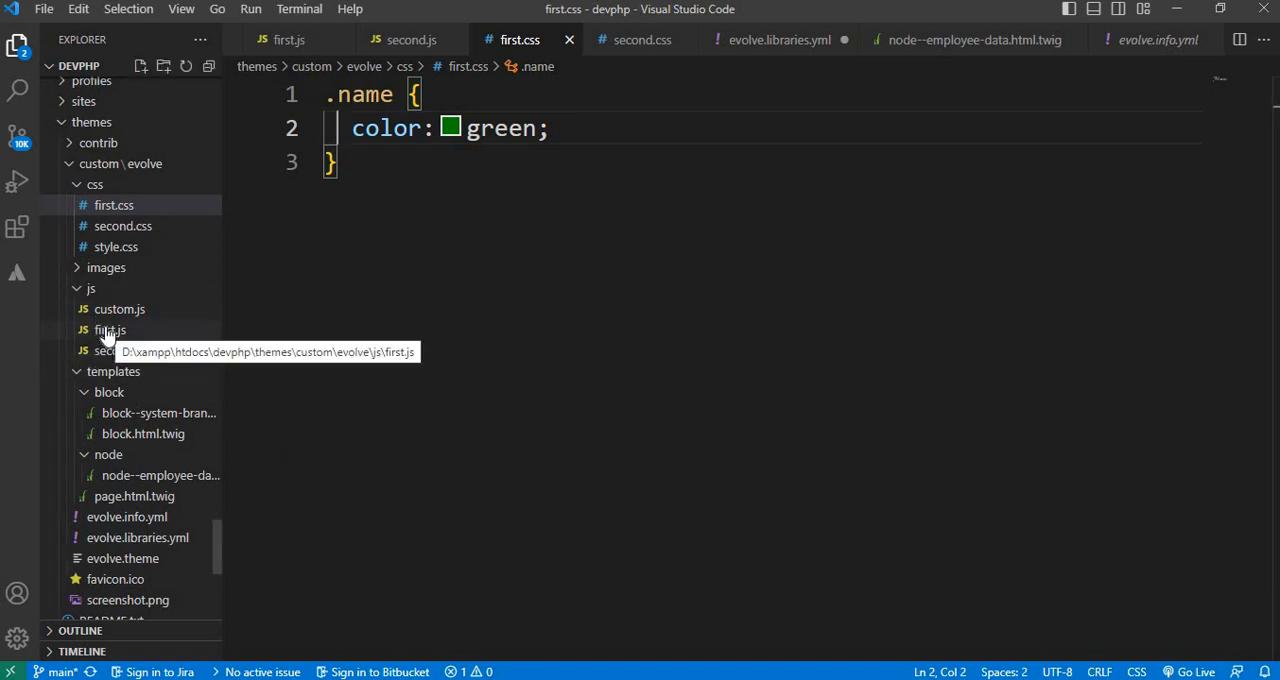
pyautogui.click(110, 330)
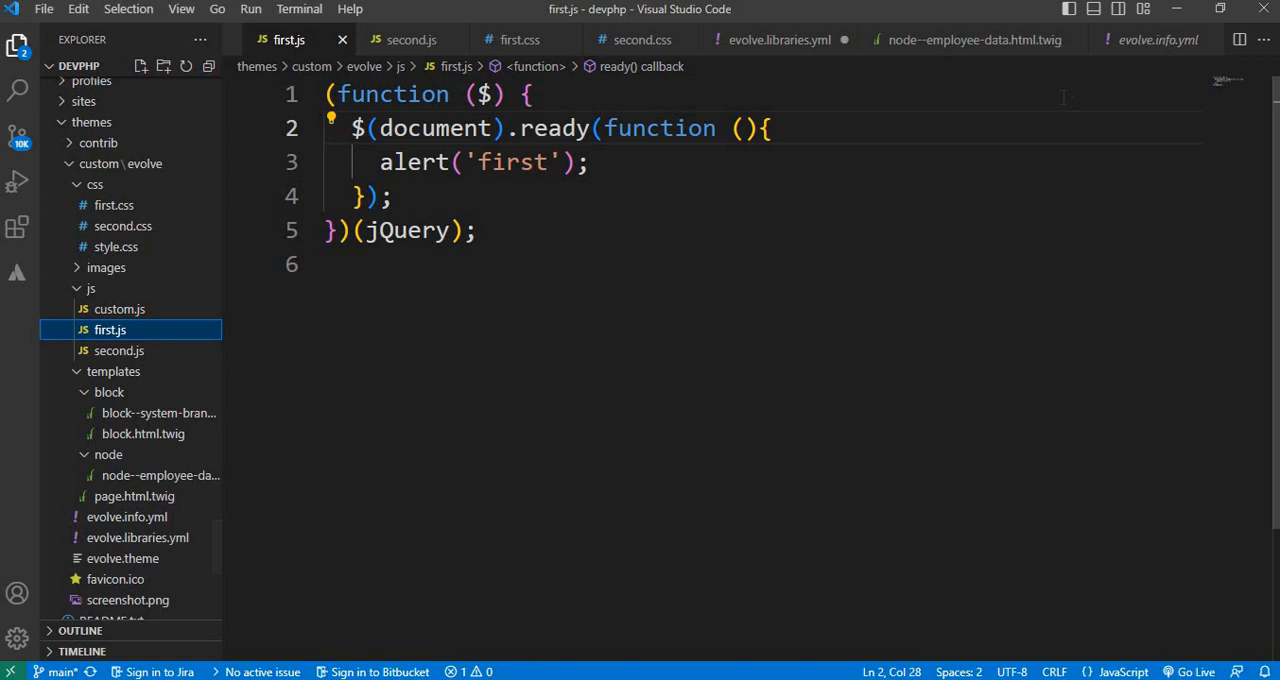
pyautogui.click(972, 40)
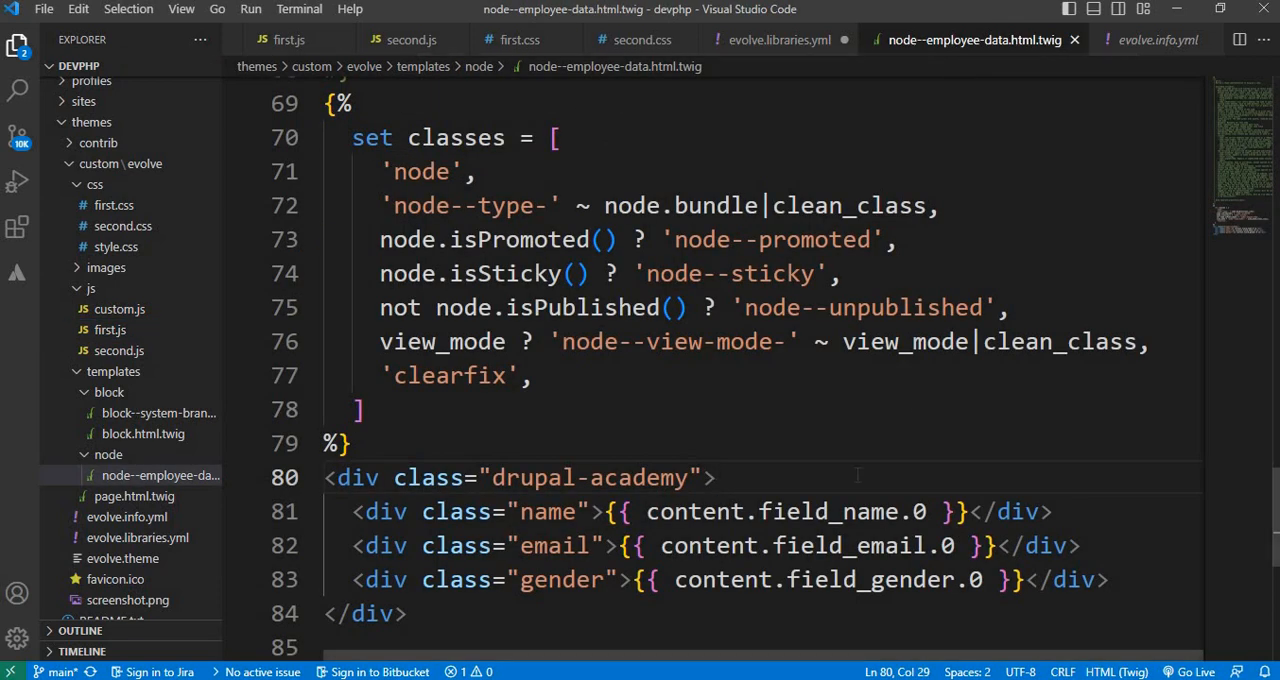
# Point first_library to css/first.css and js/first.js and save evolve.libraries.yml
pyautogui.click(779, 40)
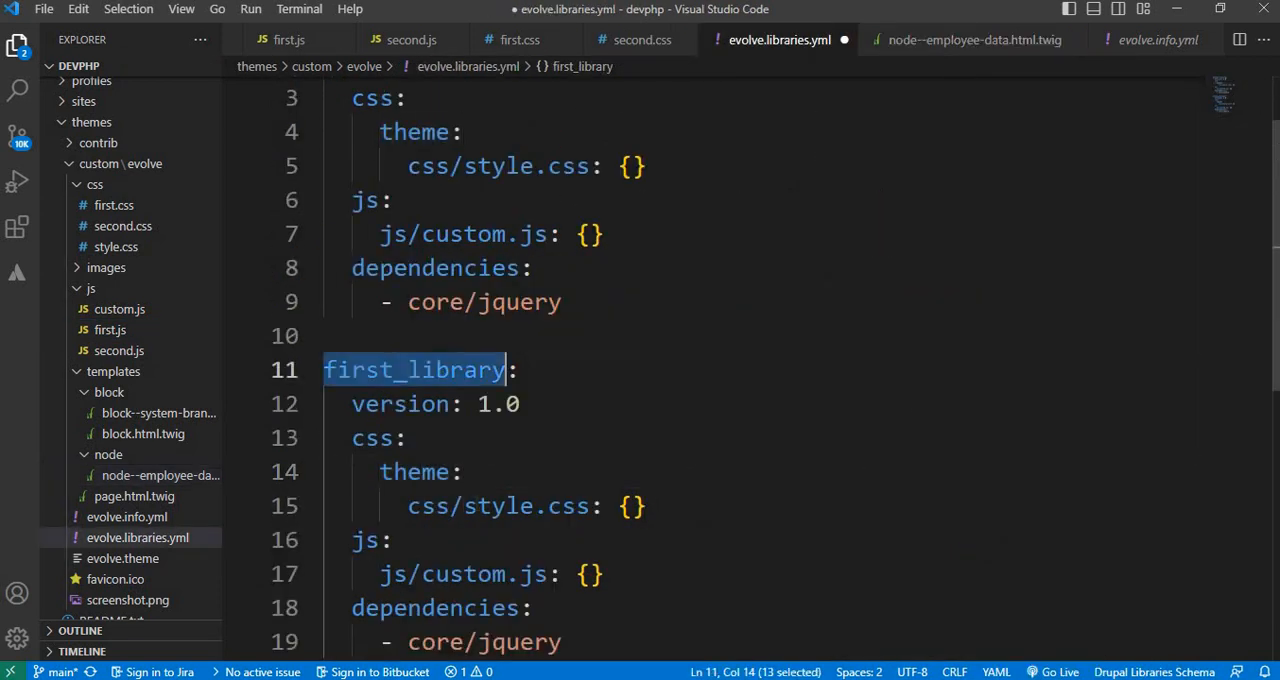
pyautogui.click(490, 505)
pyautogui.write('fi')
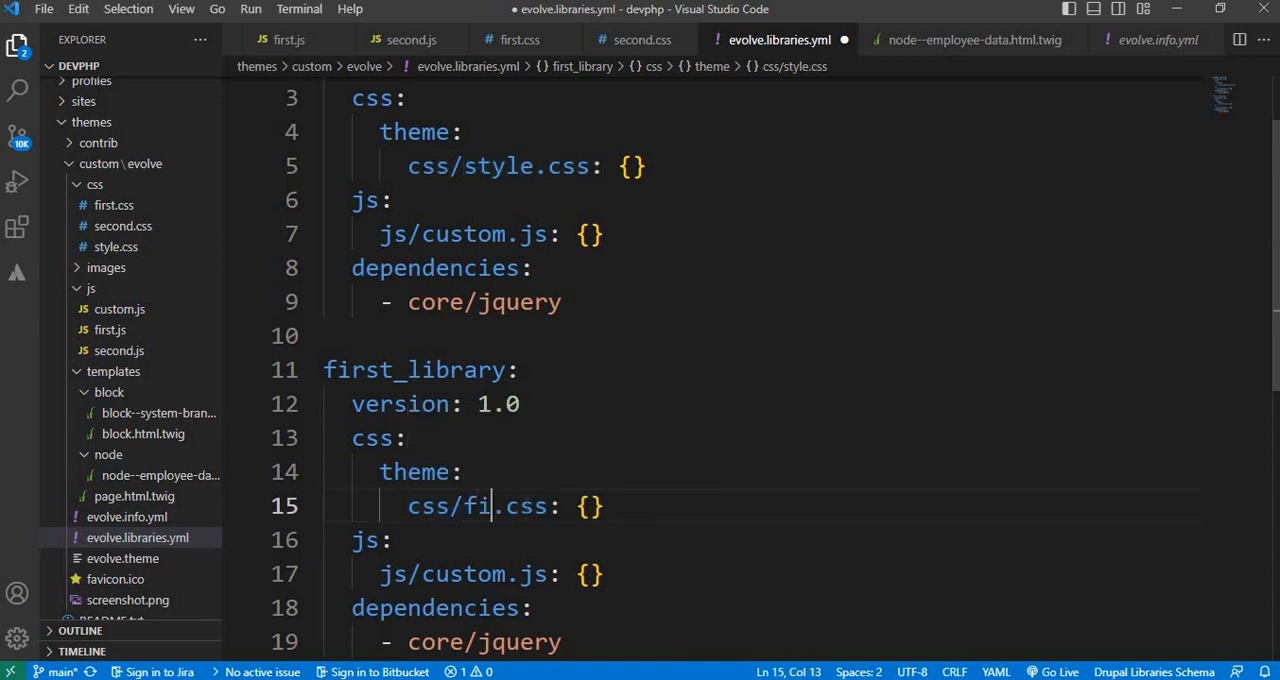
pyautogui.write('rst')
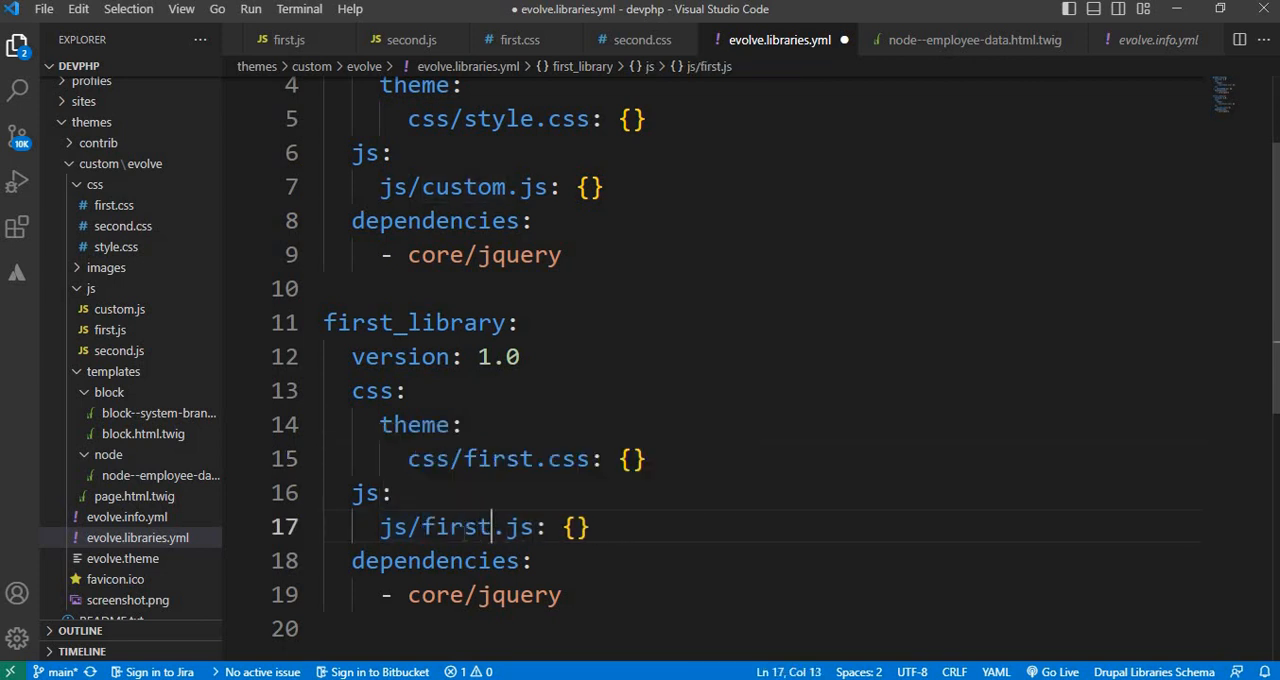
pyautogui.press('ctrl+s')
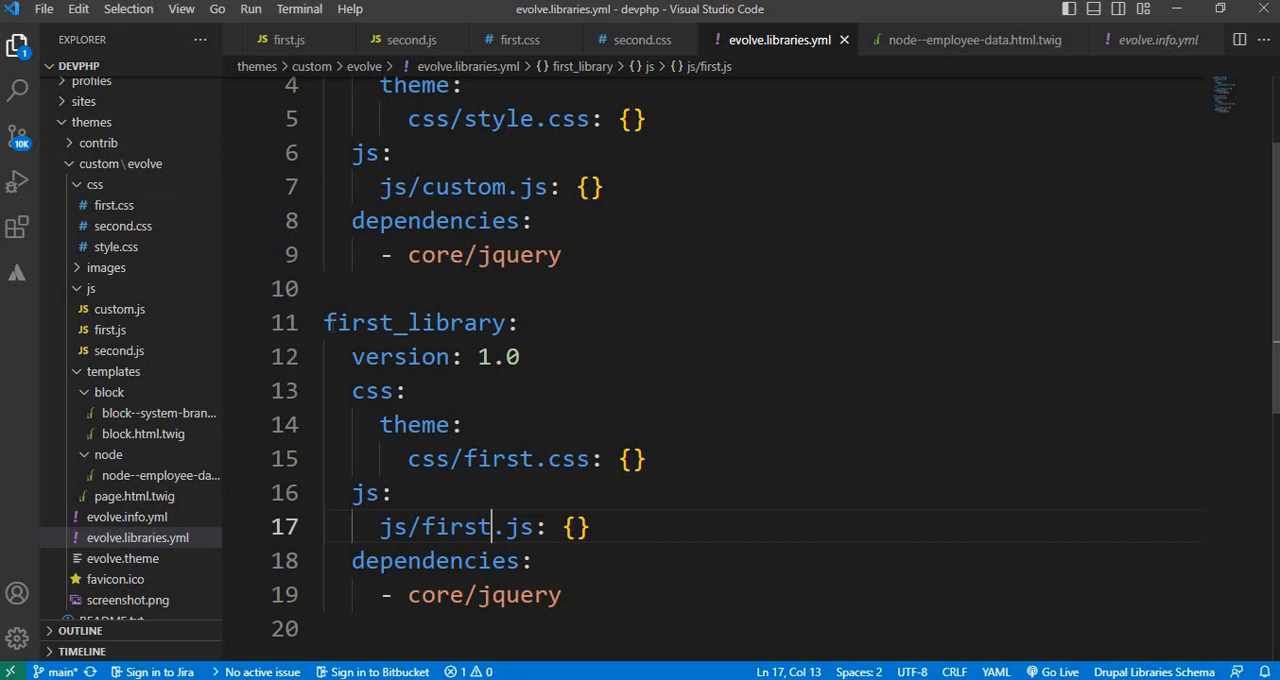
# Copy the first_library name for use in the node template
pyautogui.doubleClick(413, 322)
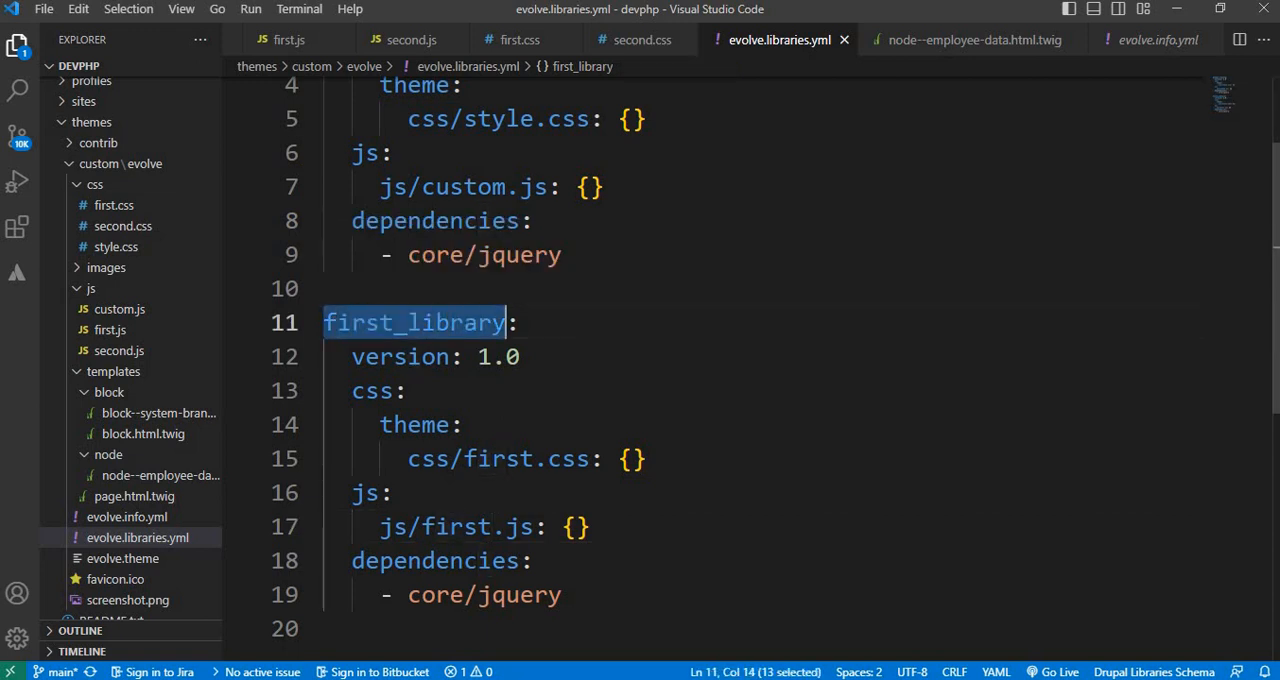
pyautogui.rightClick(413, 322)
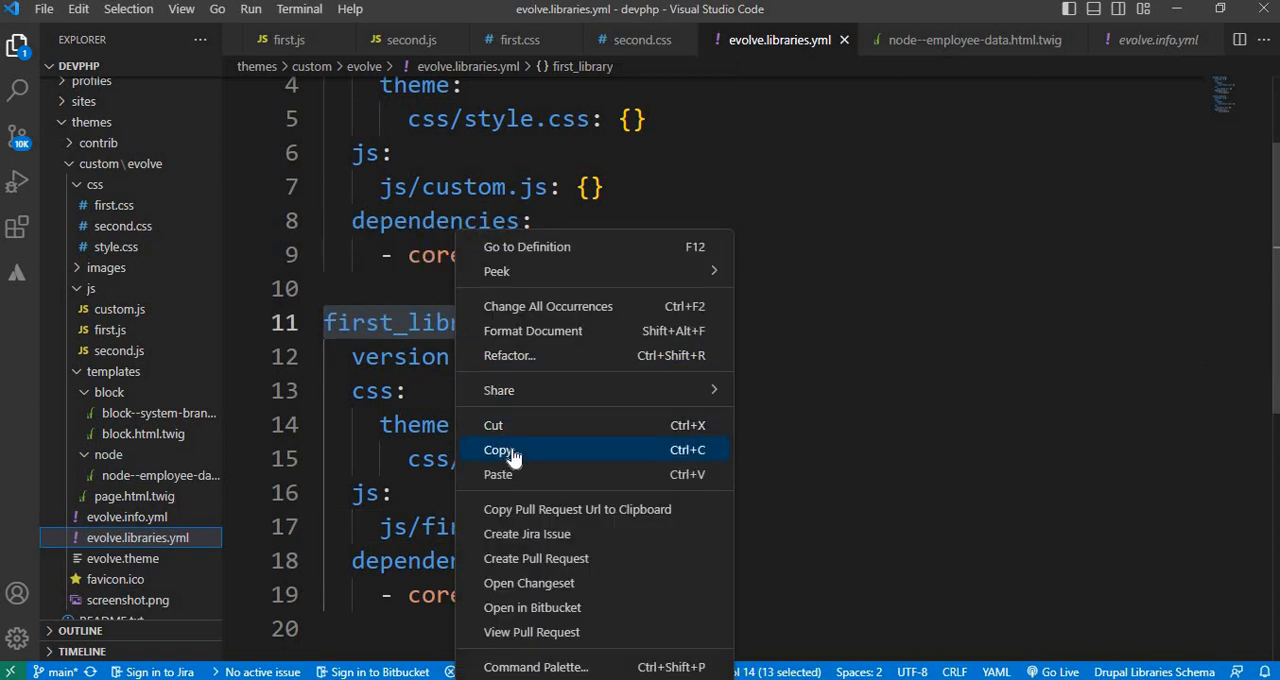
pyautogui.click(964, 40)
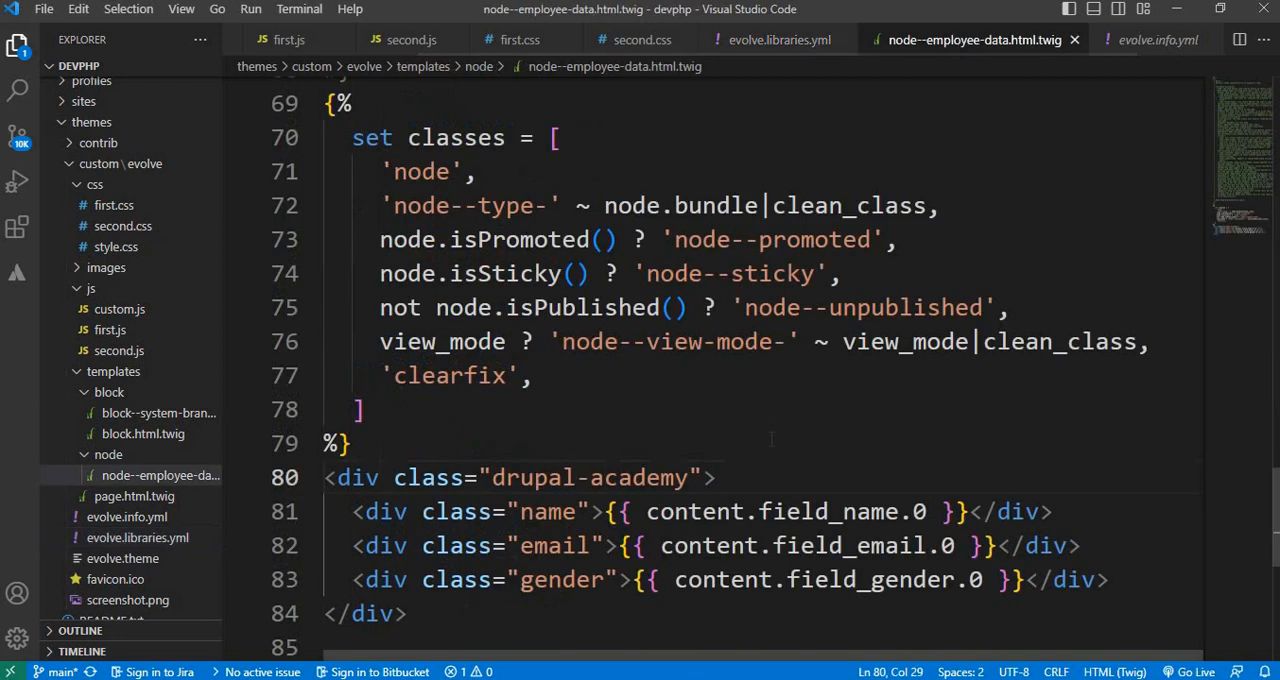
# Add {{ attach_library('evolve/first_library') }} inside the drupal-academy div and save the template
pyautogui.scroll(-3)
pyautogui.write('{{ ')
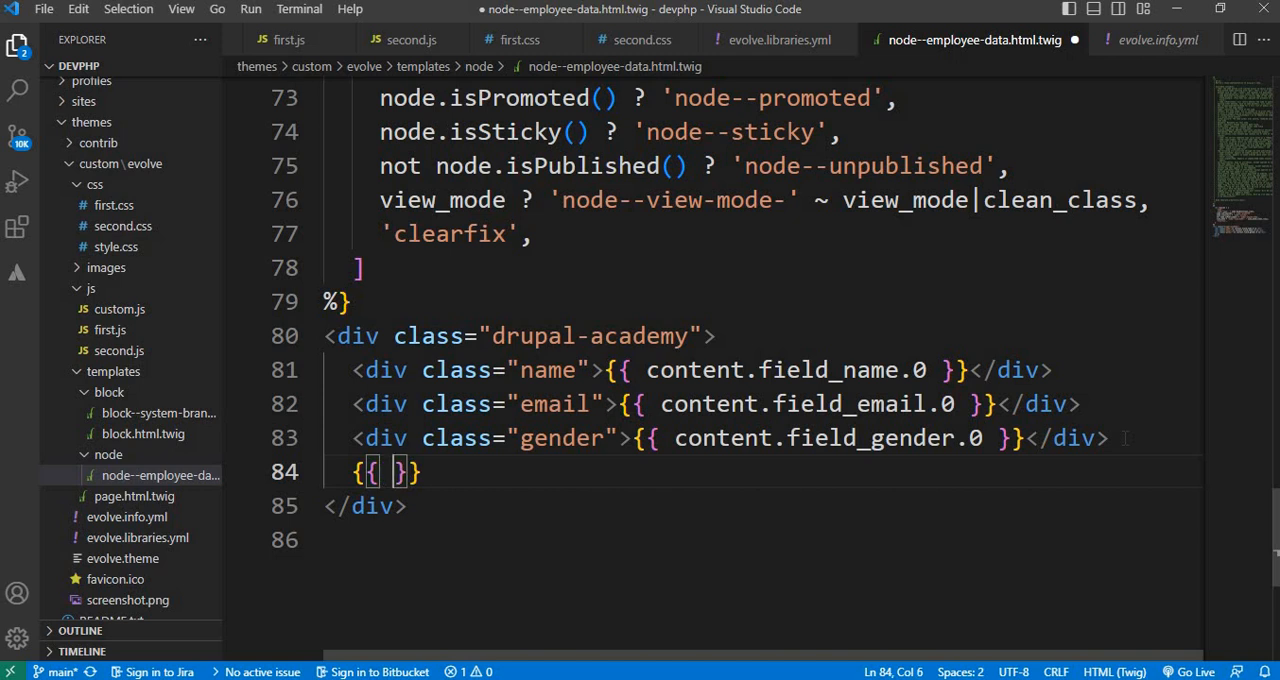
pyautogui.write('attach')
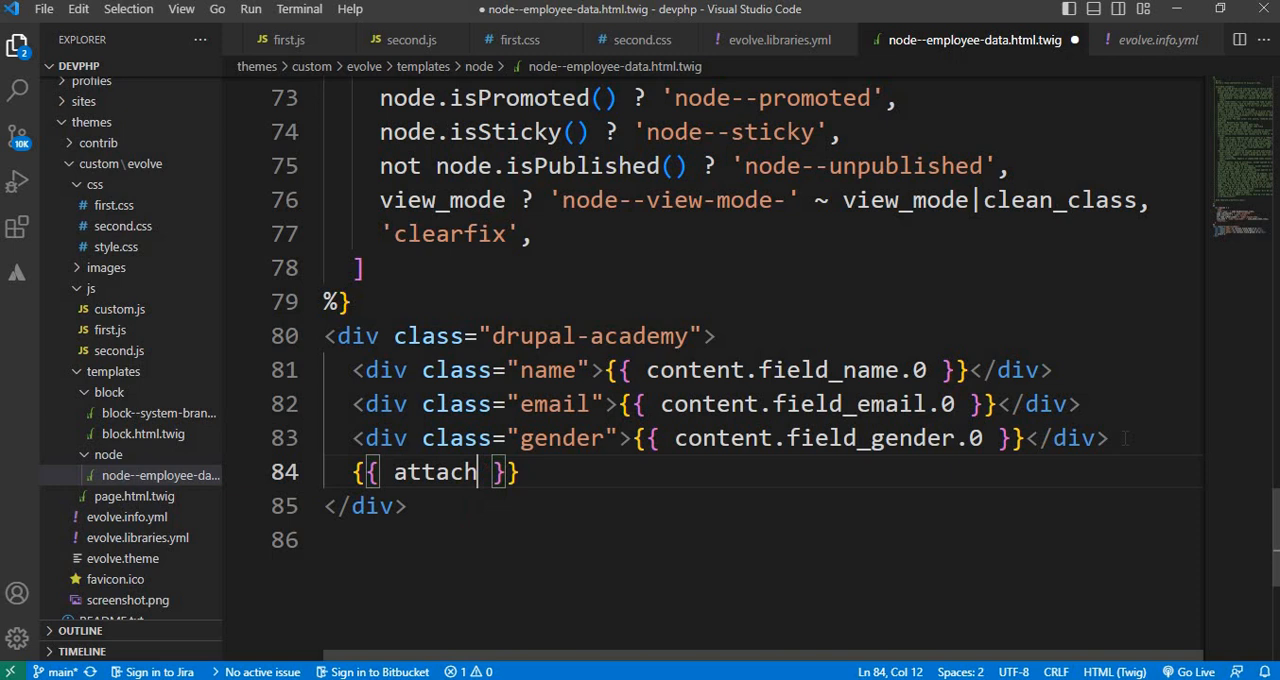
pyautogui.write('_')
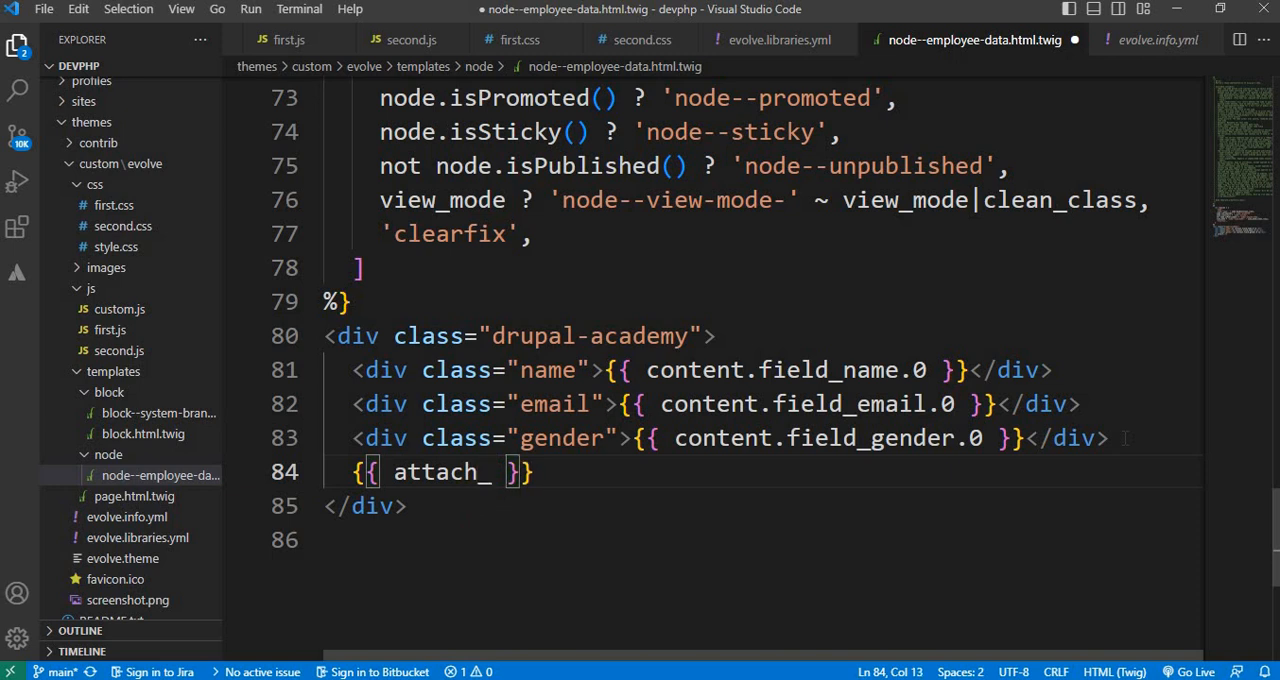
pyautogui.write("library('")
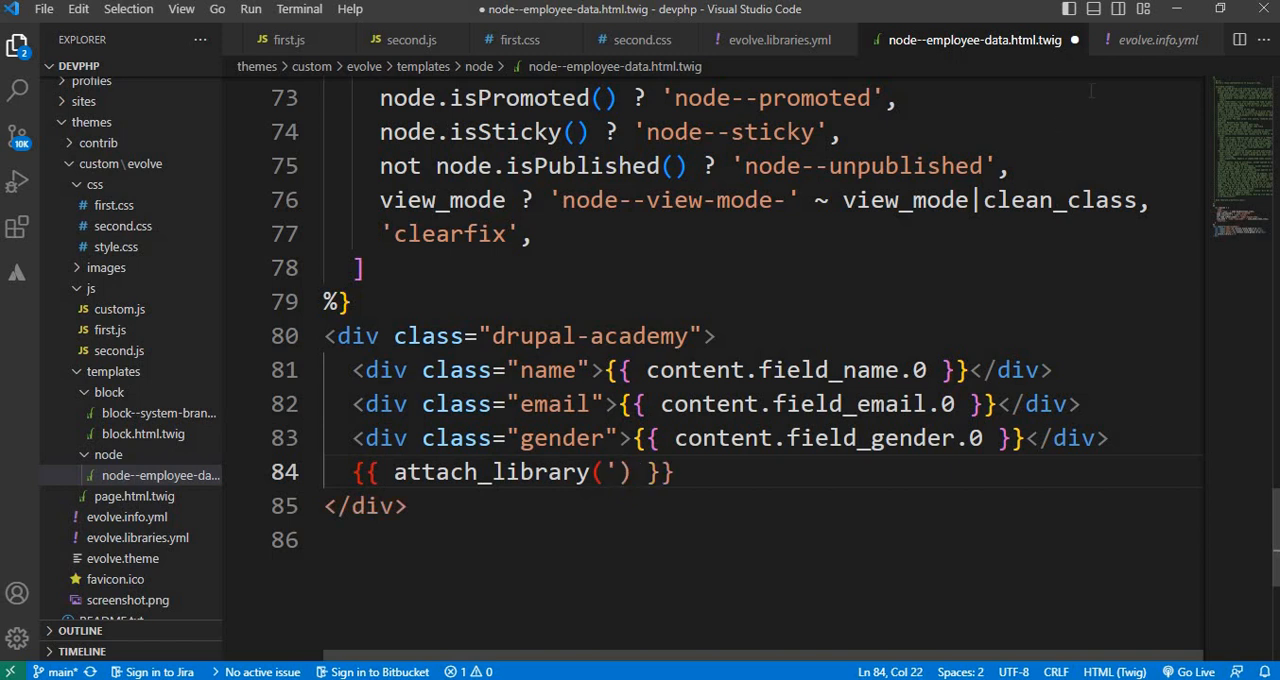
pyautogui.moveTo(1157, 40)
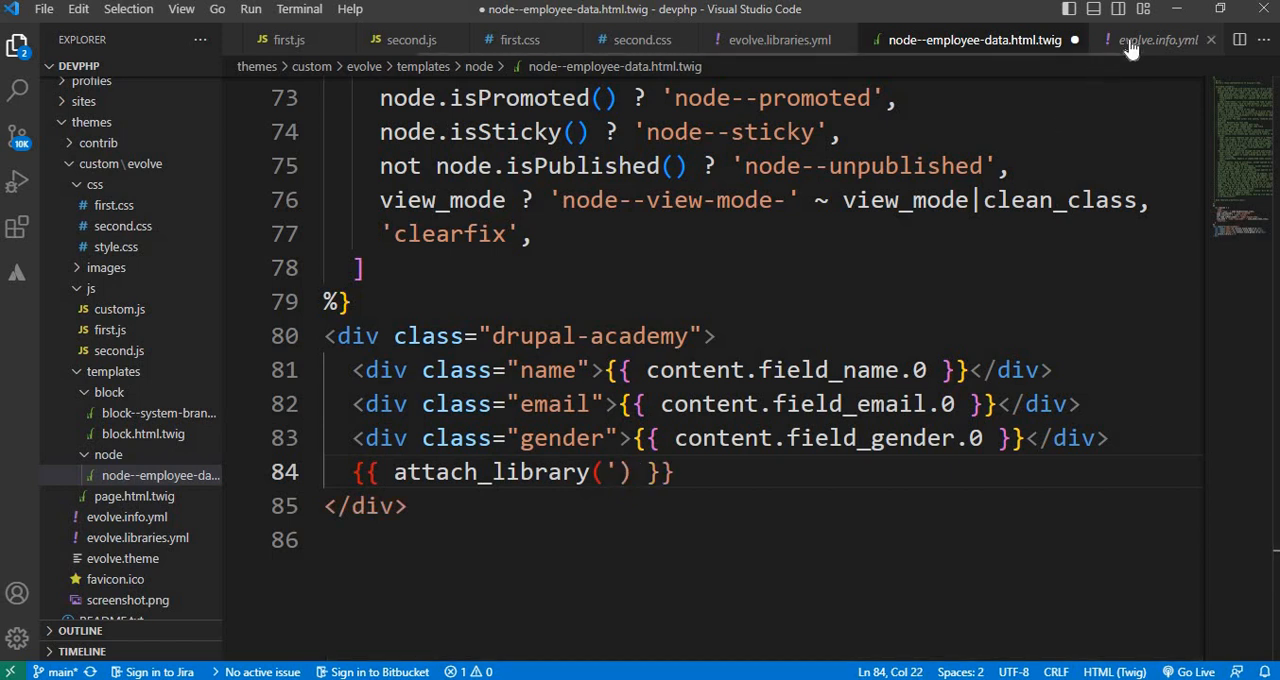
pyautogui.moveTo(855, 262)
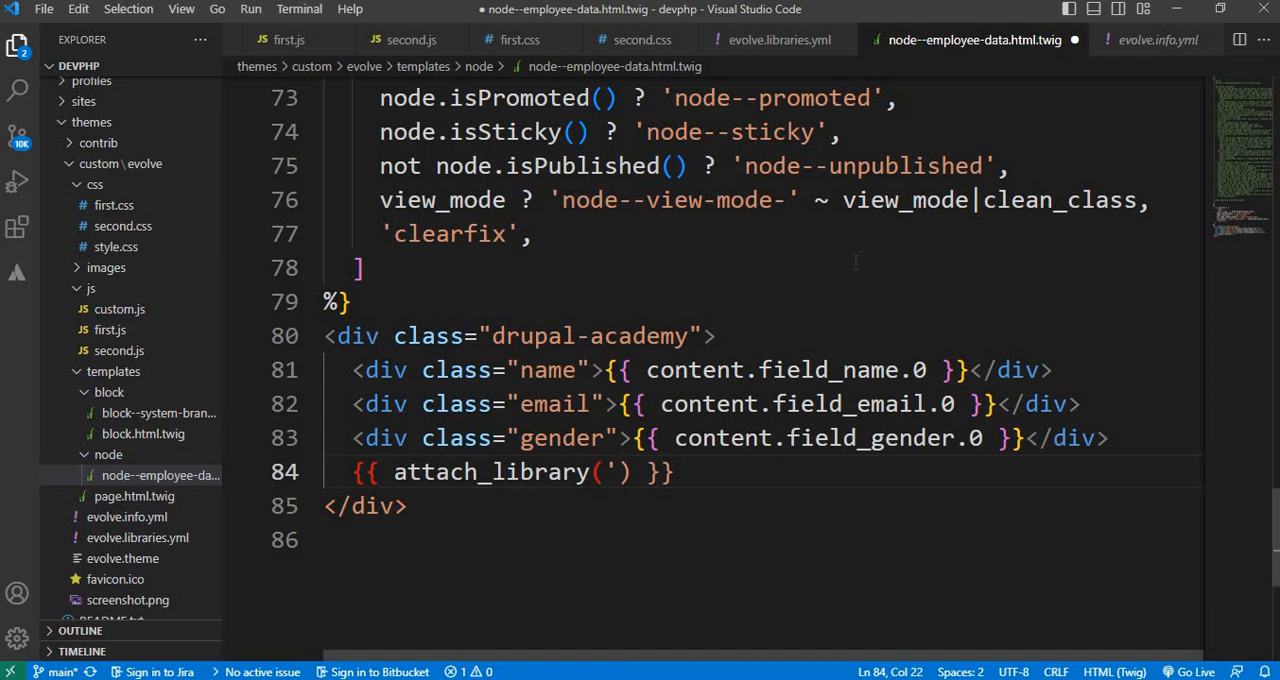
pyautogui.write('evolve/')
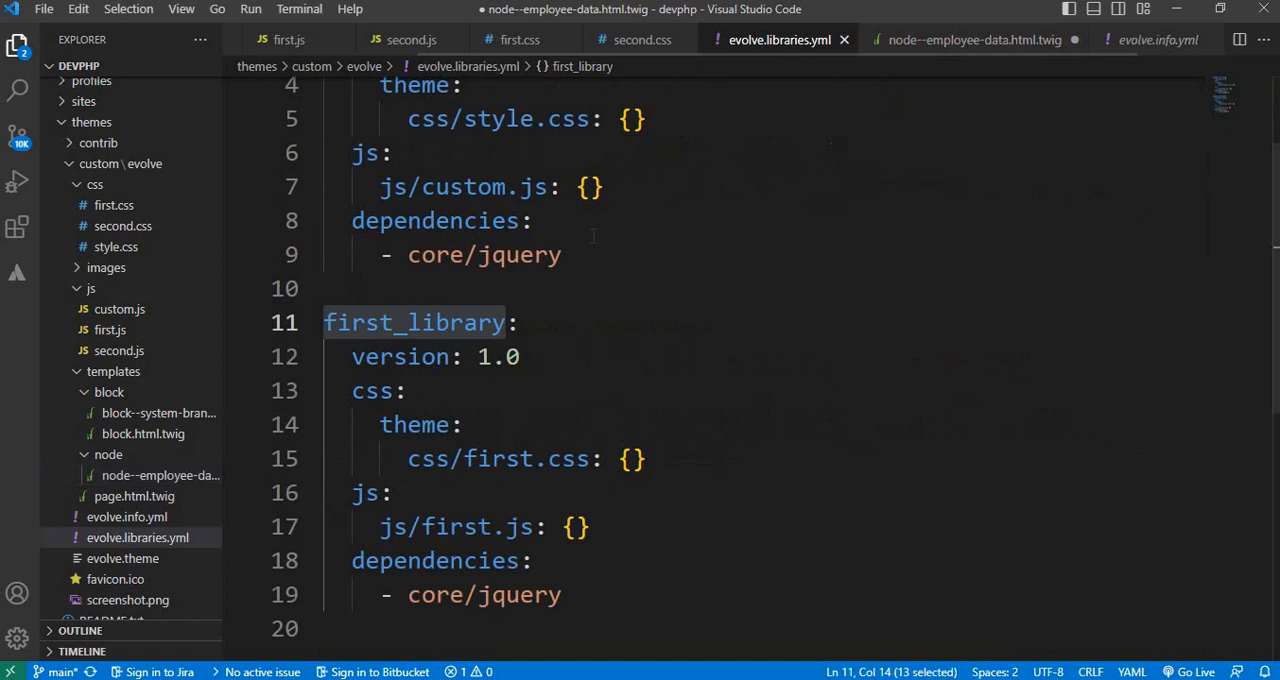
pyautogui.rightClick(413, 322)
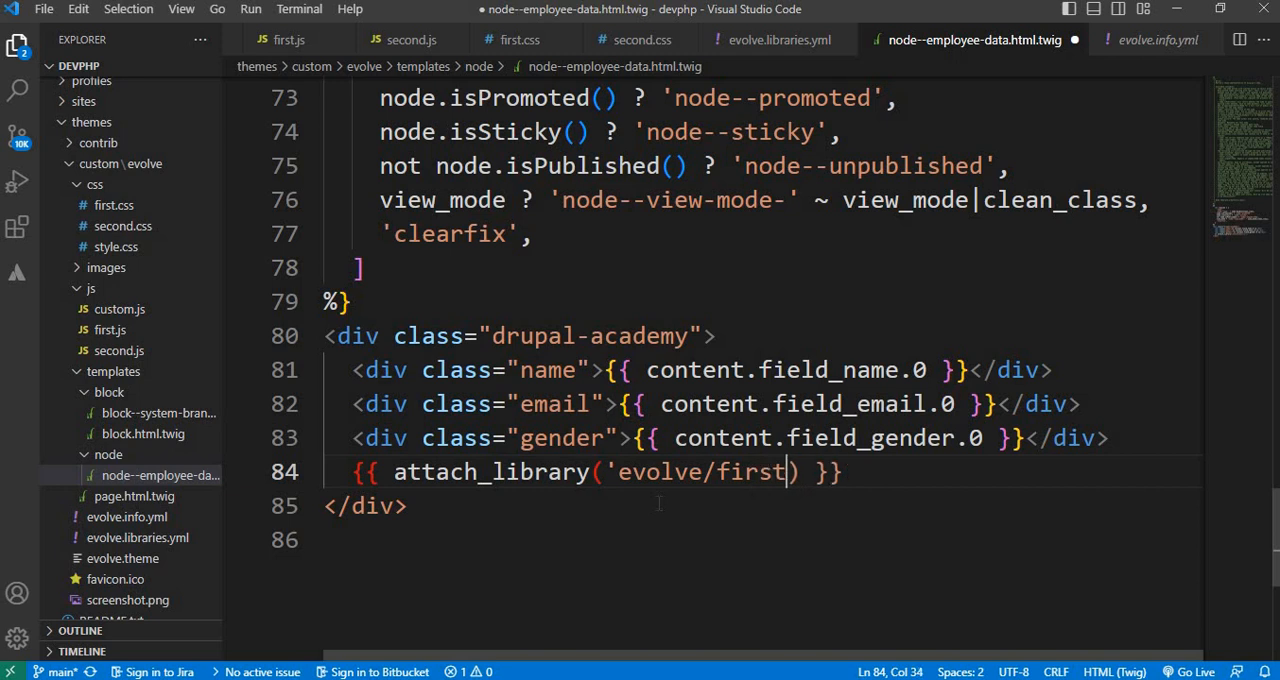
pyautogui.write('_libra')
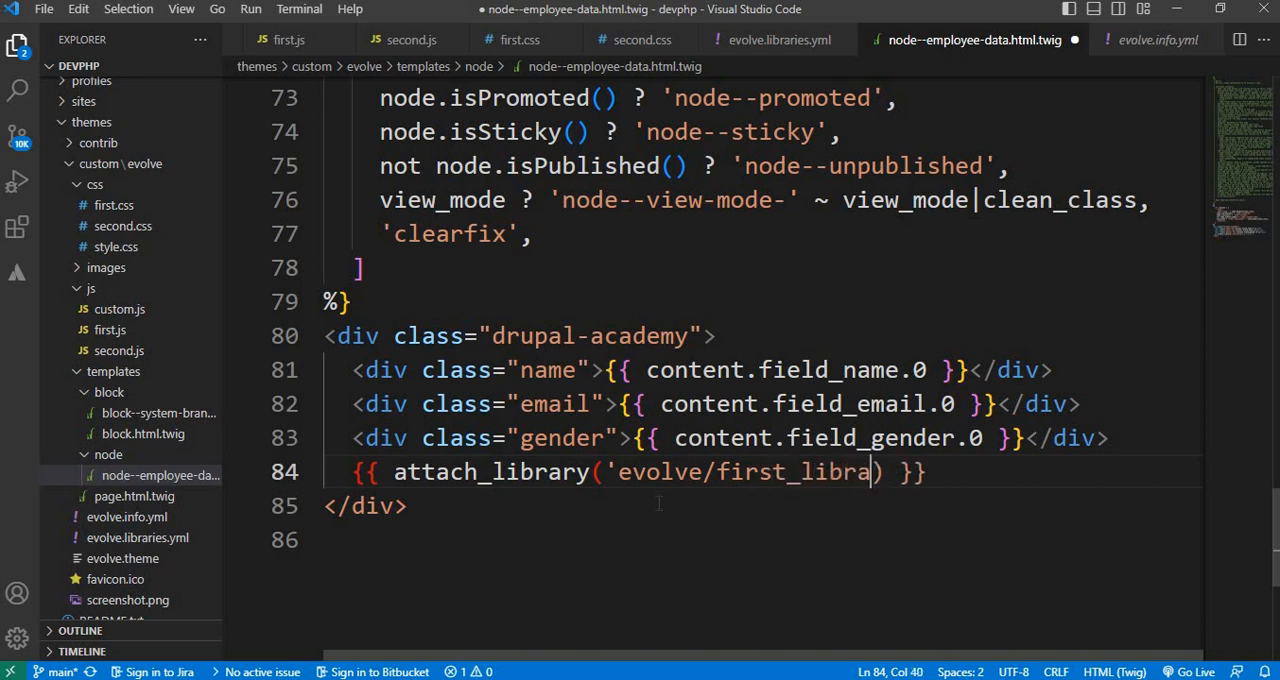
pyautogui.write("ry'")
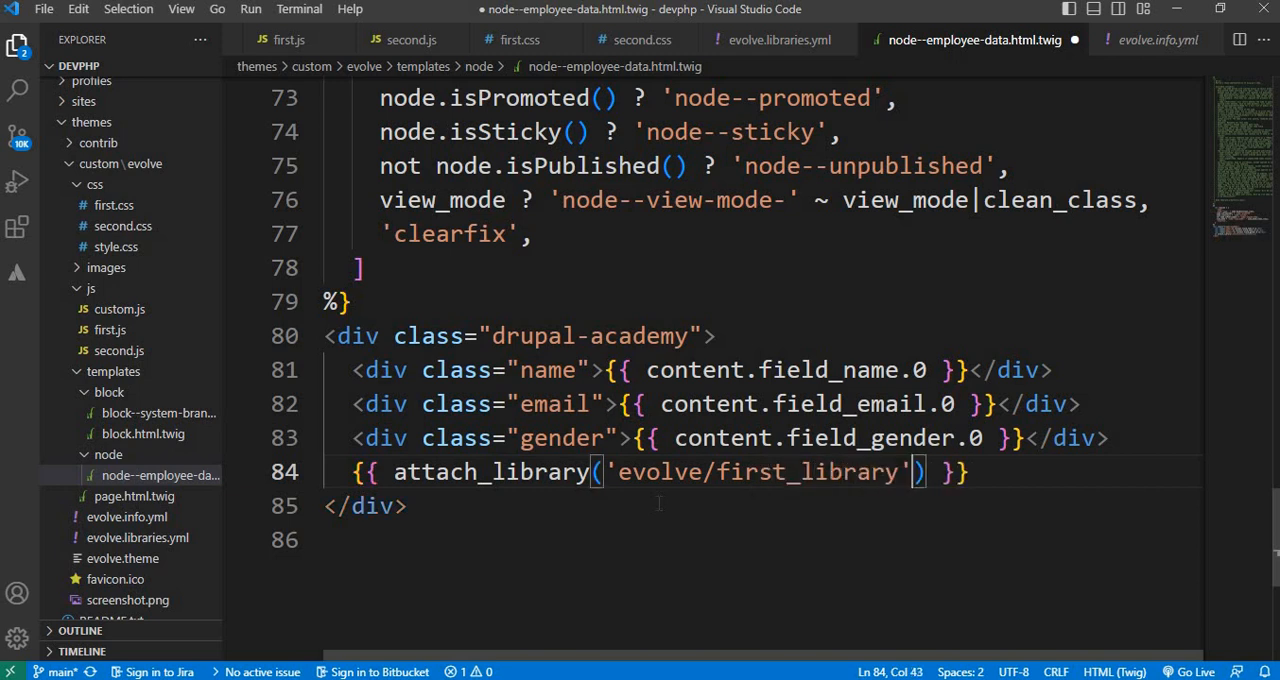
pyautogui.press('ctrl+s')
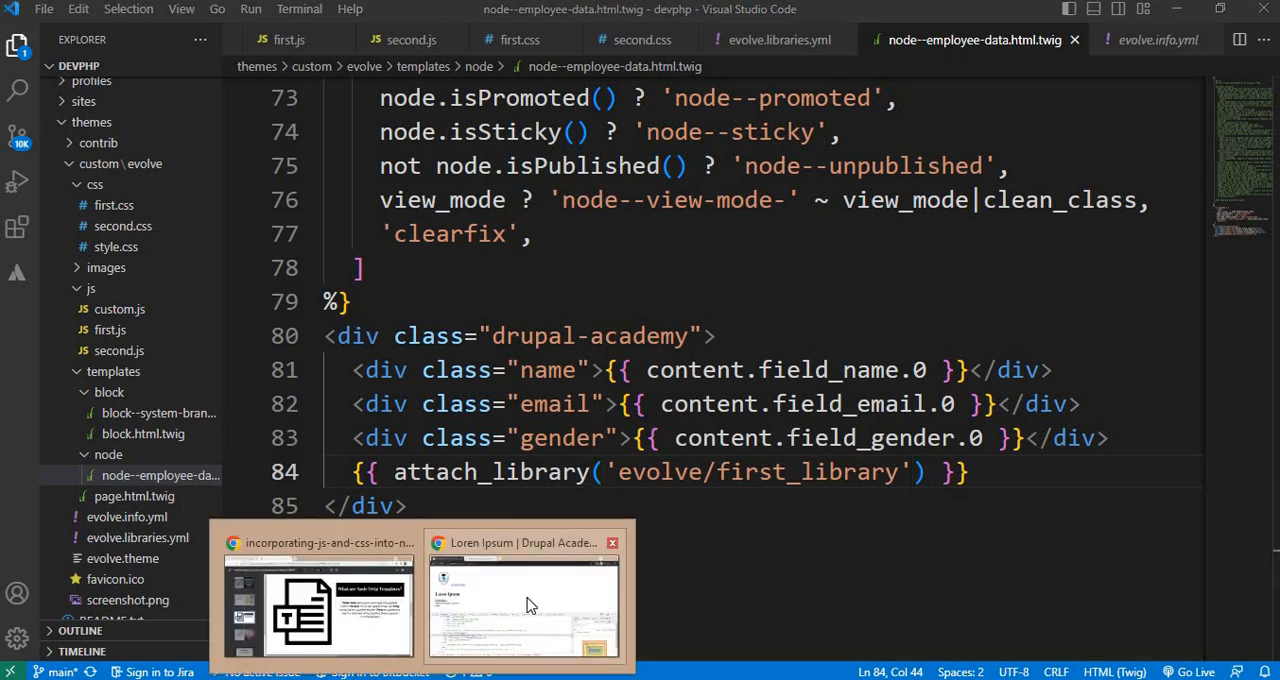
# Reload localhost/devphp/node/563, dismiss the 'first' alert and confirm the name shows in green
pyautogui.click(523, 605)
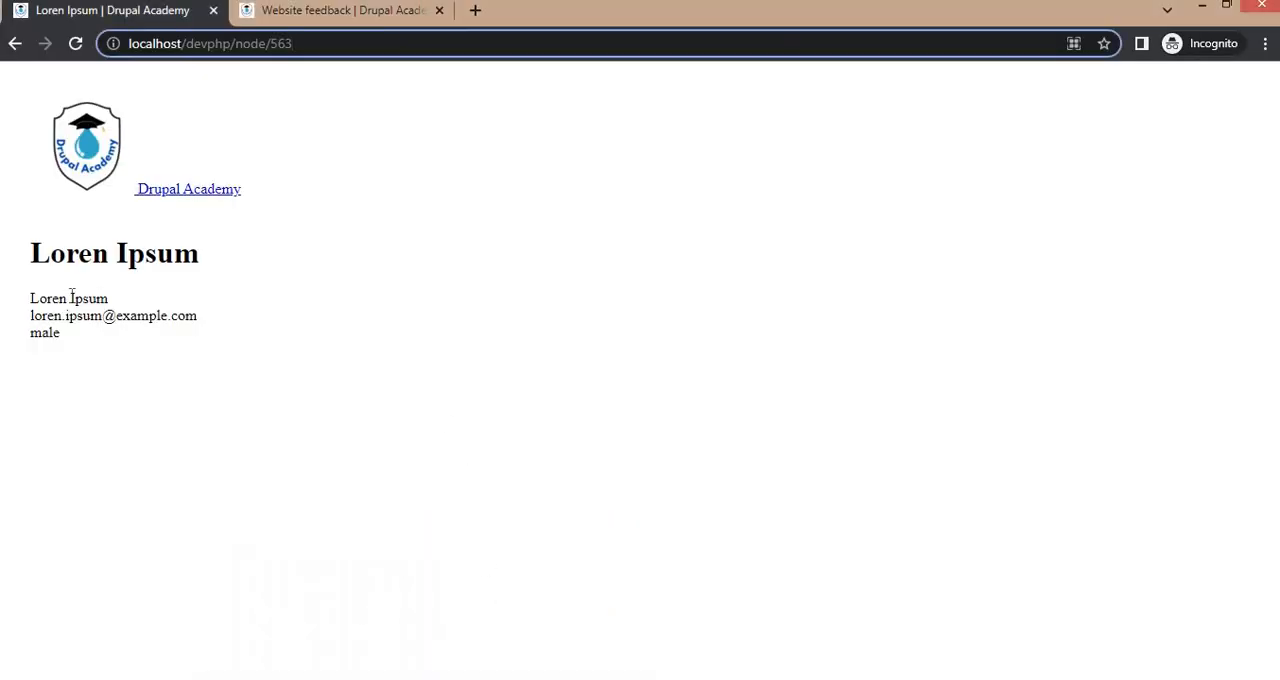
pyautogui.doubleClick(48, 298)
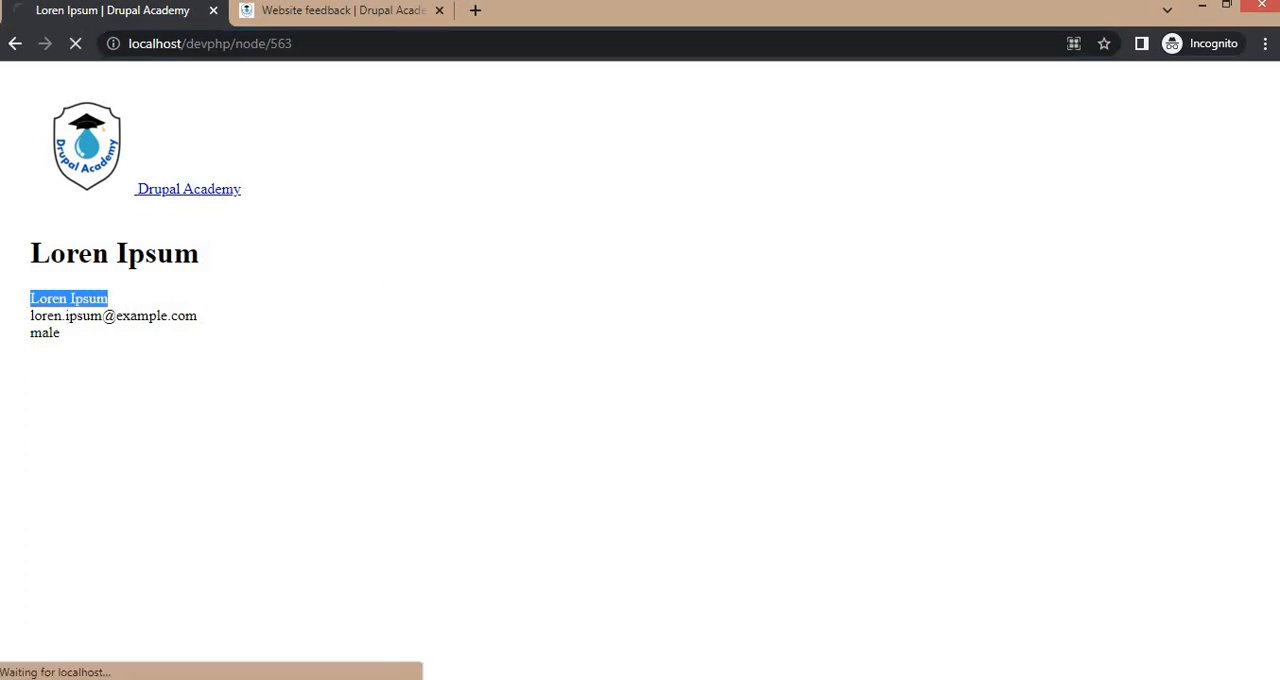
pyautogui.click(68, 298)
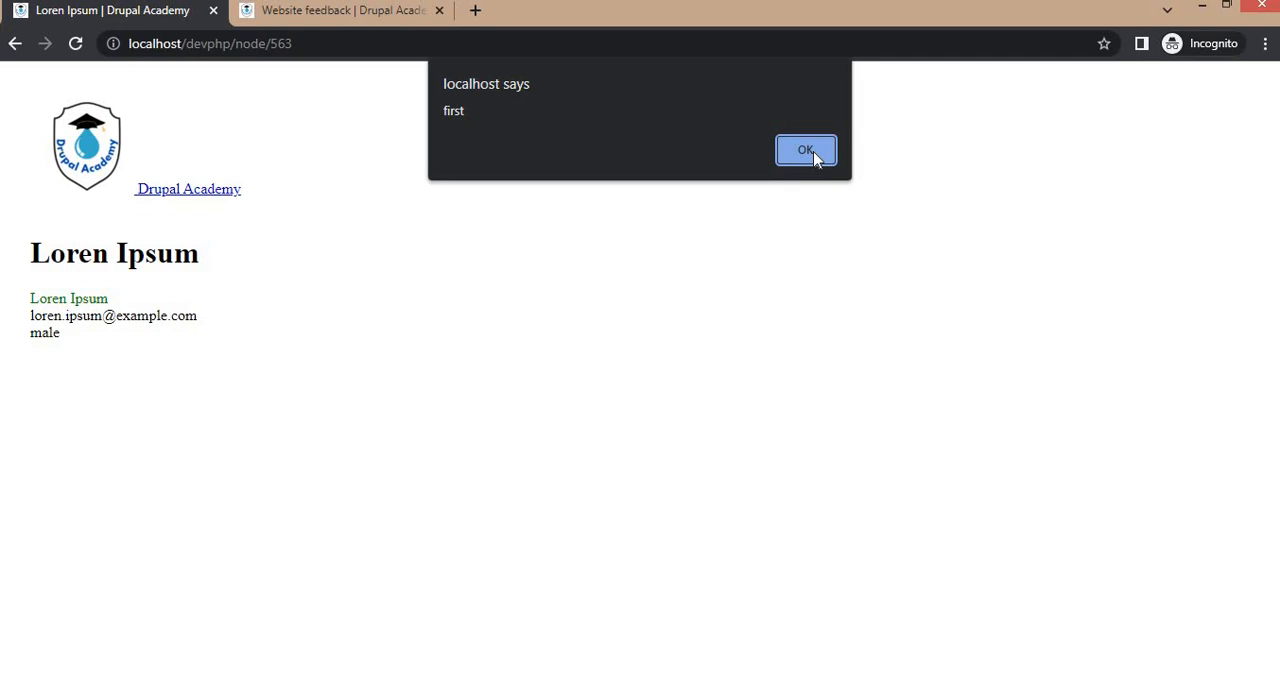
pyautogui.click(806, 149)
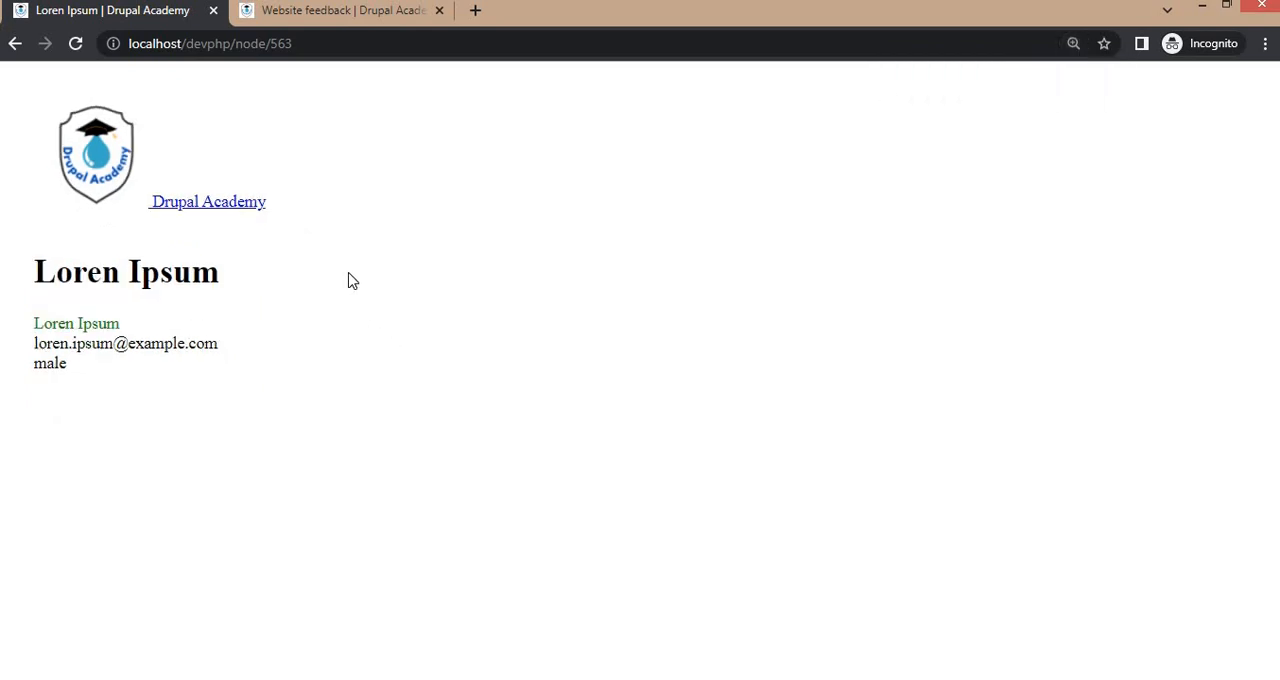
pyautogui.moveTo(295, 250)
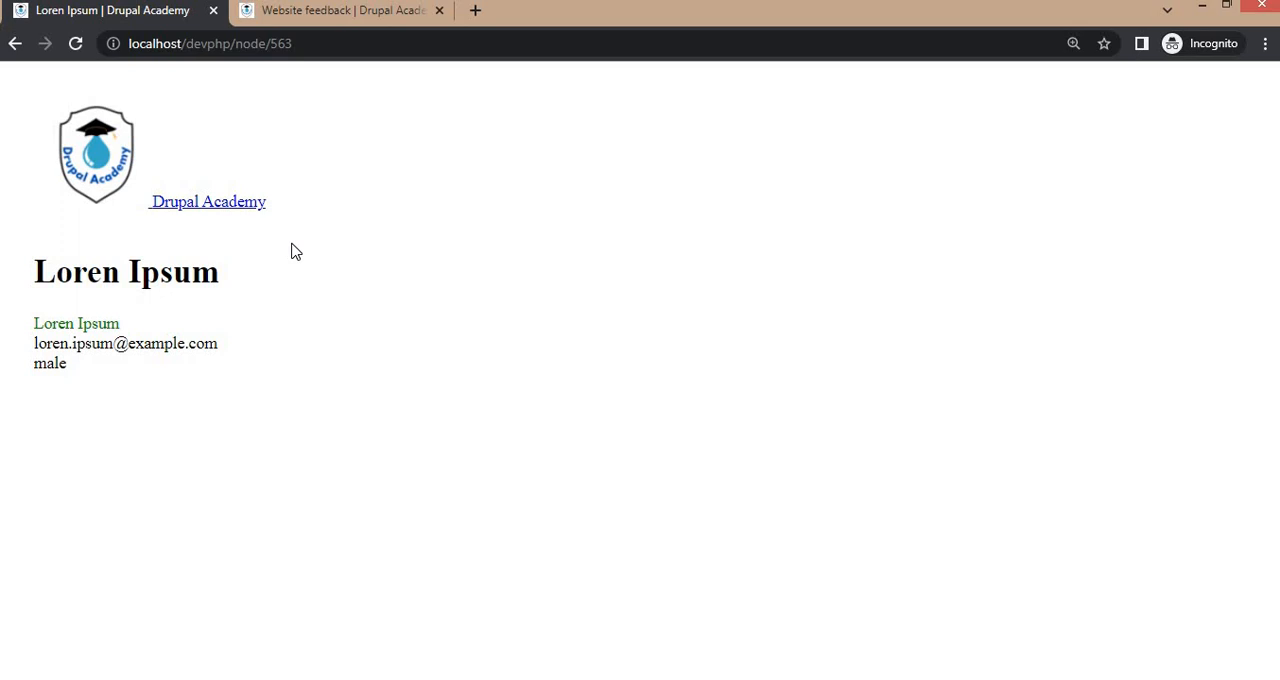
pyautogui.moveTo(380, 326)
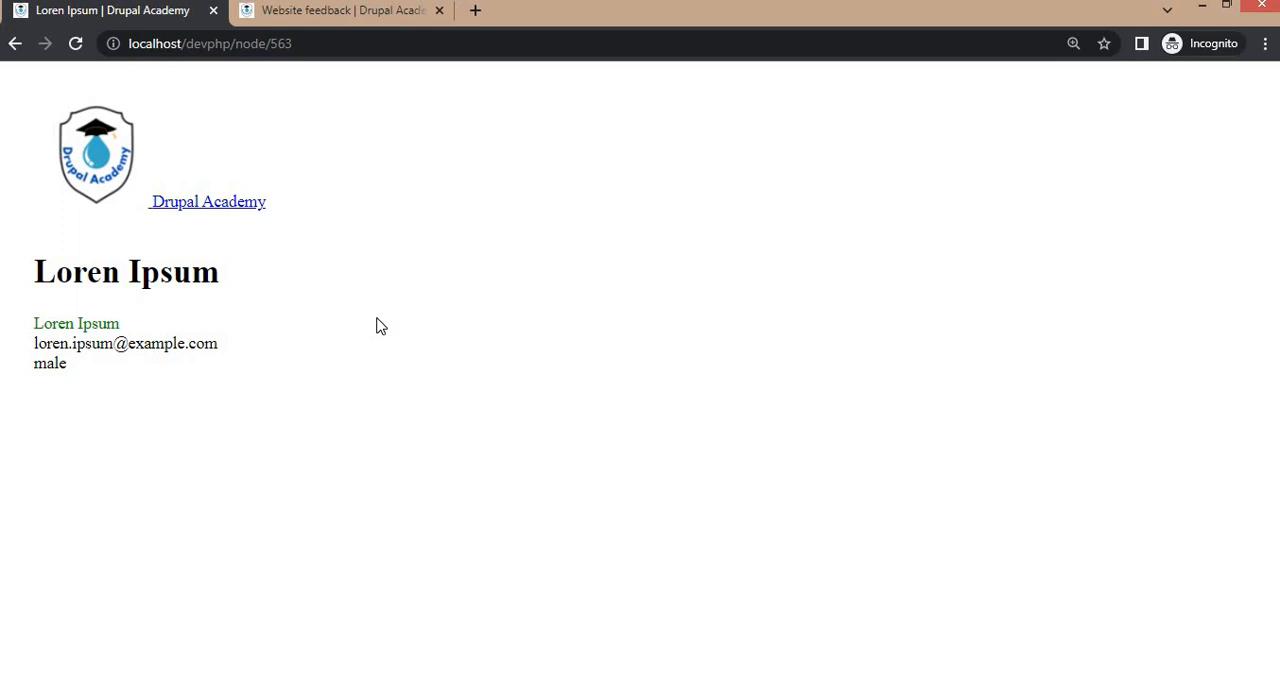
pyautogui.moveTo(475, 527)
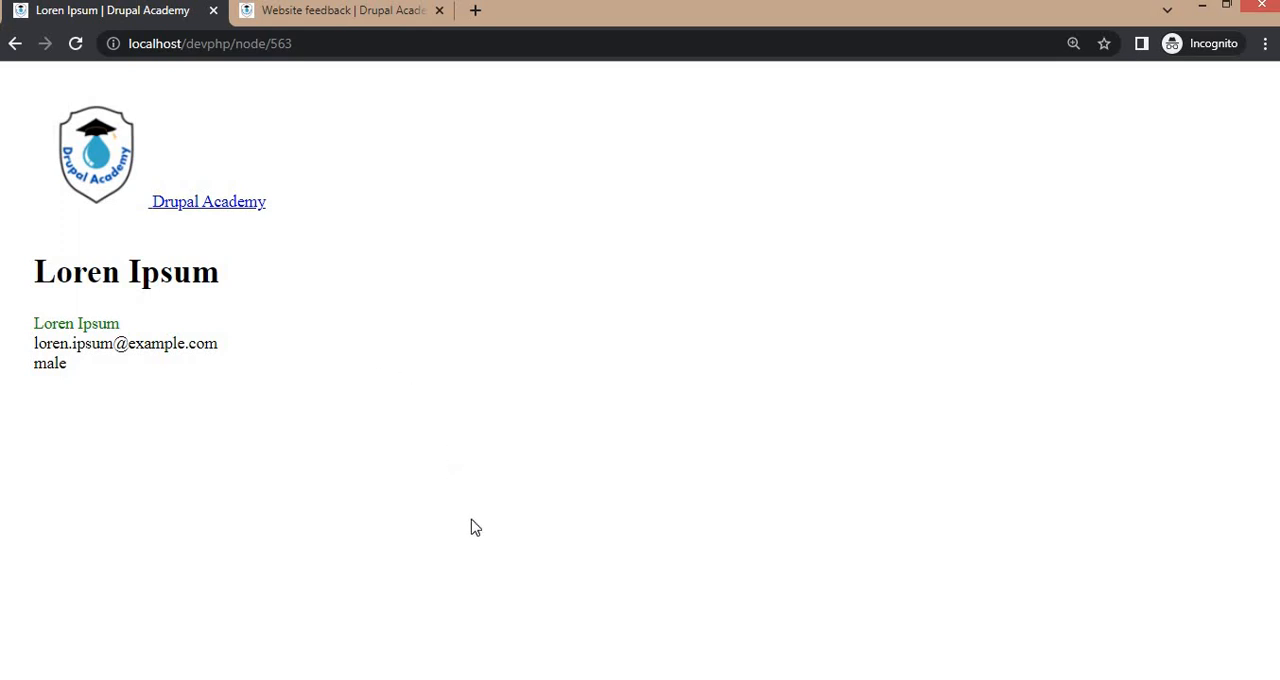
pyautogui.press('alt+tab')
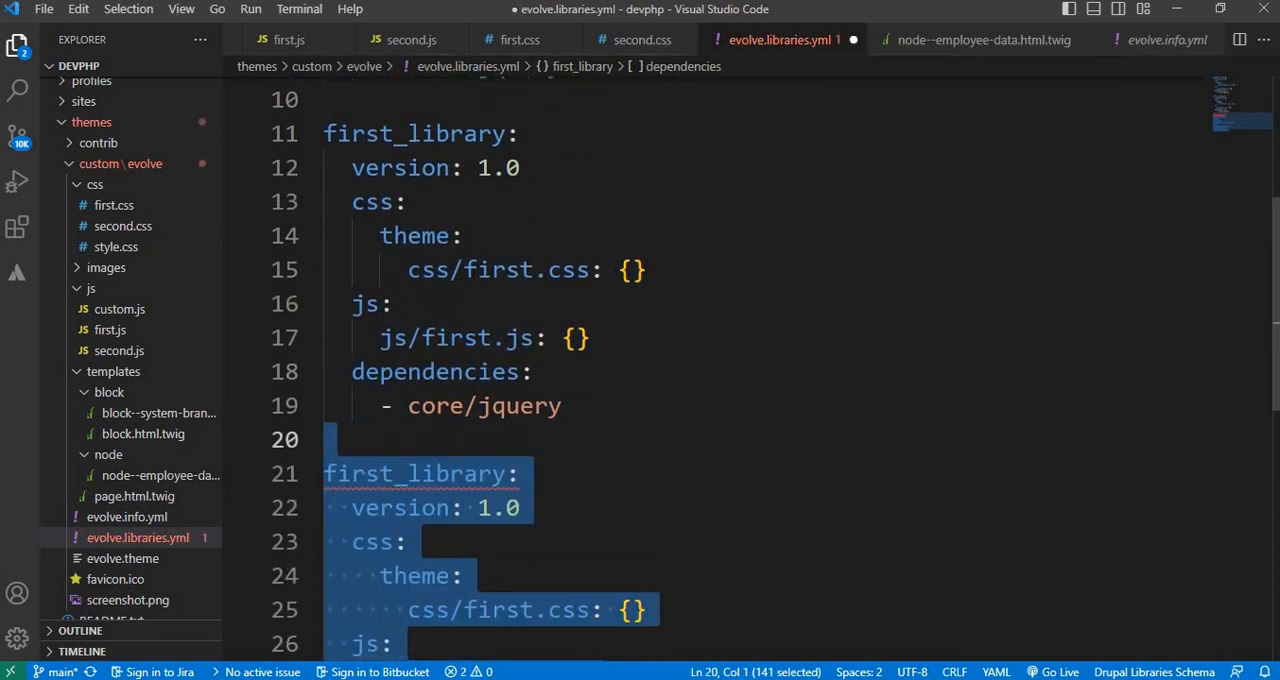
# Rename the duplicated library entry to second_library and open second.css
pyautogui.click(400, 473)
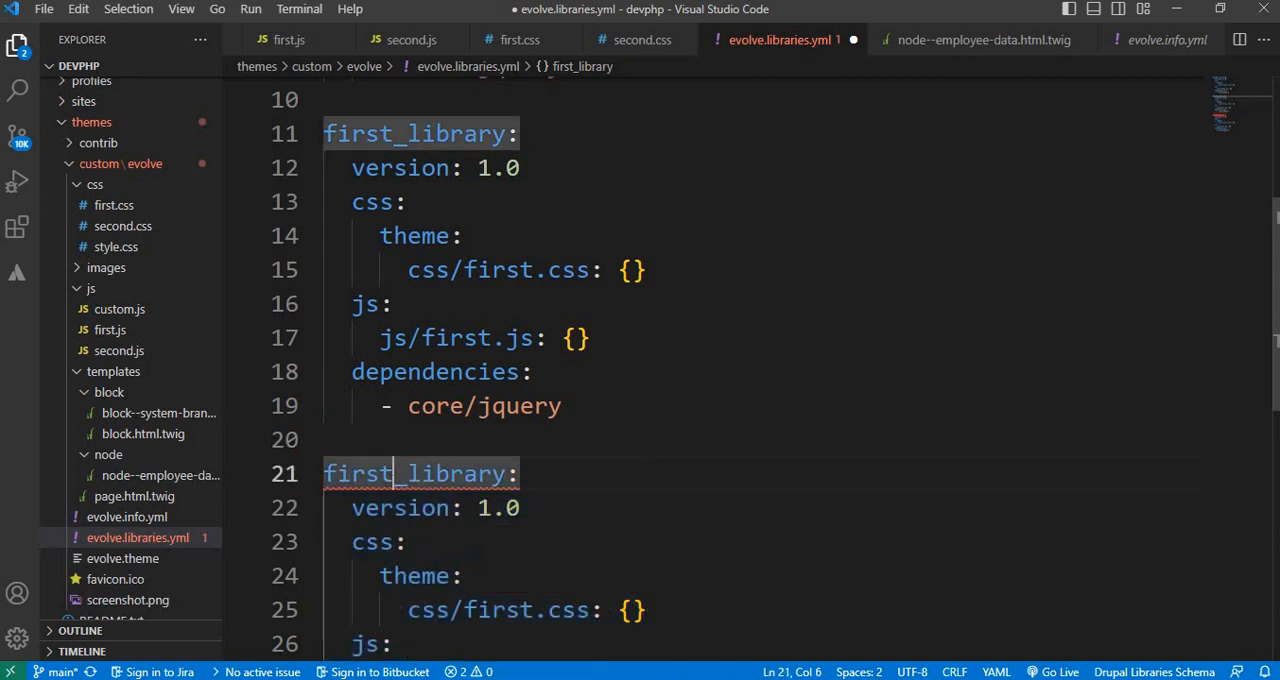
pyautogui.write('second')
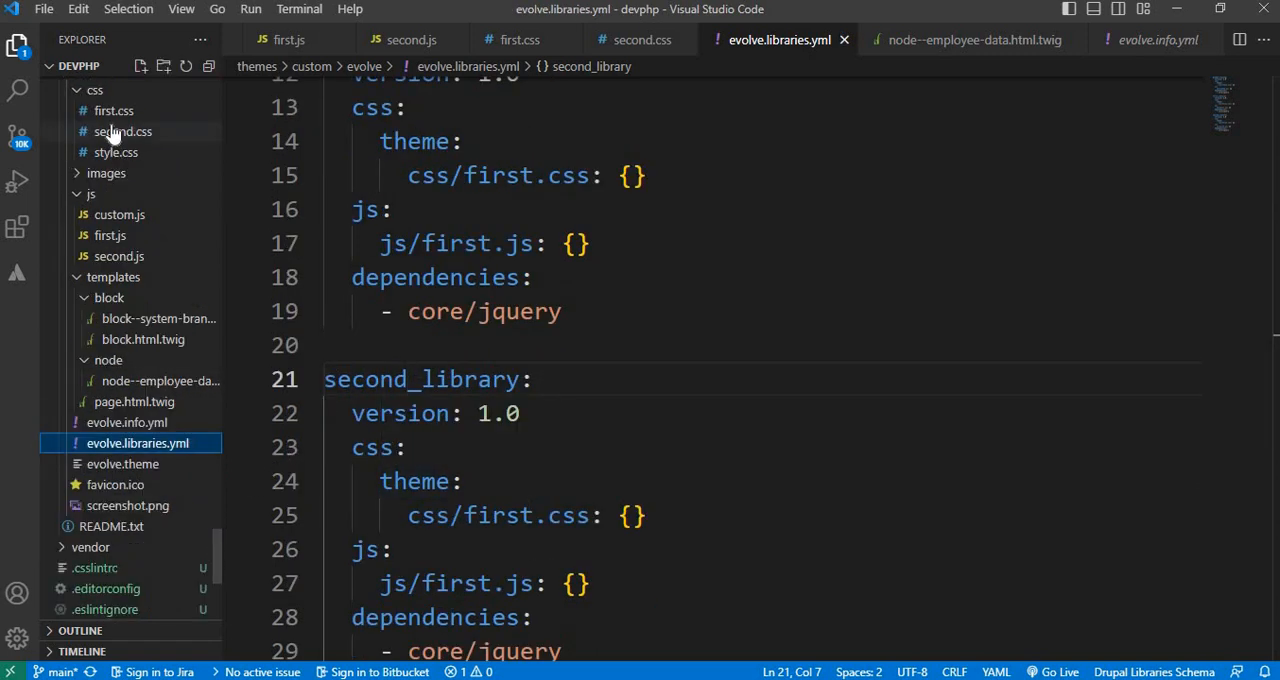
pyautogui.click(123, 131)
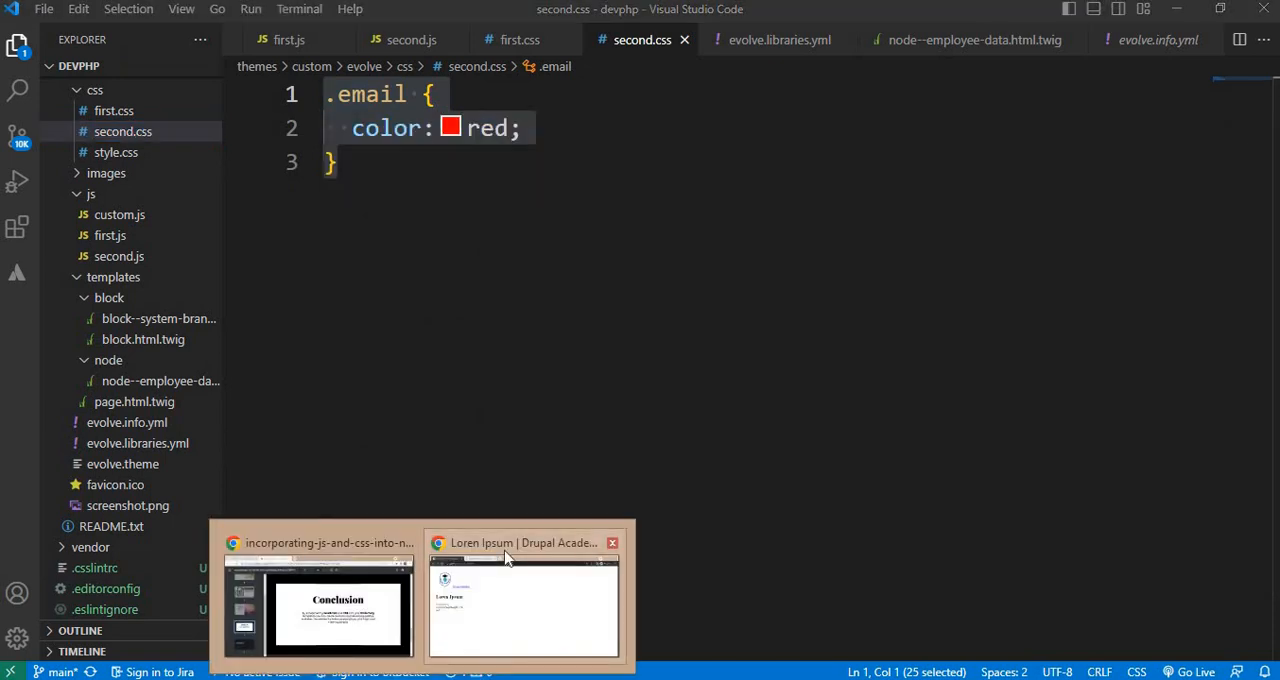
# Check second.css's red .email rule before moving on to second.js
pyautogui.click(523, 605)
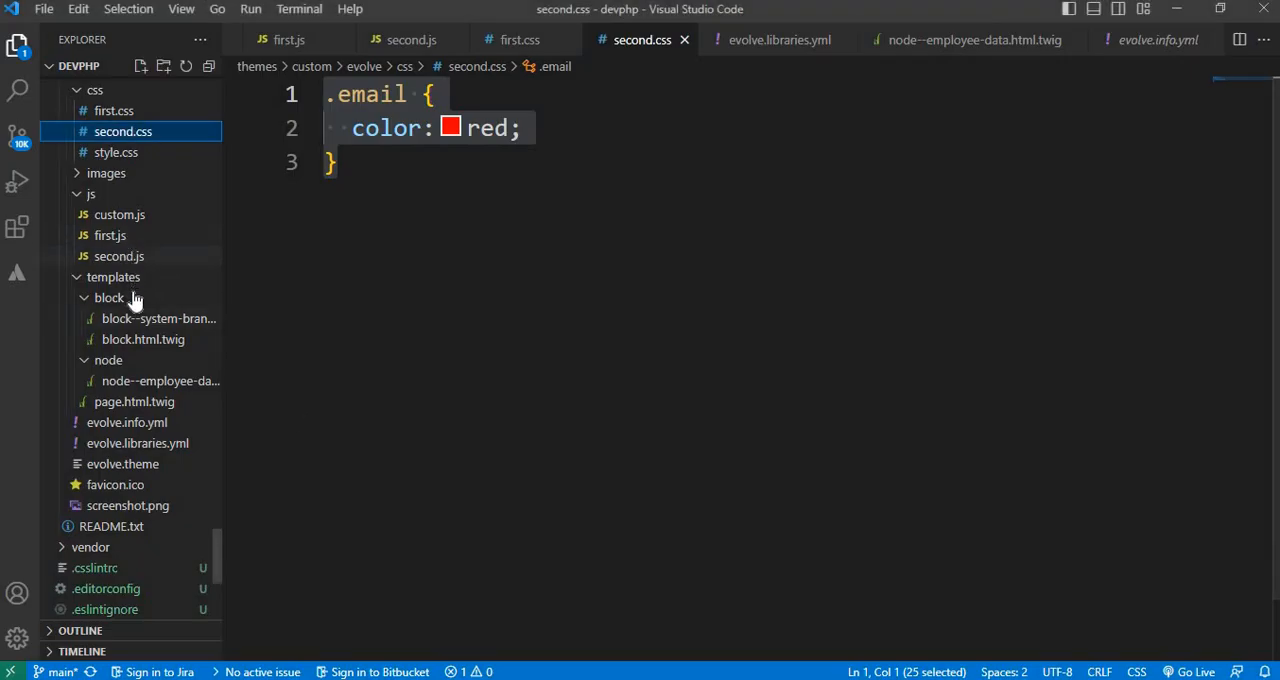
pyautogui.moveTo(220, 264)
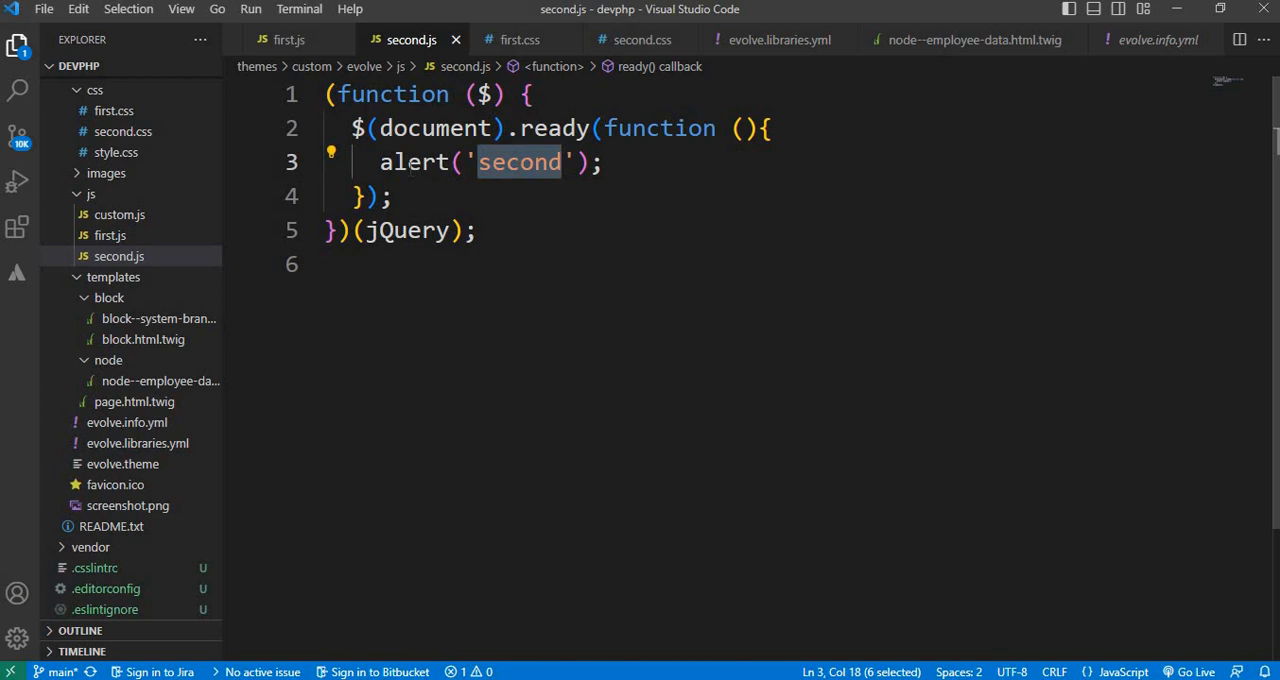
pyautogui.moveTo(285, 160)
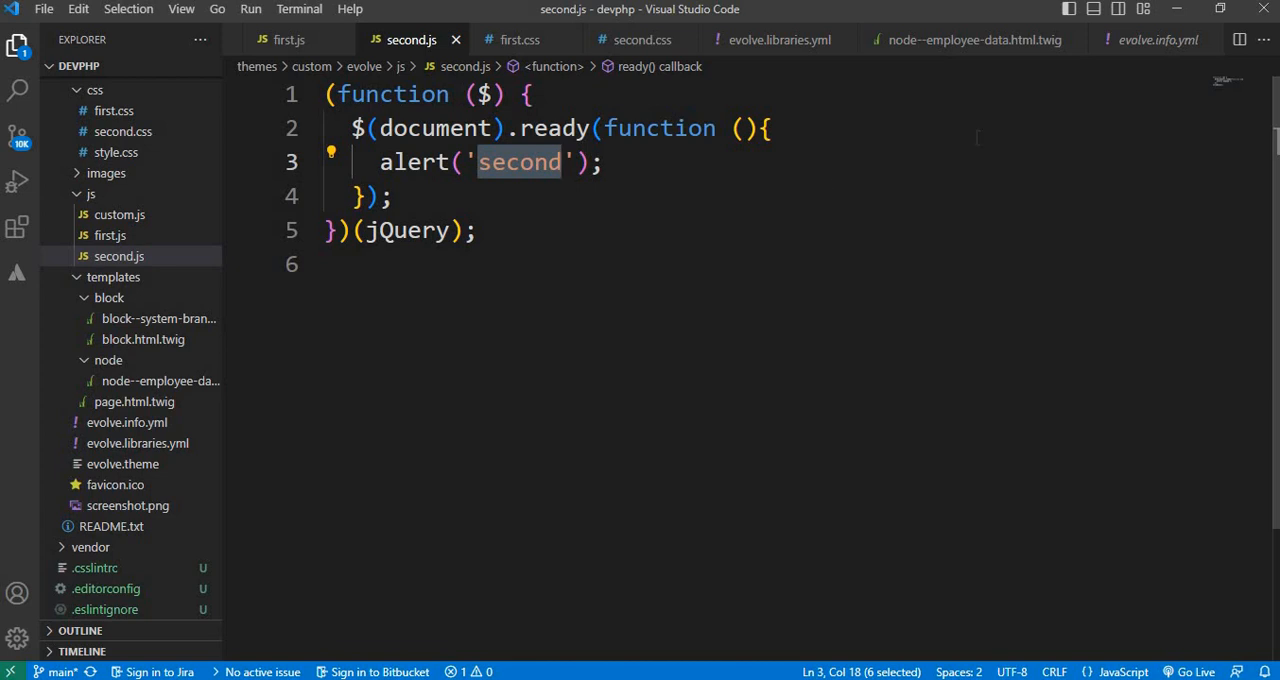
# After a glance at evolve.info.yml, repoint second_library to css/second.css and js/second.js
pyautogui.click(1155, 39)
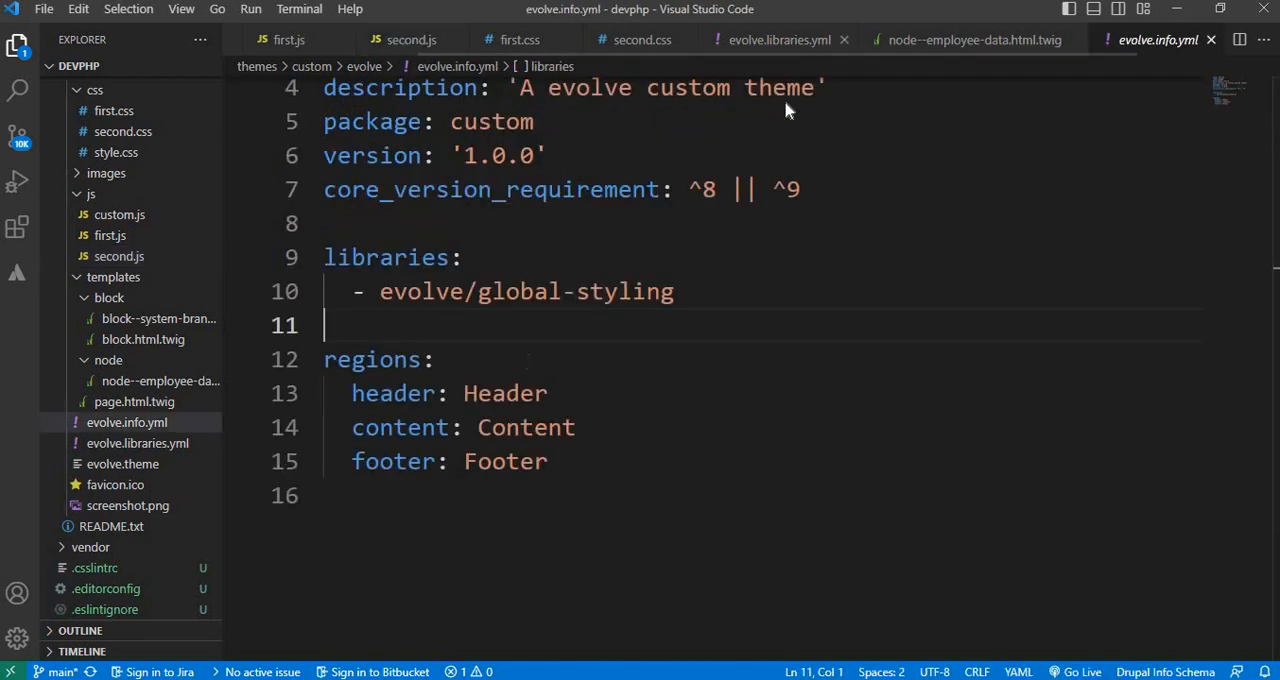
pyautogui.click(779, 40)
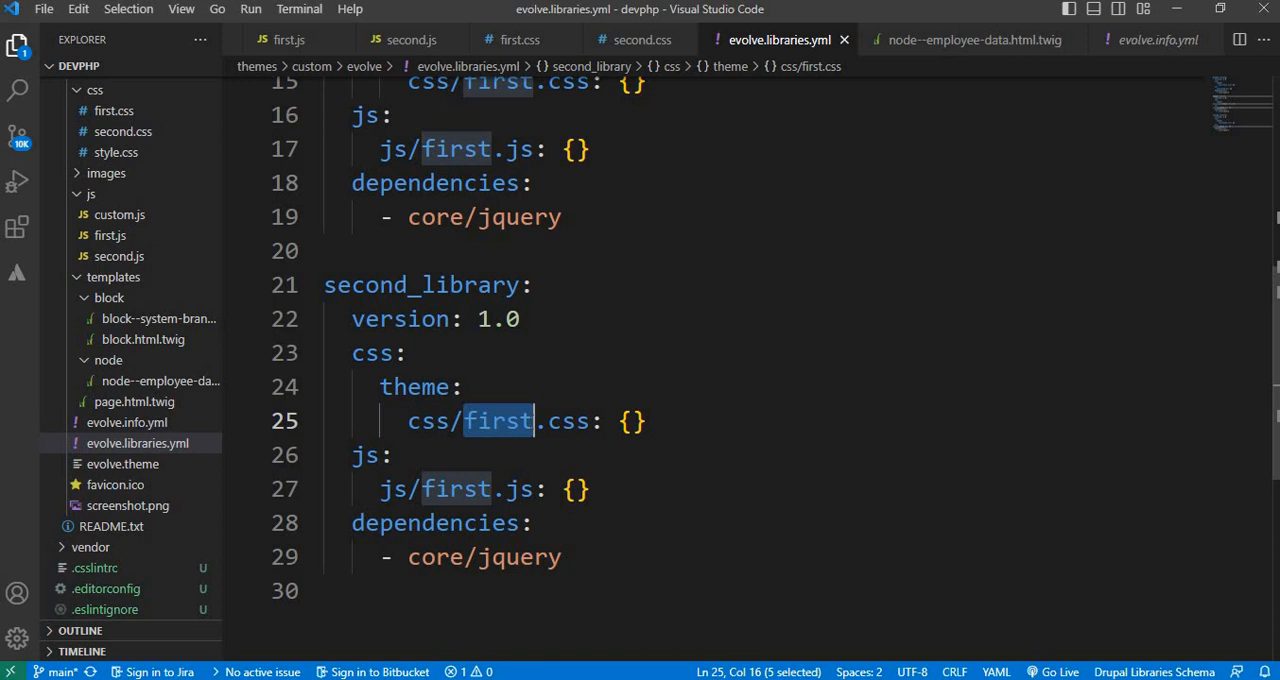
pyautogui.write('second')
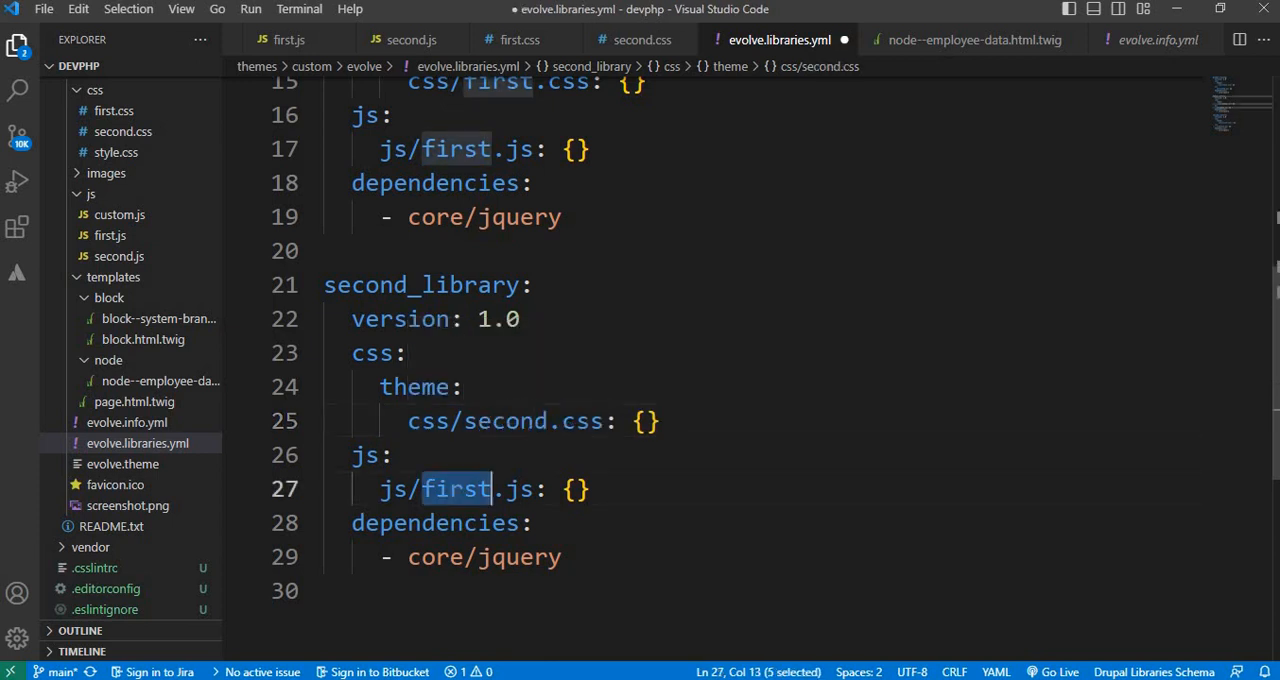
pyautogui.write('sec')
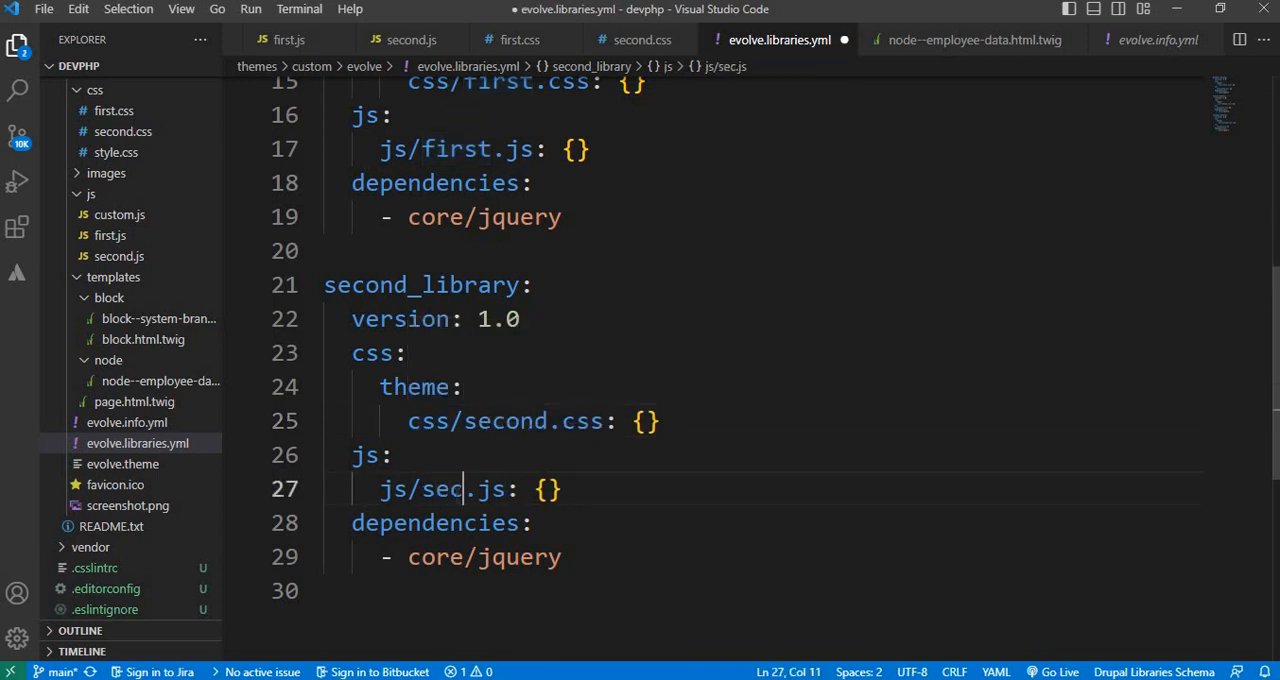
pyautogui.write('ond')
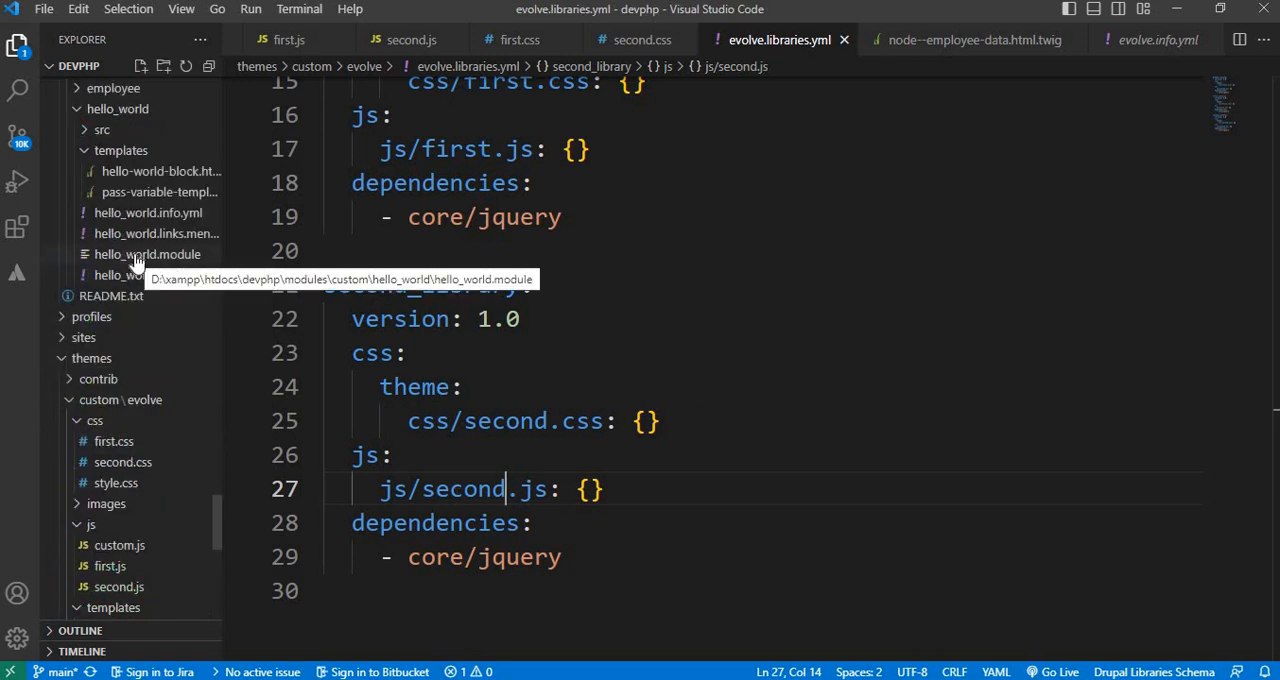
# Inside the employee_data check of hello_world_preprocess_node, start $variables['#attached']['library'][] = '
pyautogui.click(148, 254)
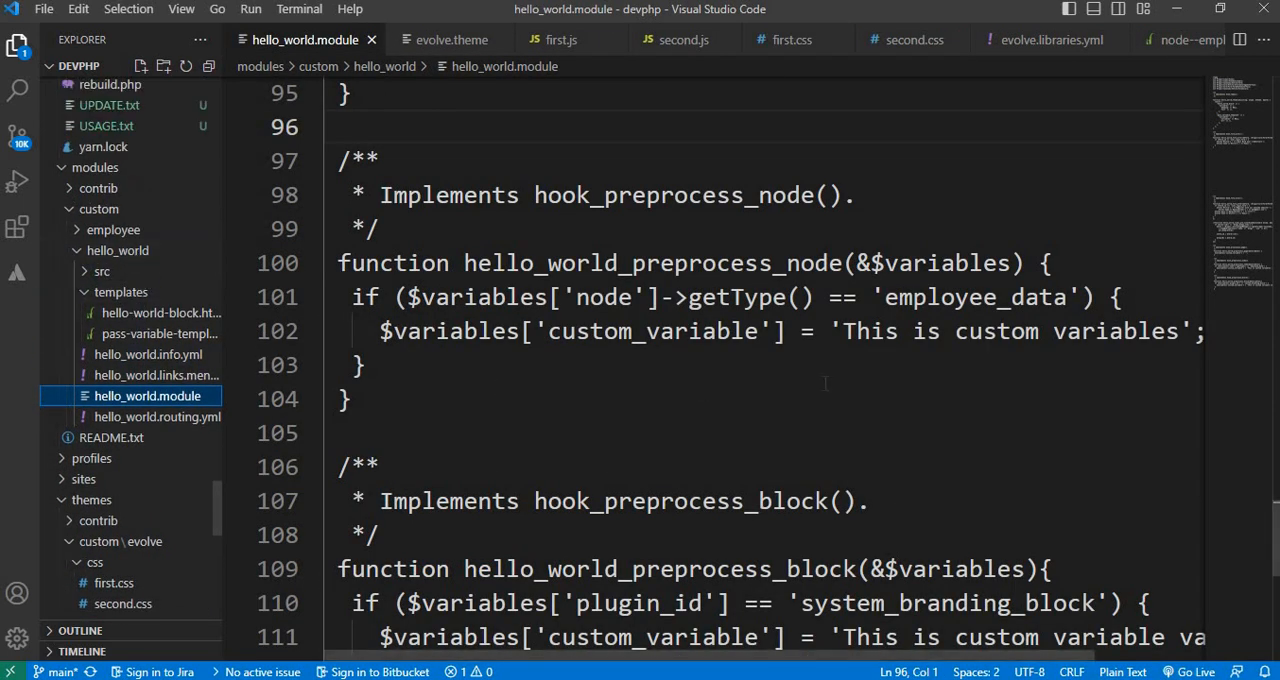
pyautogui.moveTo(573, 348)
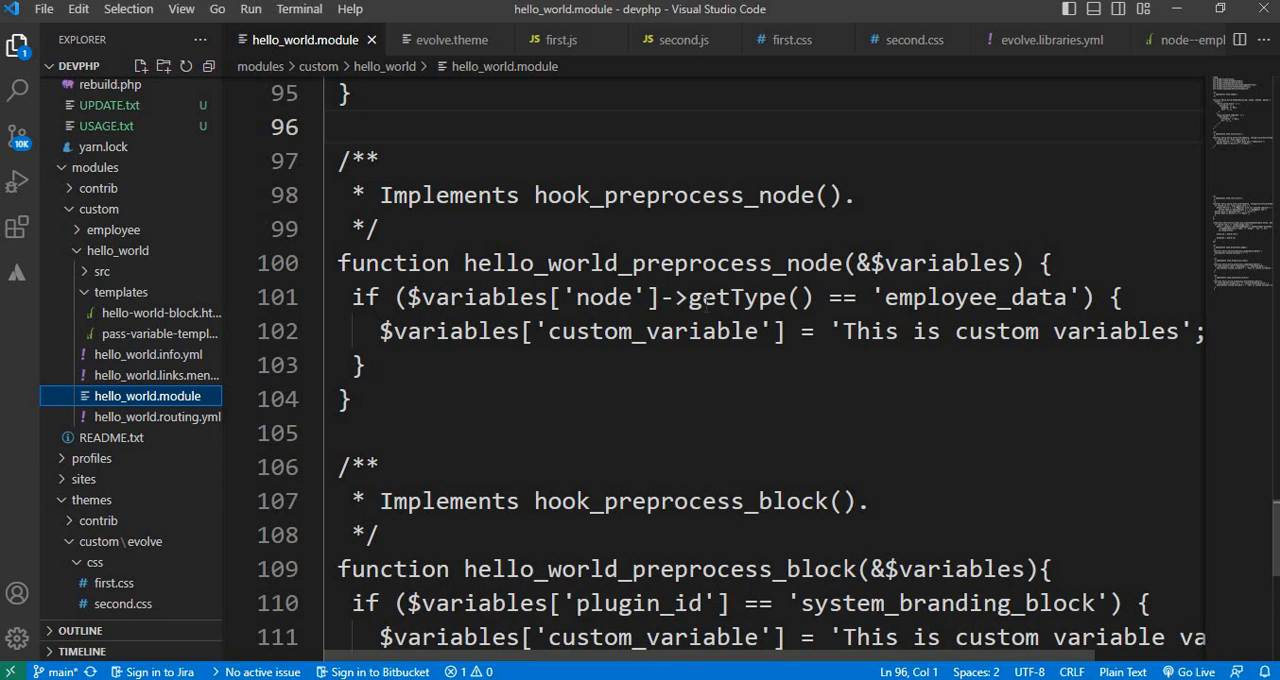
pyautogui.doubleClick(975, 297)
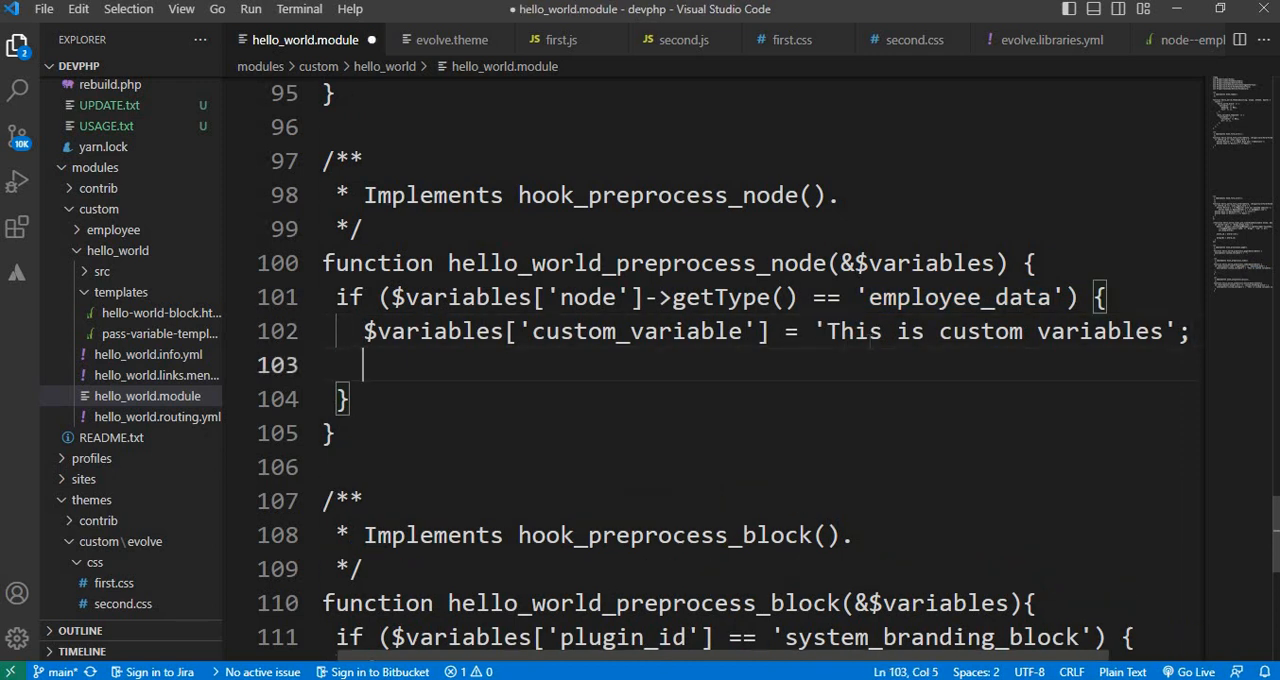
pyautogui.write('$variables[')
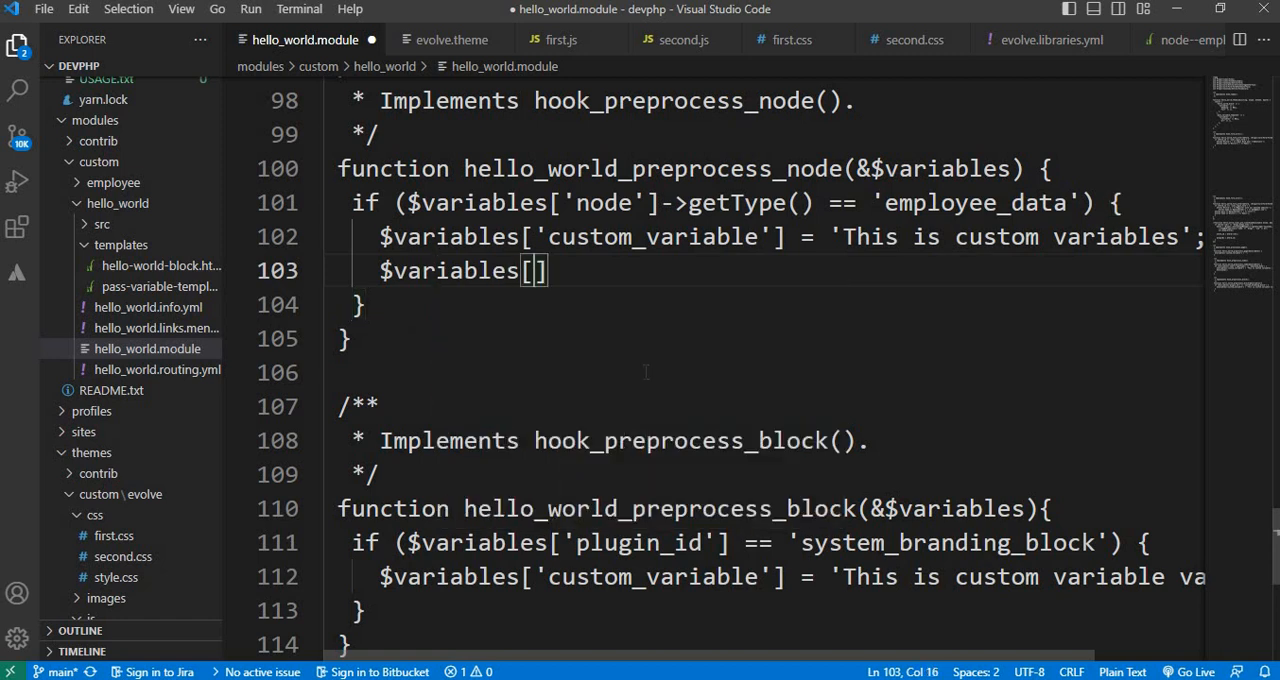
pyautogui.write("'#attached")
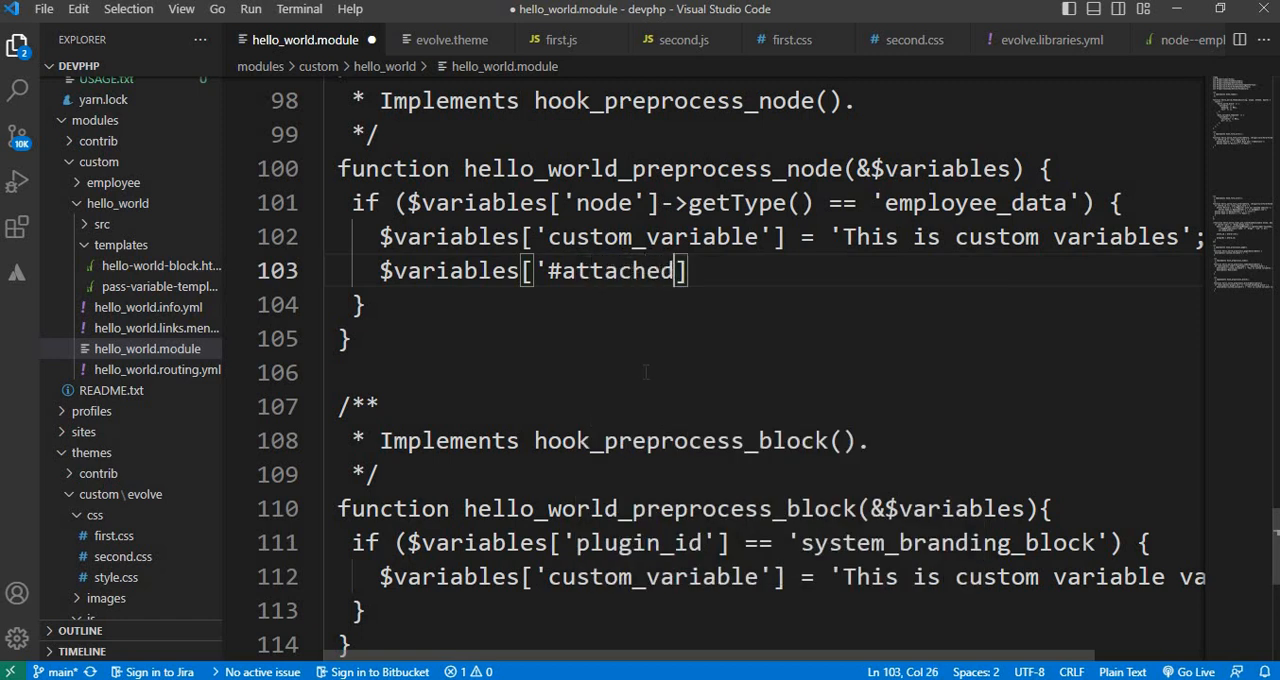
pyautogui.write('[]')
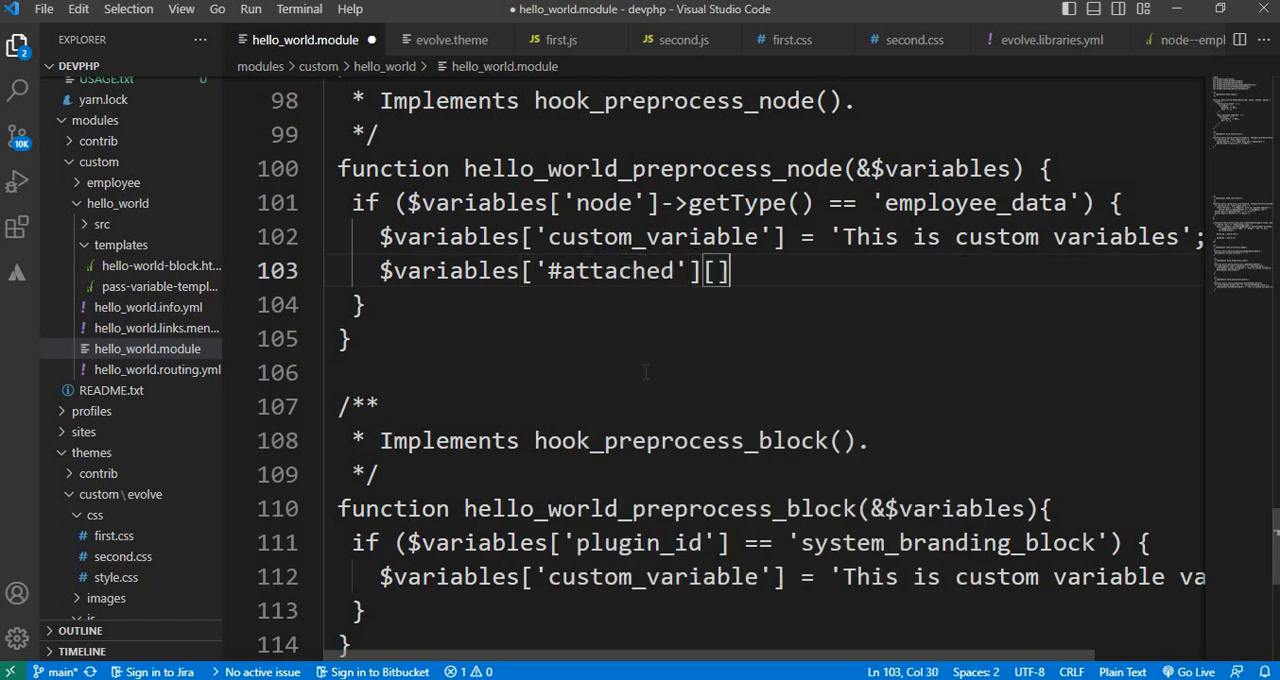
pyautogui.write("''")
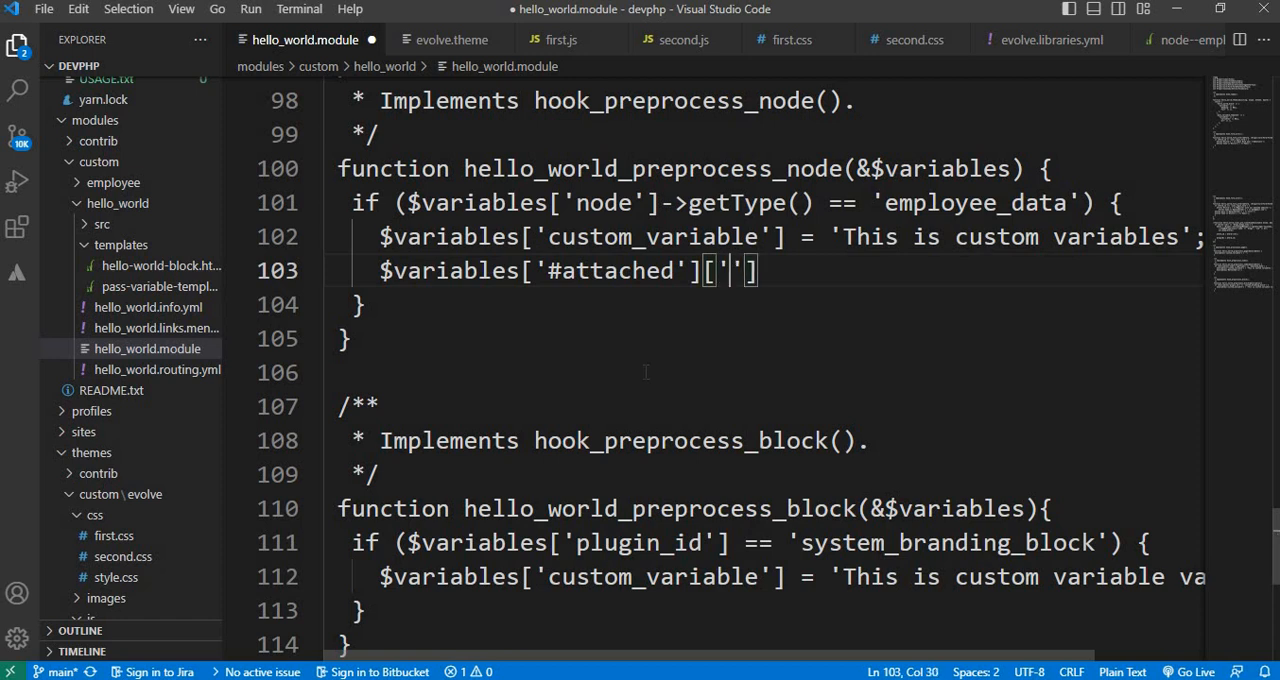
pyautogui.write('library')
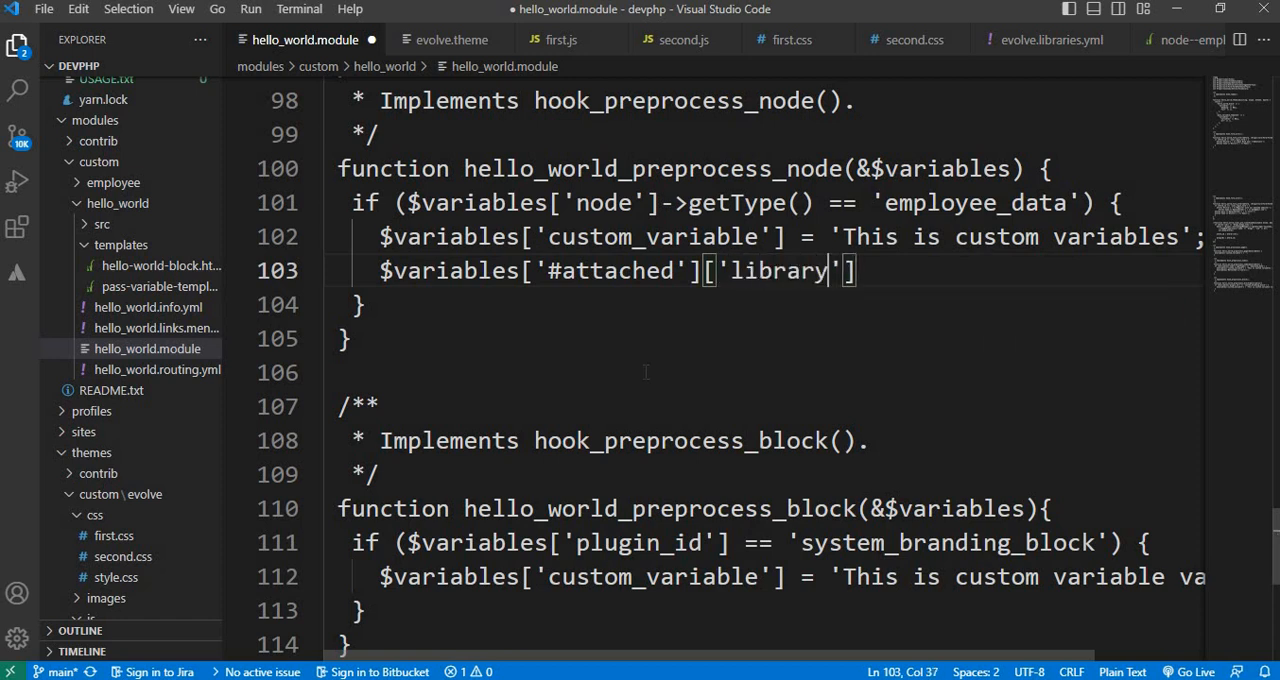
pyautogui.write('[]')
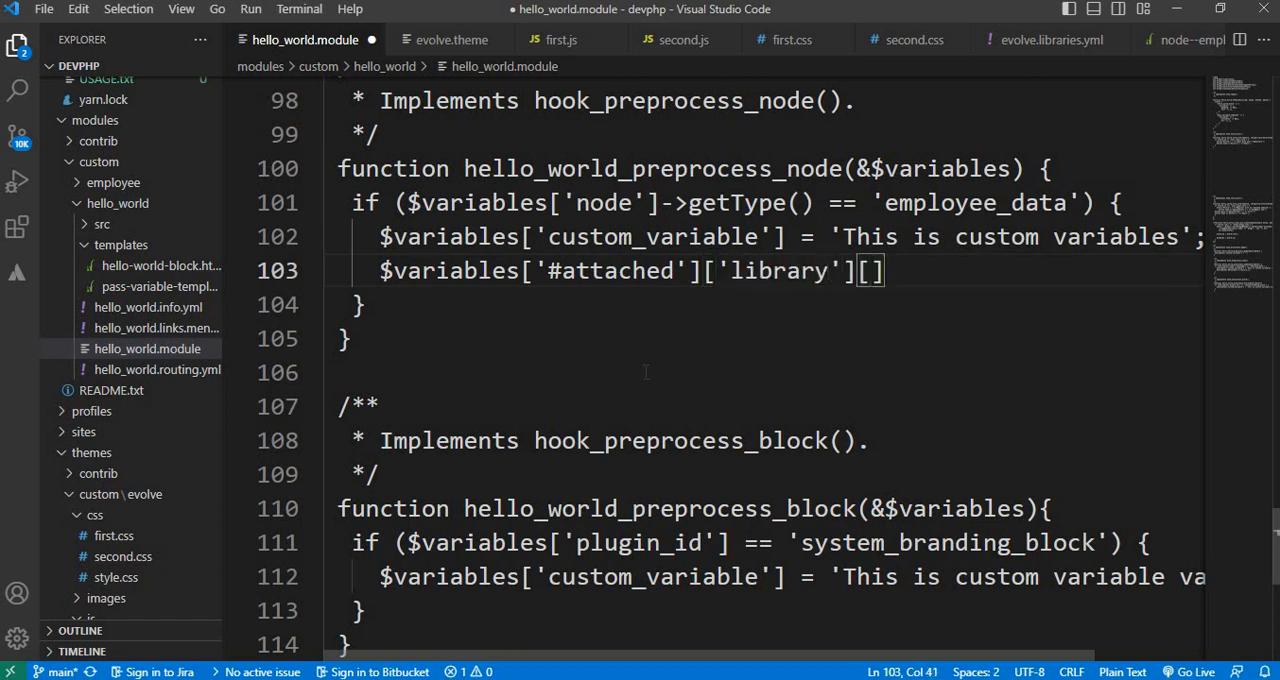
pyautogui.write("= '")
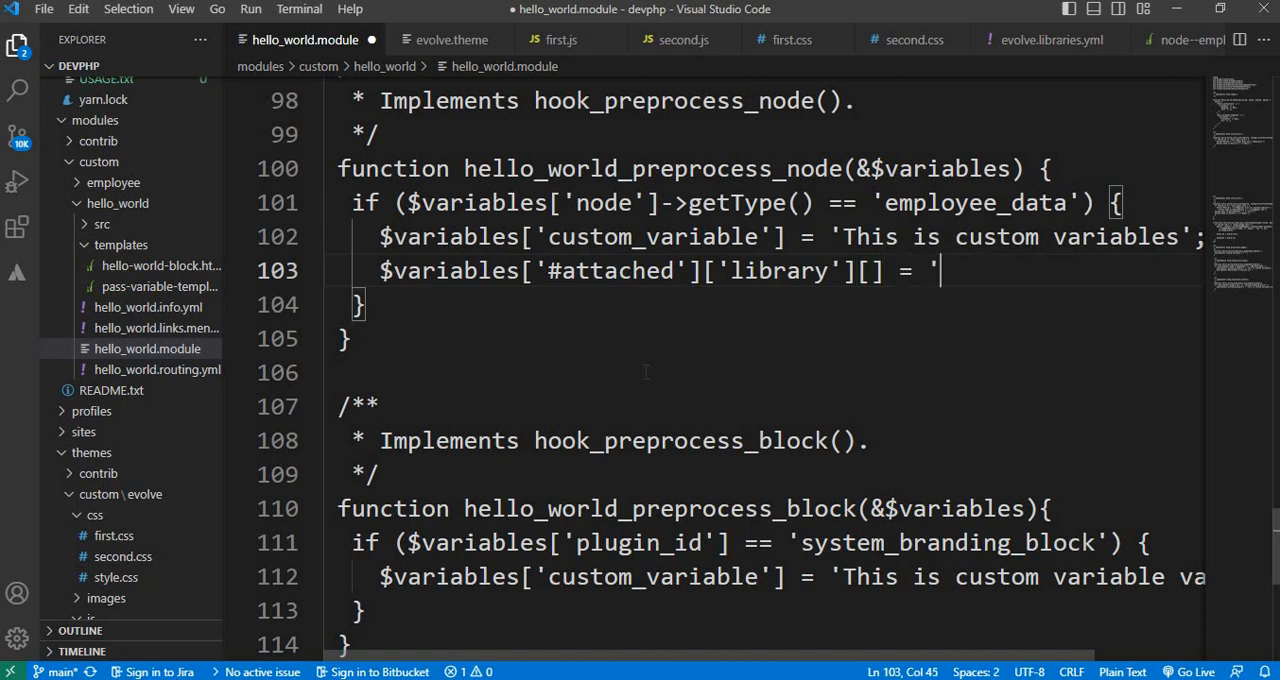
pyautogui.moveTo(1058, 58)
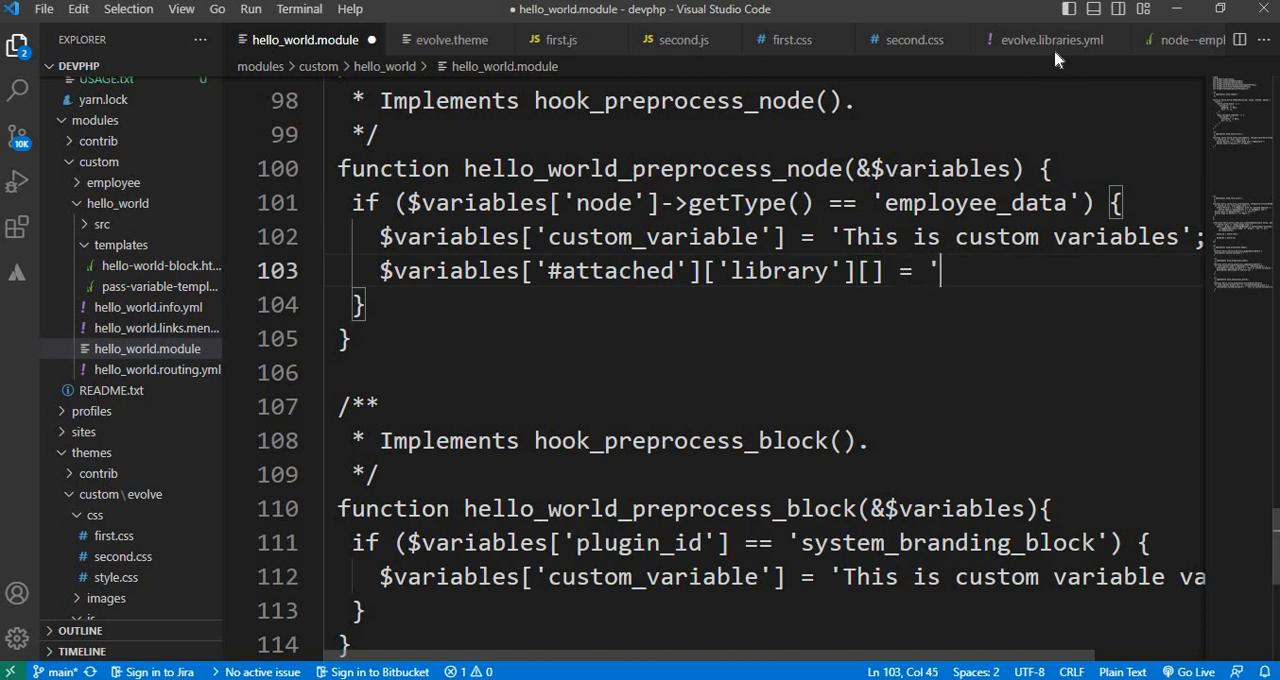
# Confirm the library name in evolve.libraries.yml, finish the value as 'evolve/second_library' and save hello_world.module
pyautogui.click(1050, 39)
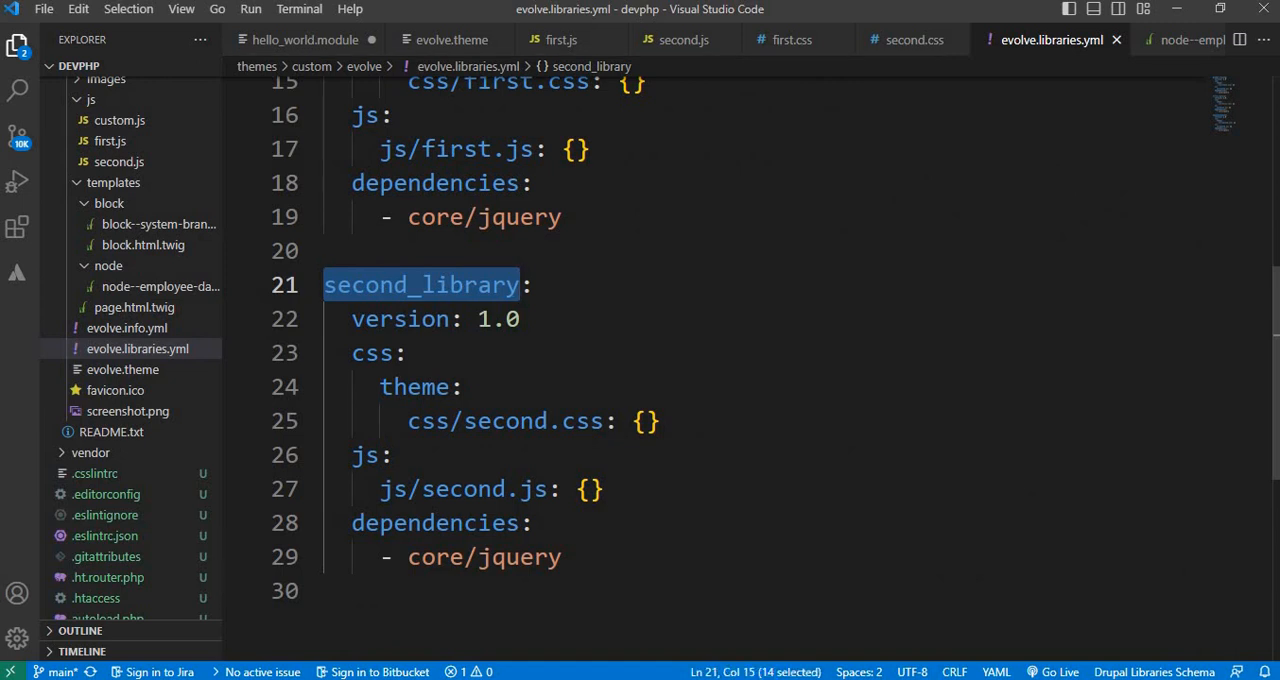
pyautogui.click(305, 40)
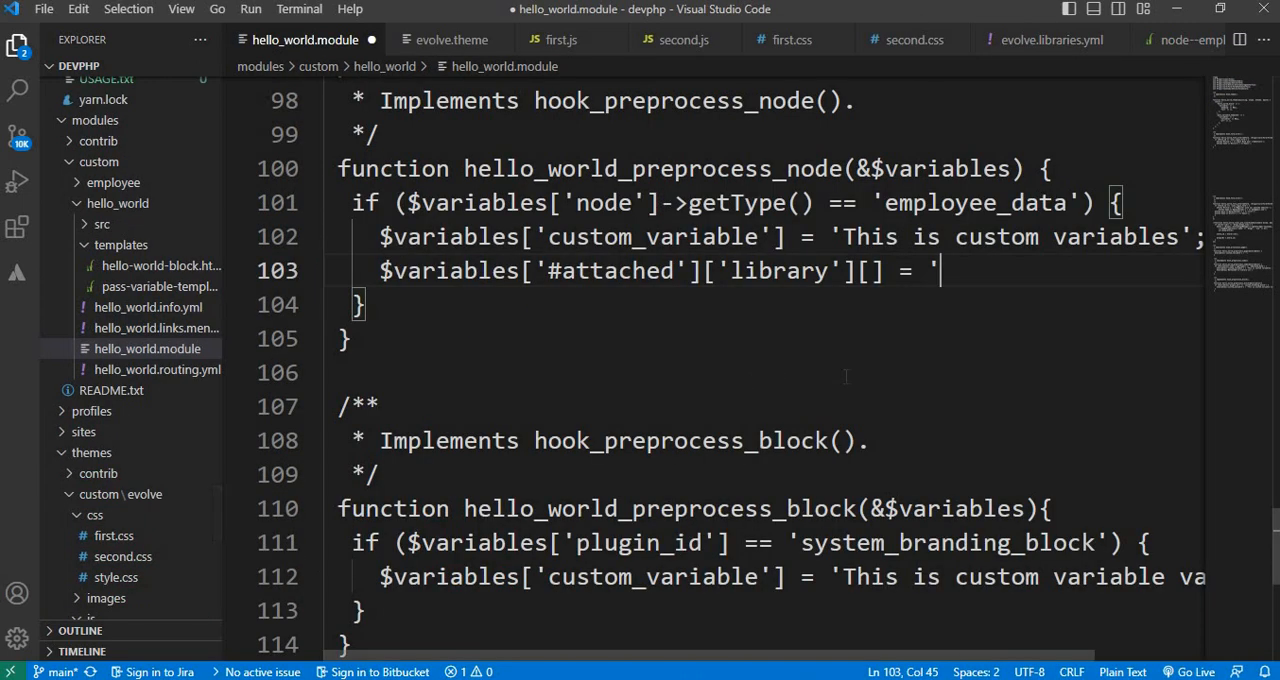
pyautogui.write('evolve/')
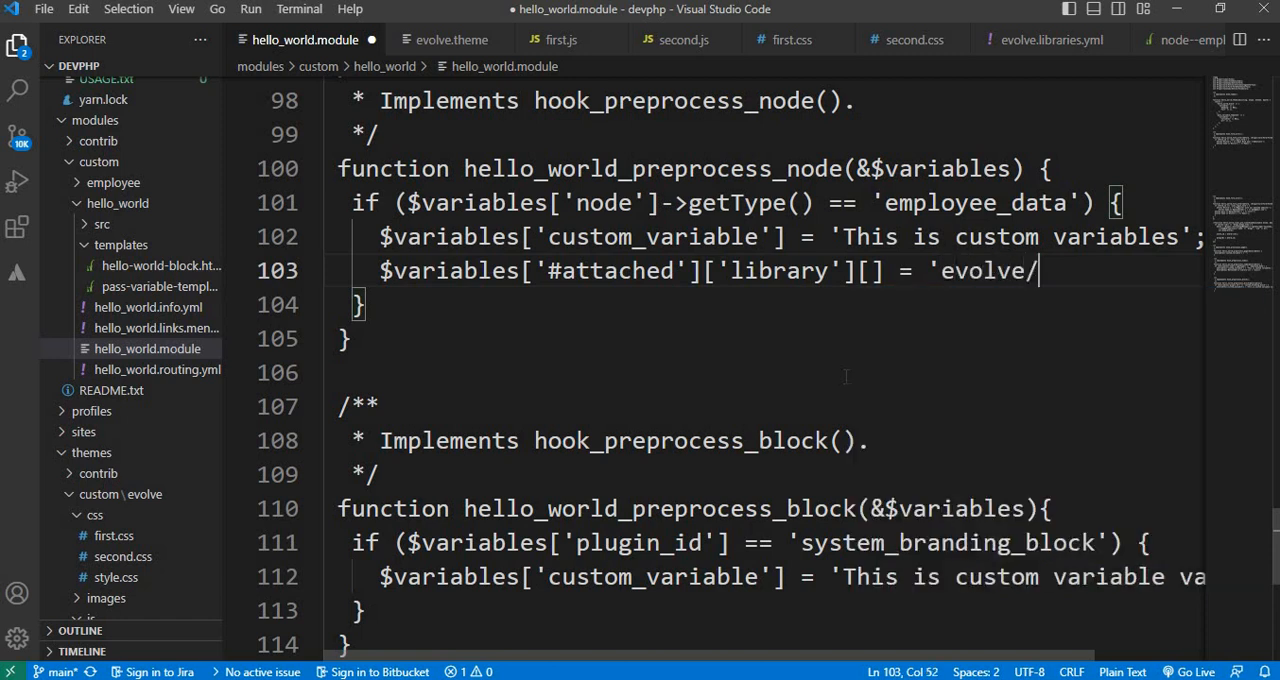
pyautogui.write("second_library';")
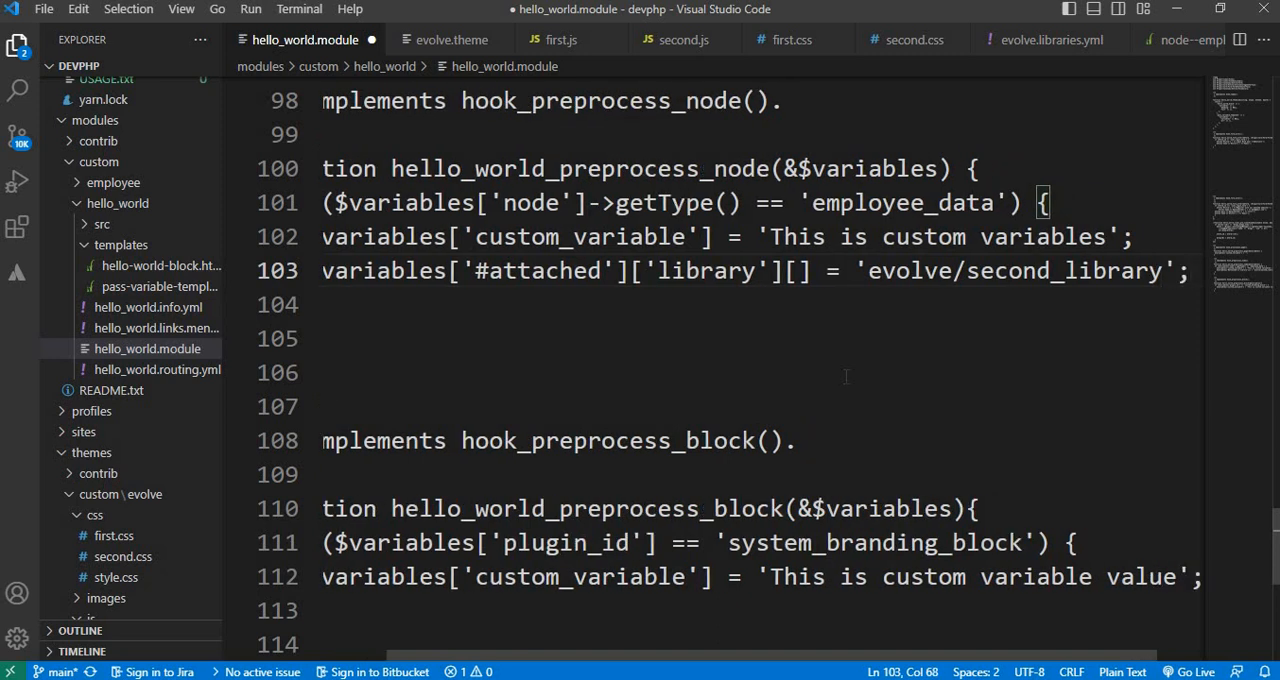
pyautogui.press('ctrl+s')
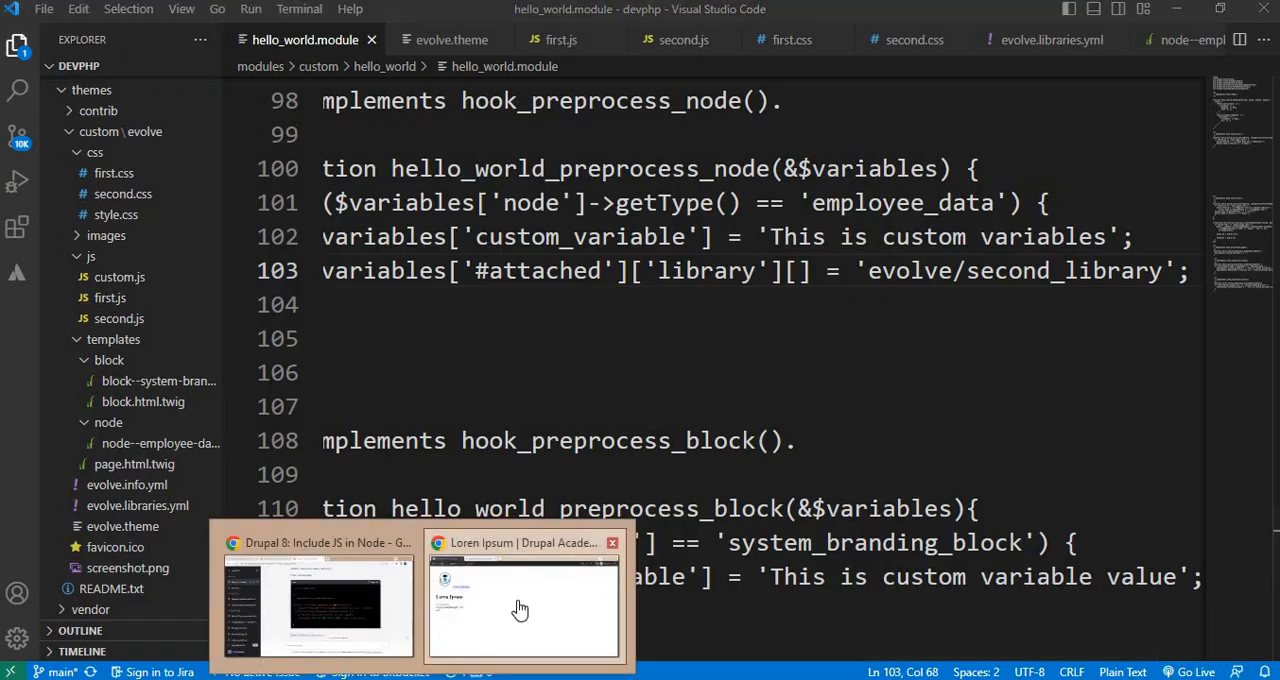
# Review node--employee-data.html.twig and both library entries in evolve.libraries.yml
pyautogui.click(520, 605)
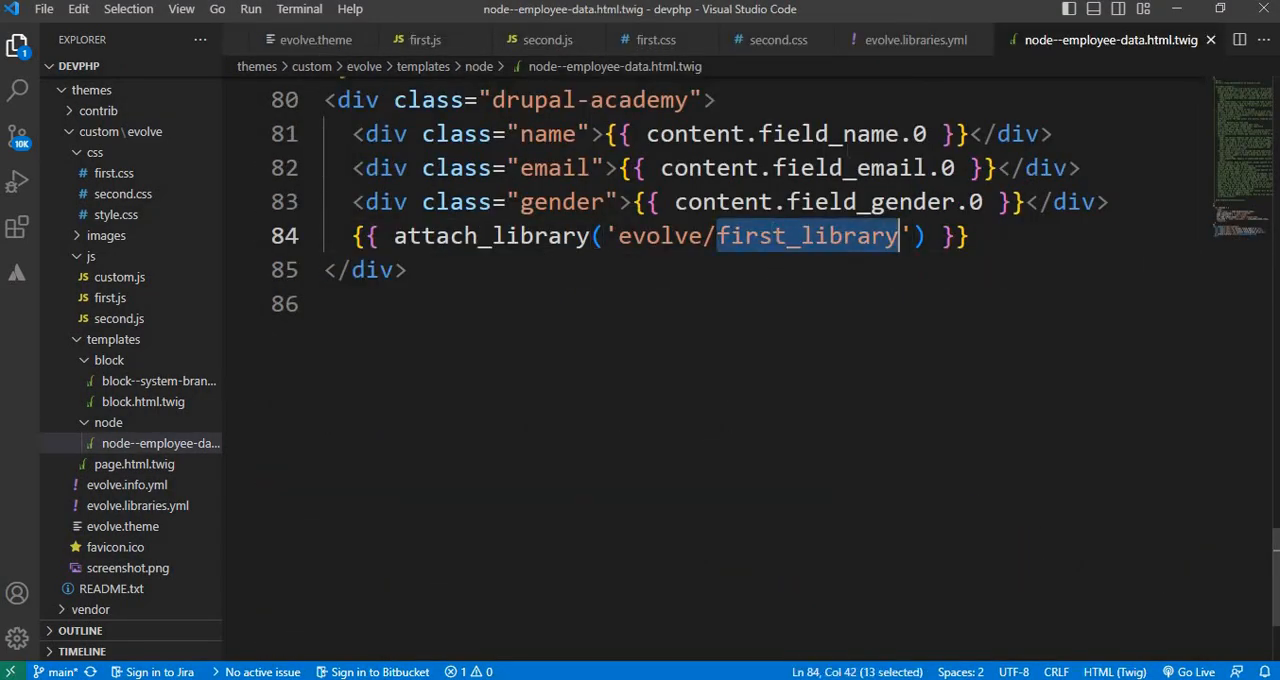
pyautogui.click(912, 40)
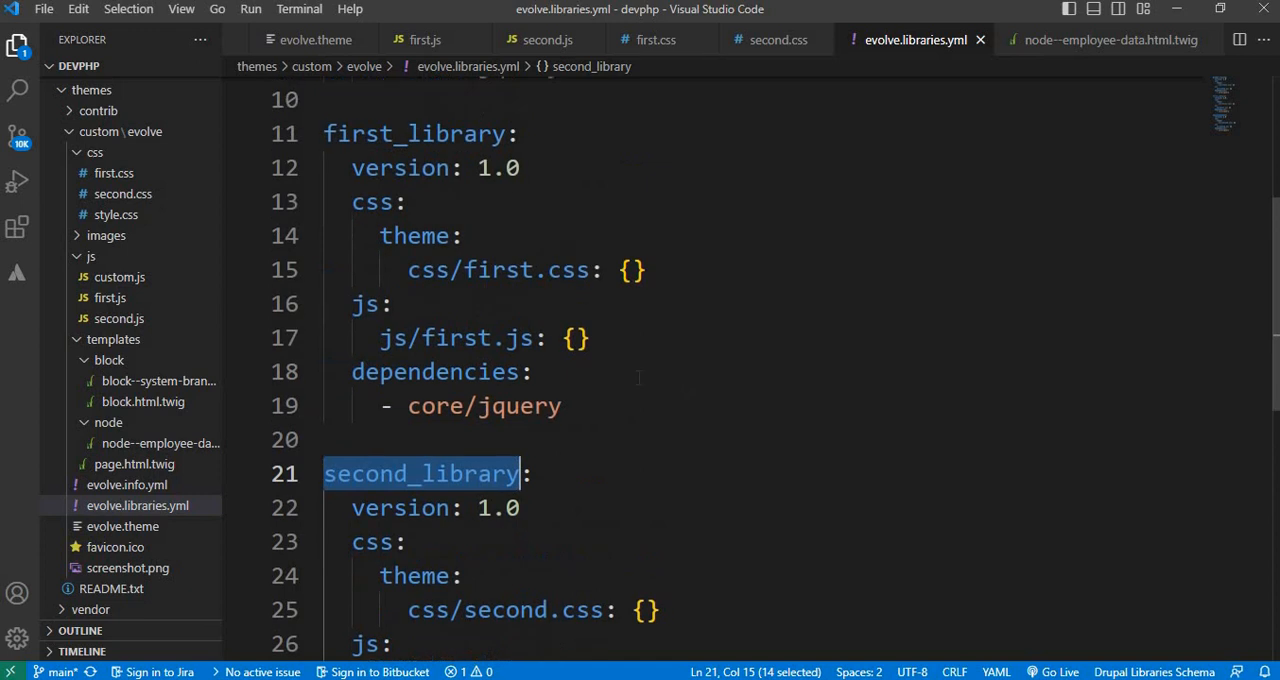
pyautogui.click(463, 337)
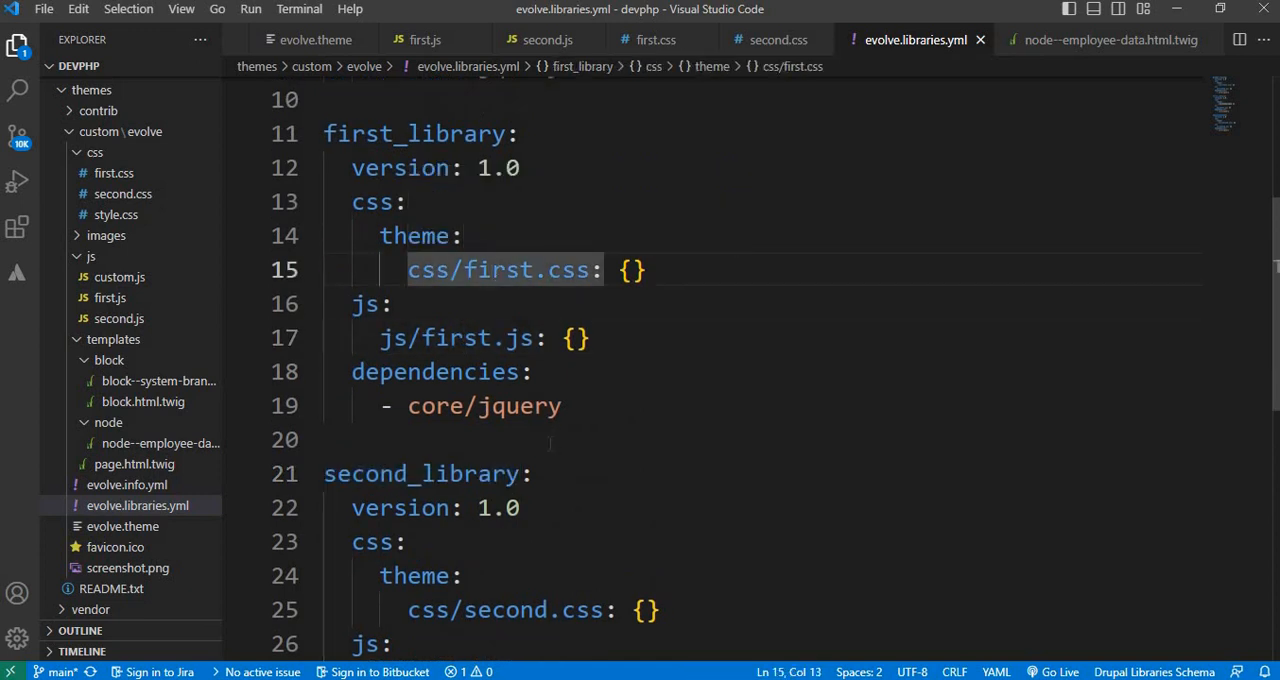
pyautogui.scroll(-3)
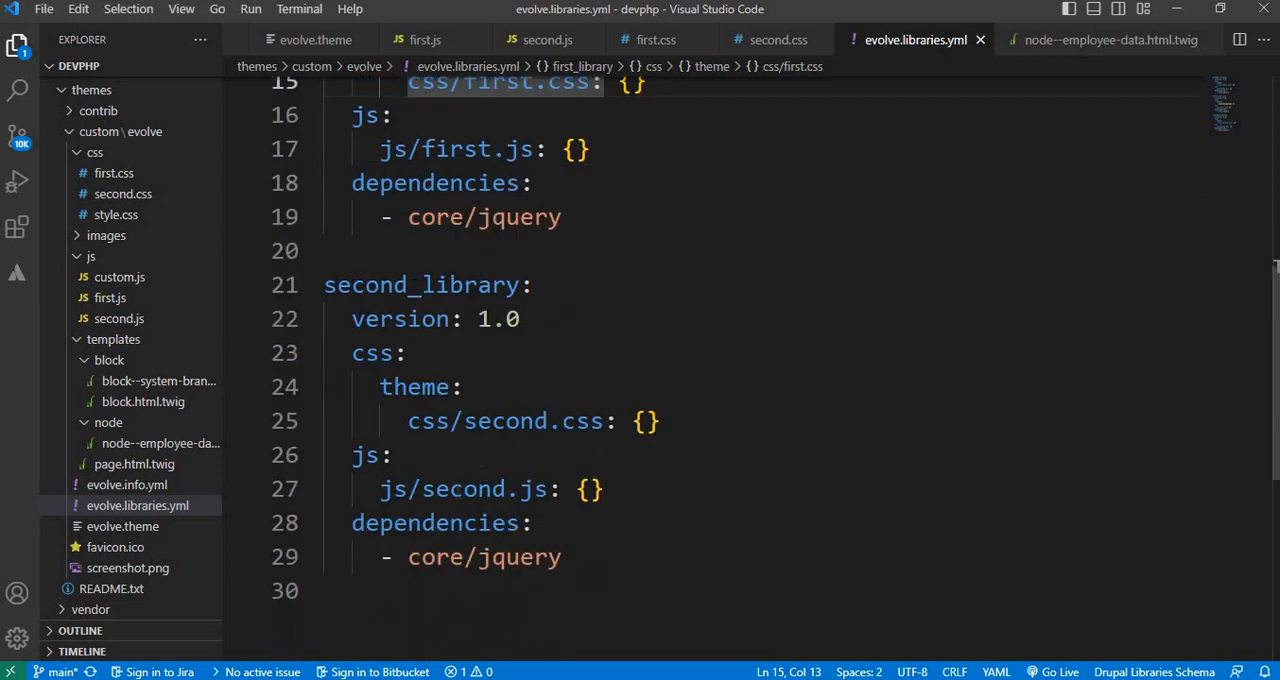
pyautogui.doubleClick(462, 489)
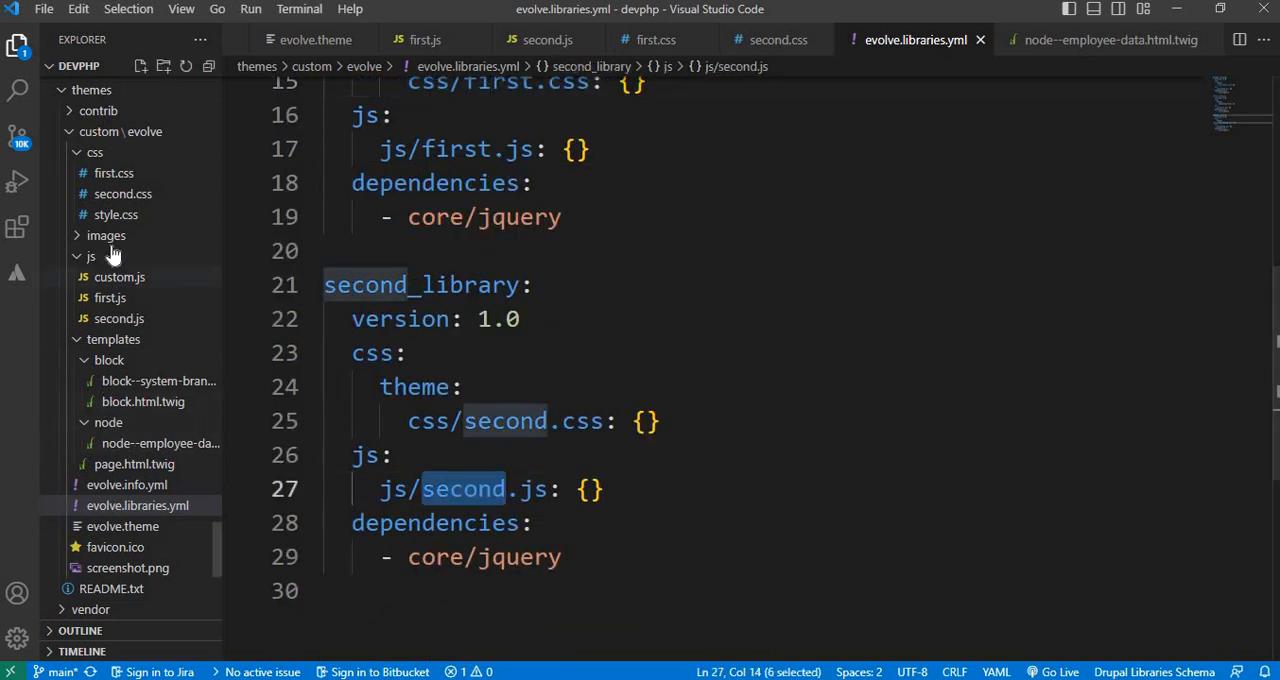
# Bring up css/second.css, which colours .email red, from the Explorer
pyautogui.click(123, 193)
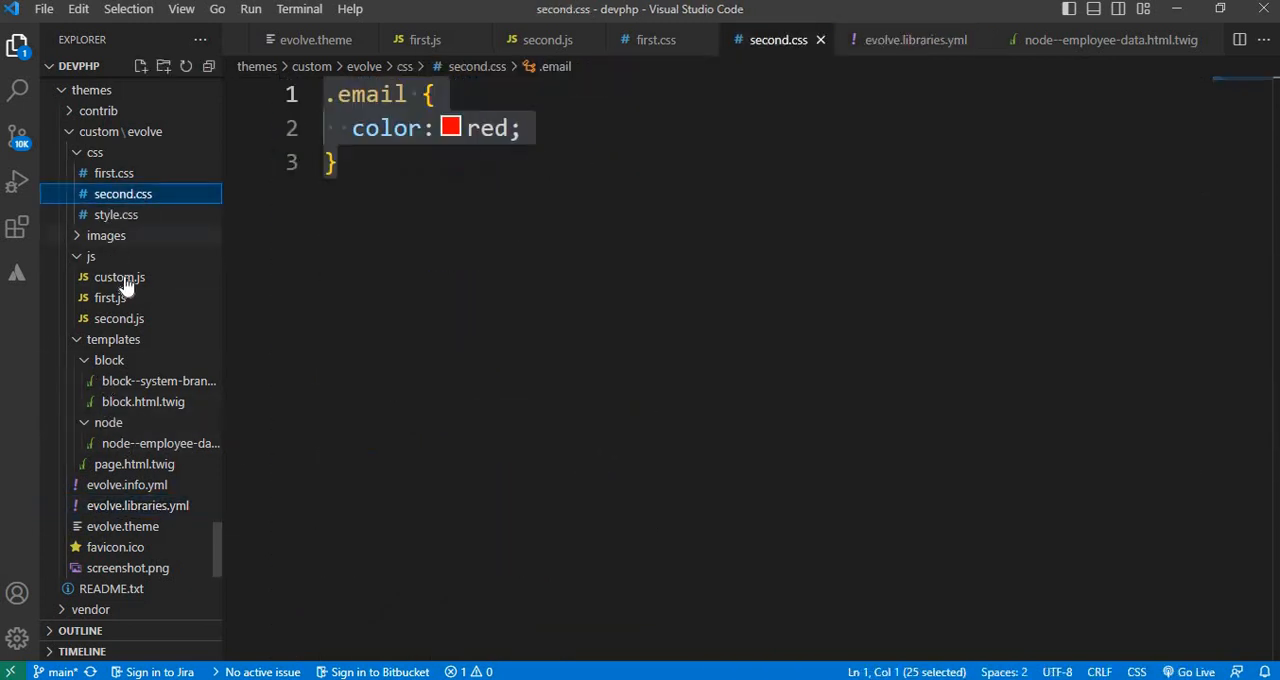
pyautogui.click(118, 318)
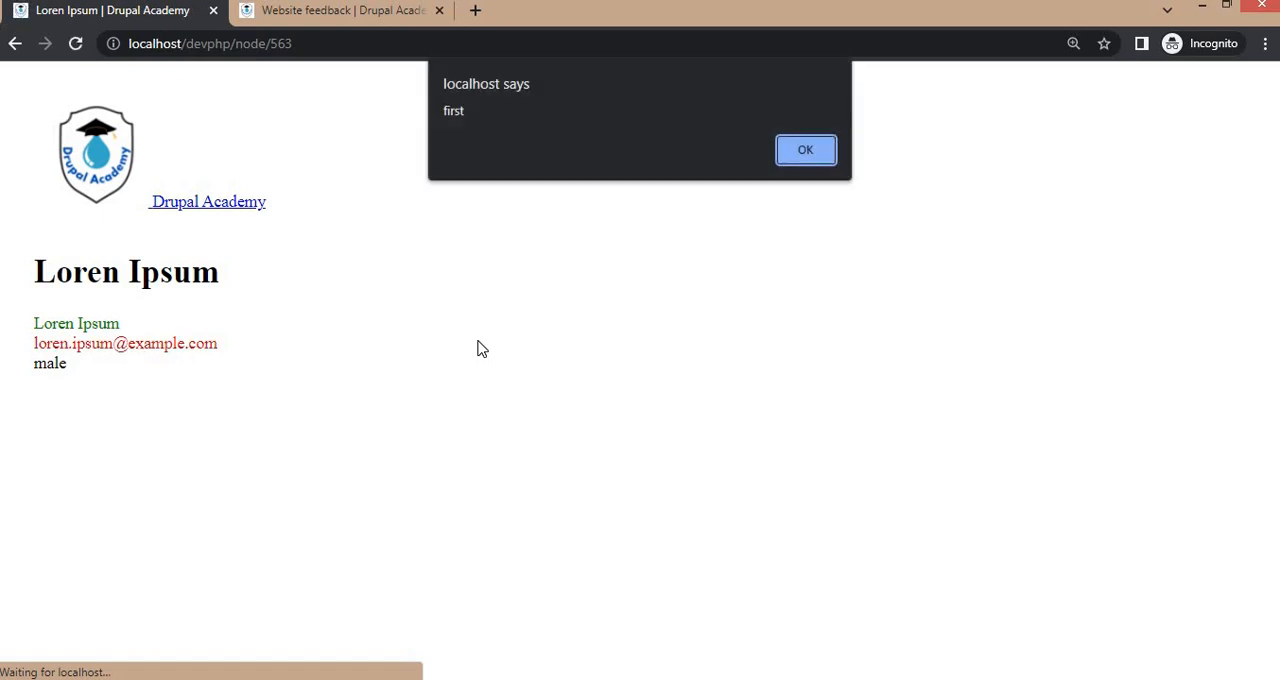
pyautogui.moveTo(471, 128)
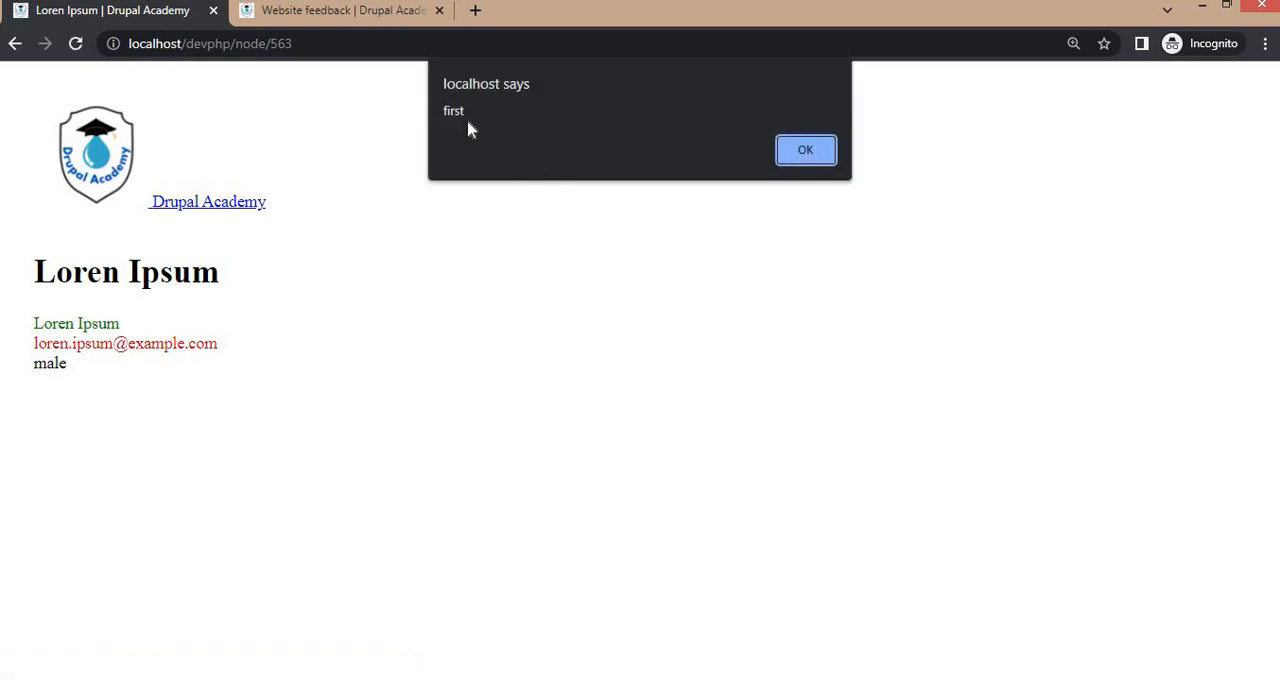
# Dismiss the 'first' and 'second' alerts on the reloaded node page and inspect the red email line
pyautogui.click(805, 150)
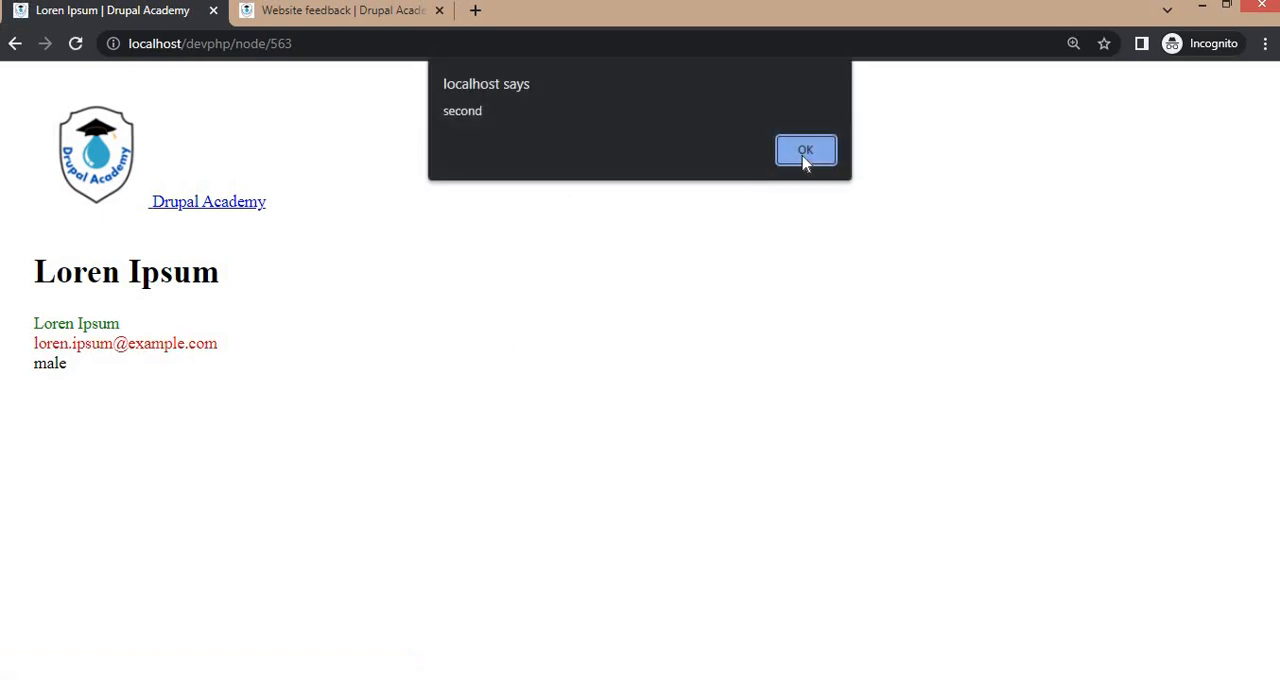
pyautogui.moveTo(770, 155)
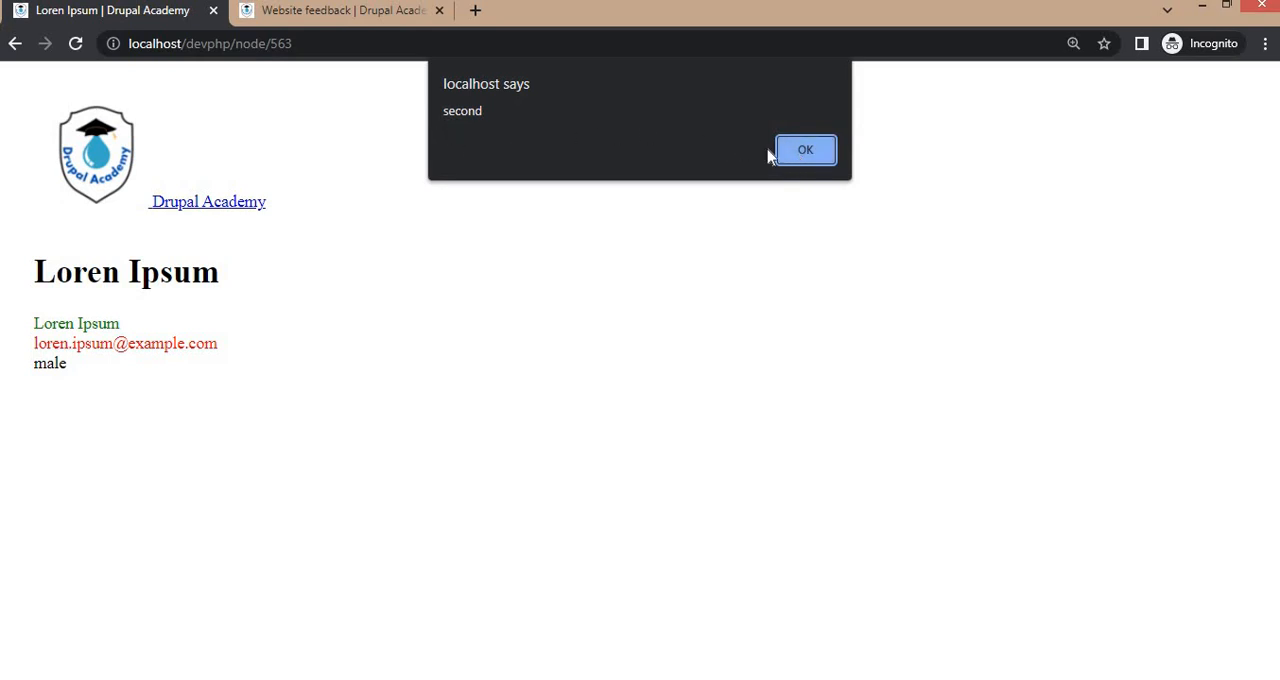
pyautogui.click(805, 150)
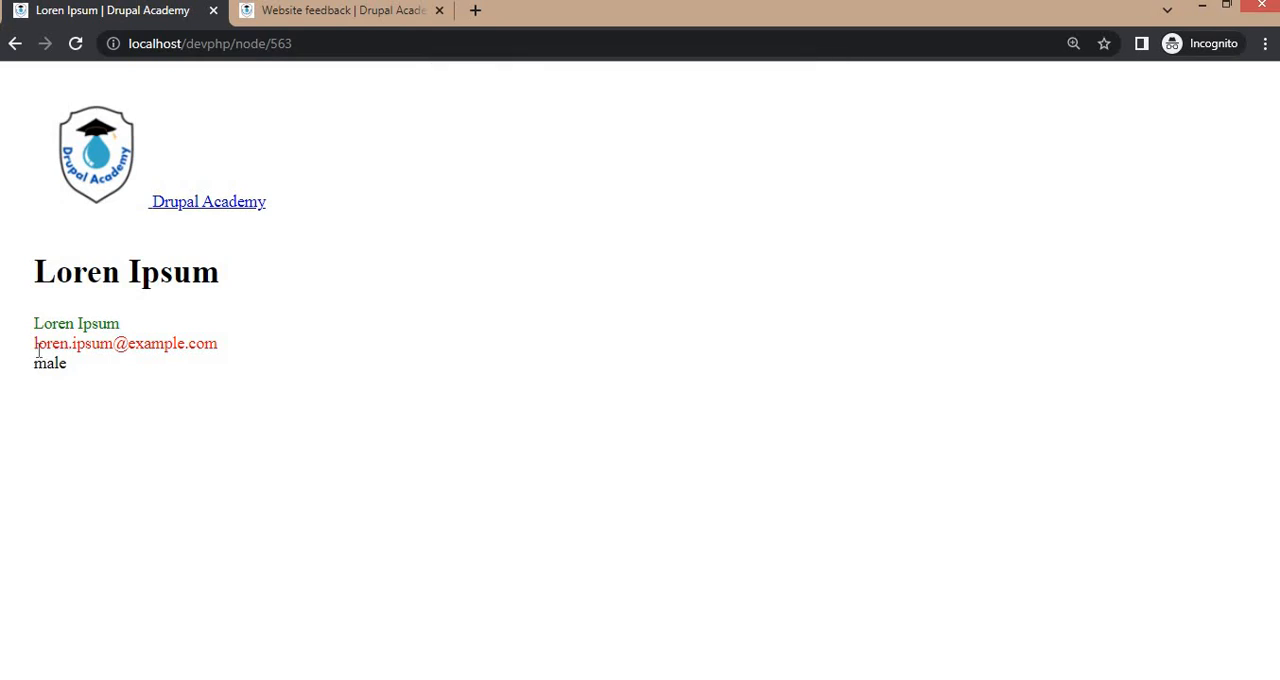
pyautogui.doubleClick(125, 343)
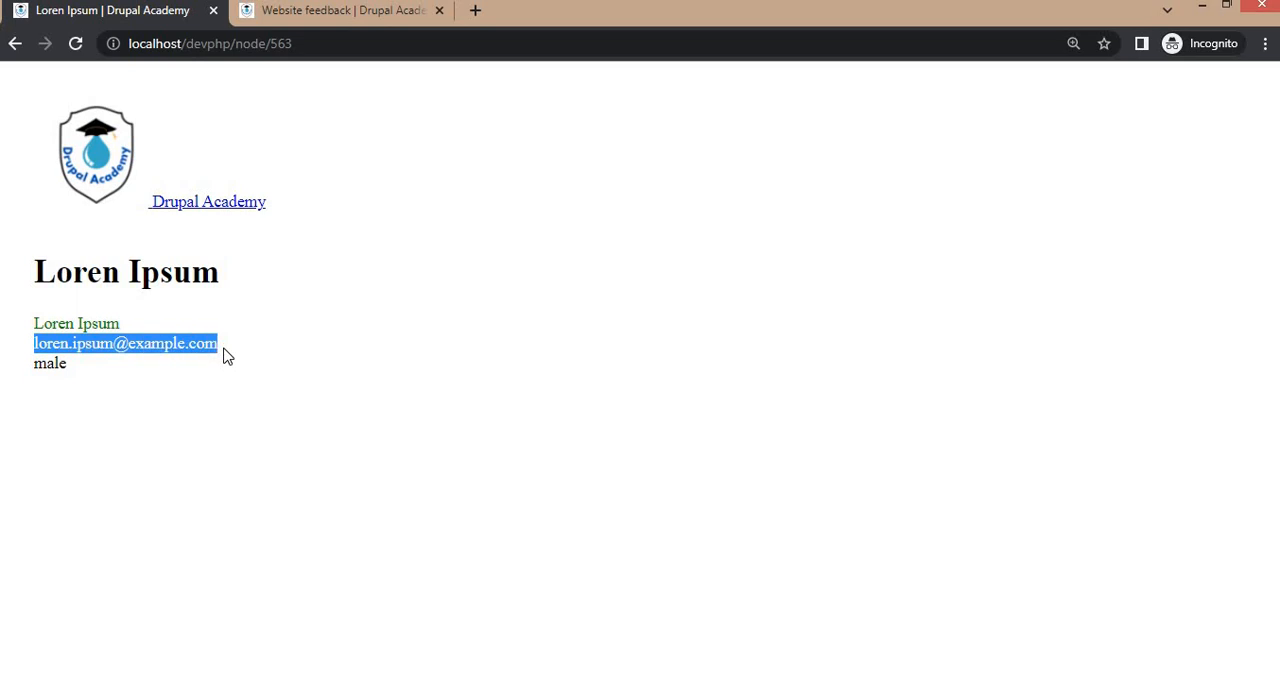
pyautogui.moveTo(373, 420)
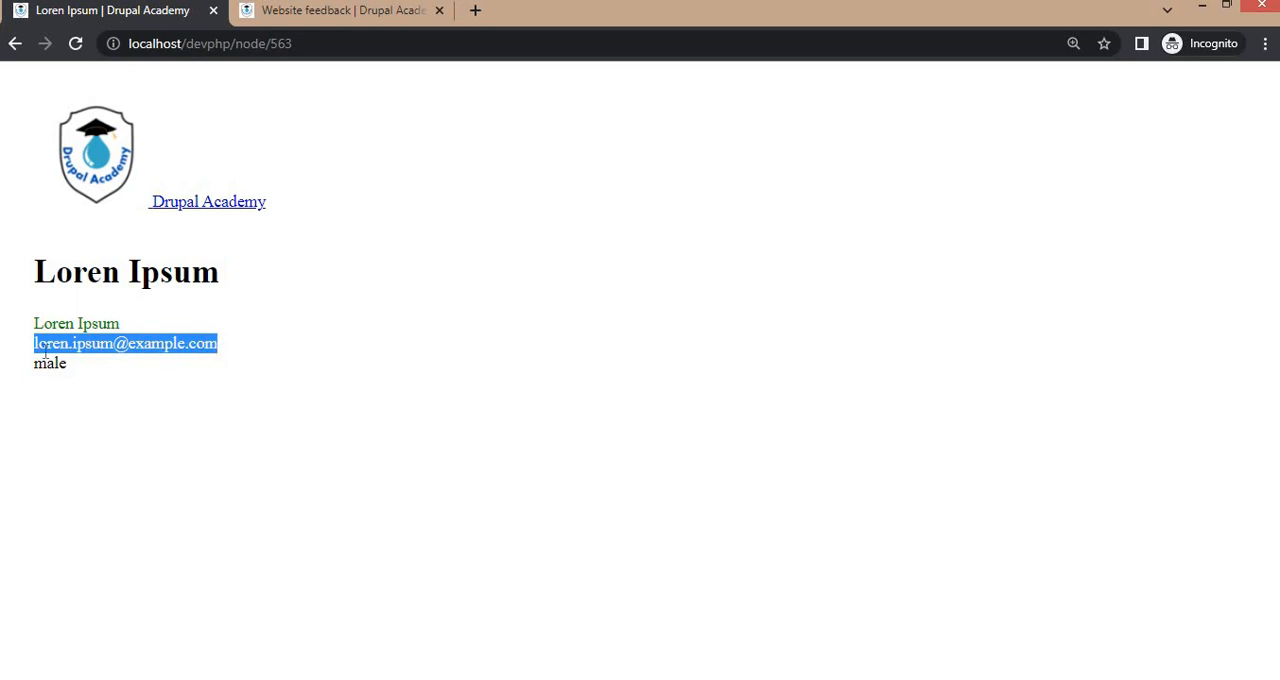
pyautogui.moveTo(315, 422)
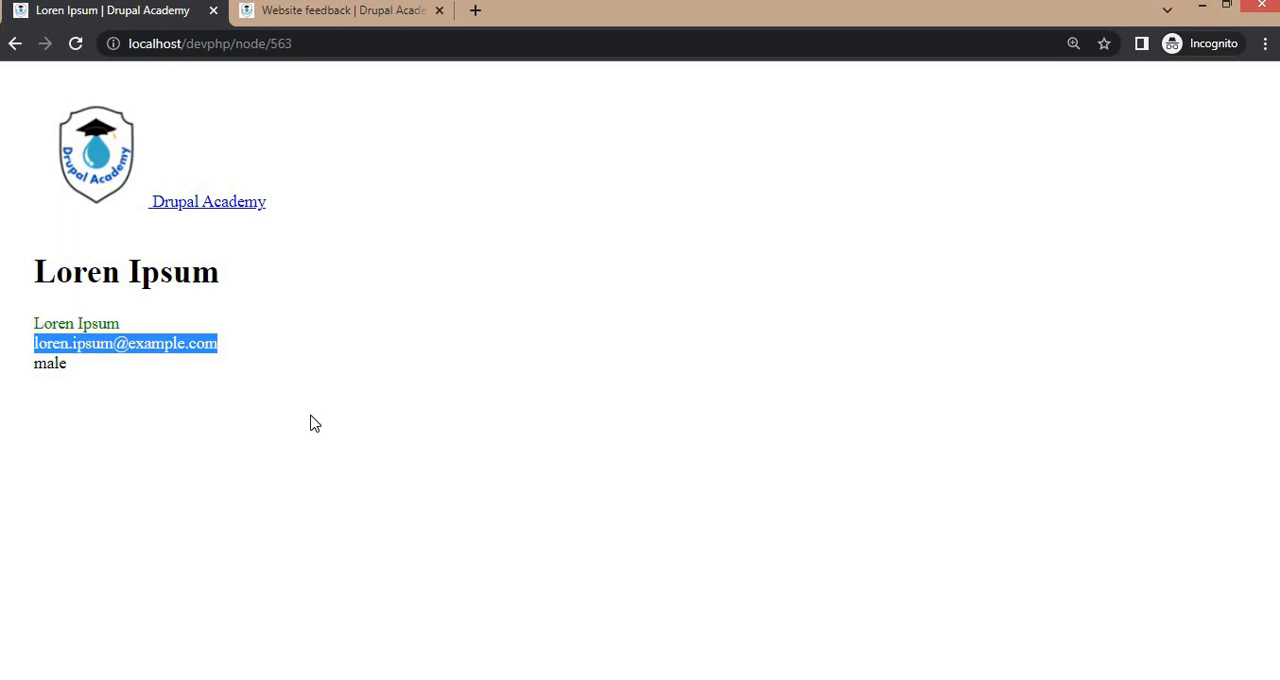